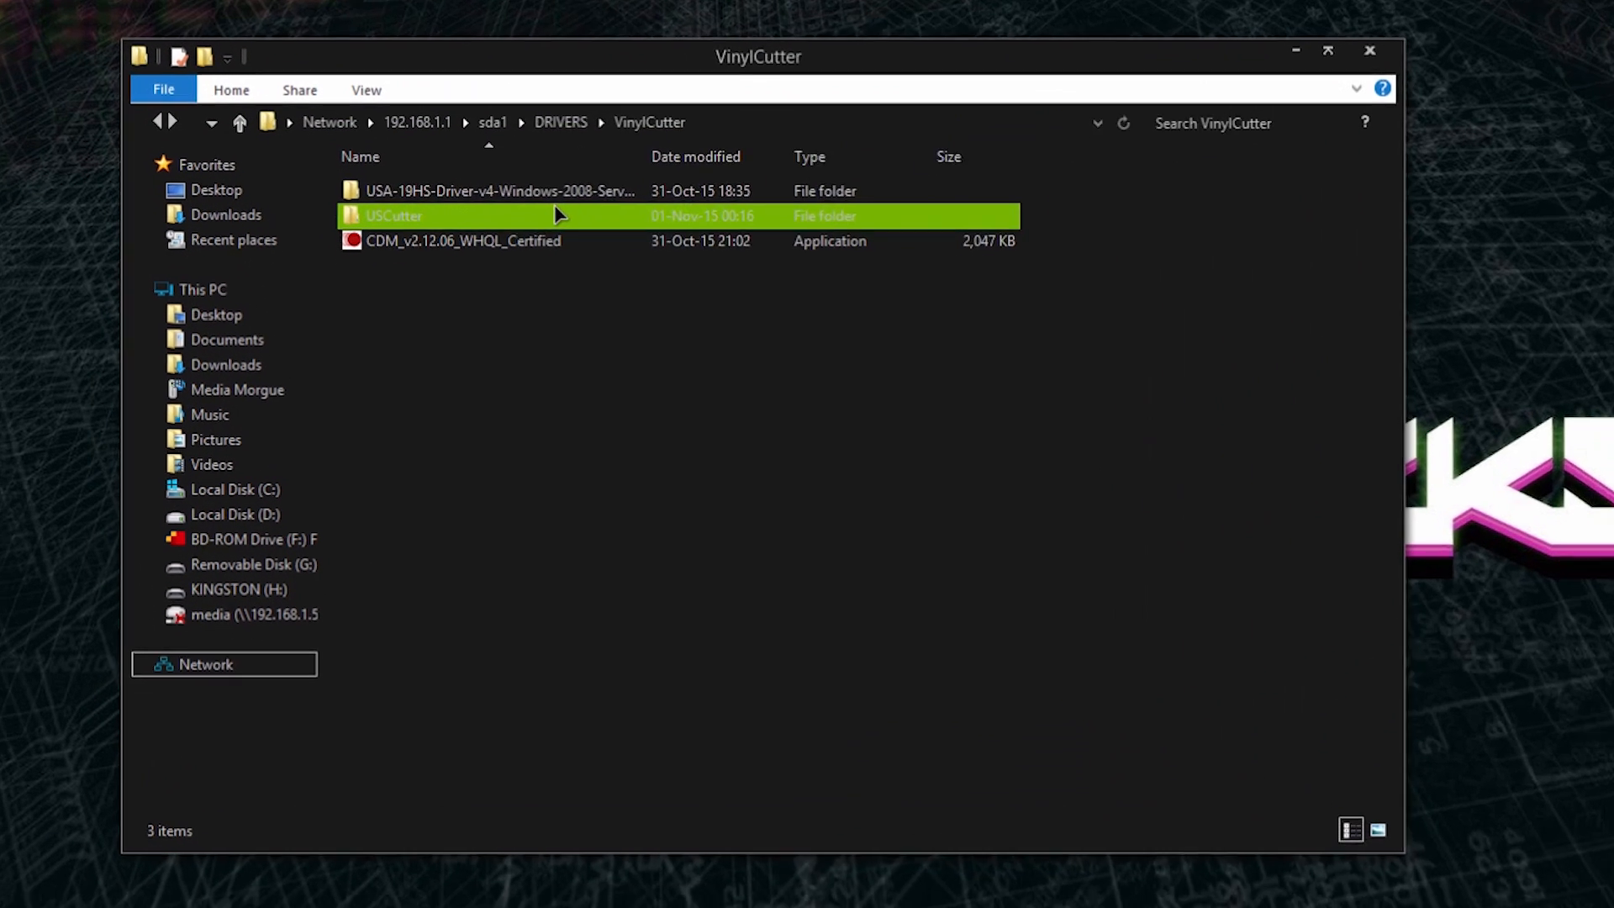
# Run the CDM v2.12.06 driver installer, dismiss its compatibility warning, and reopen the USCutter folder
pyautogui.doubleClick(394, 216)
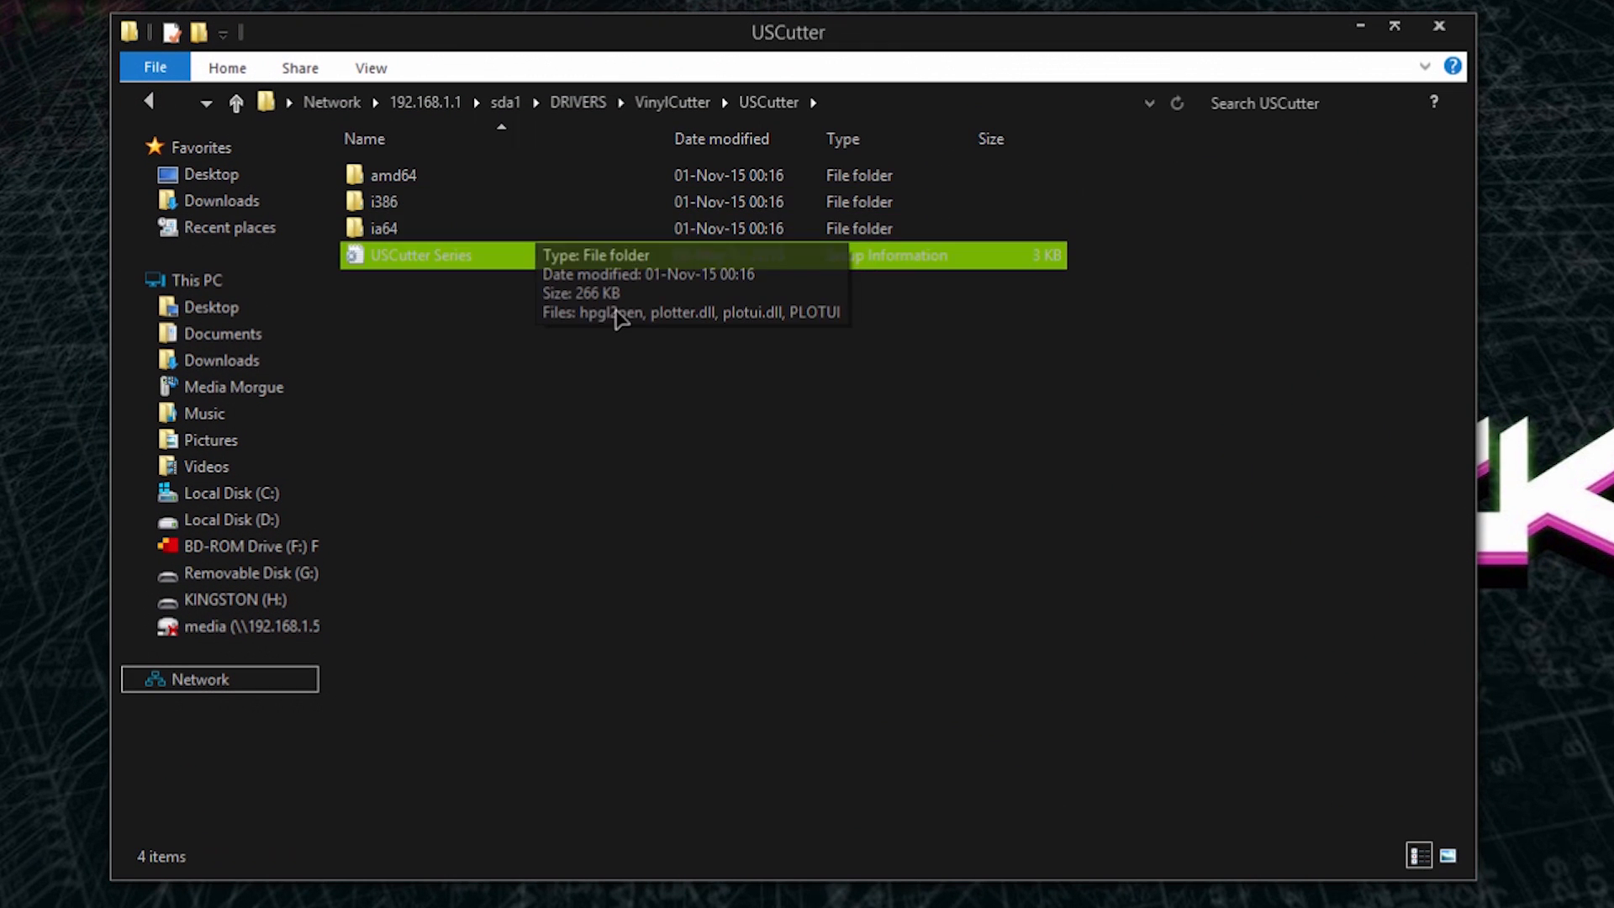
pyautogui.click(150, 101)
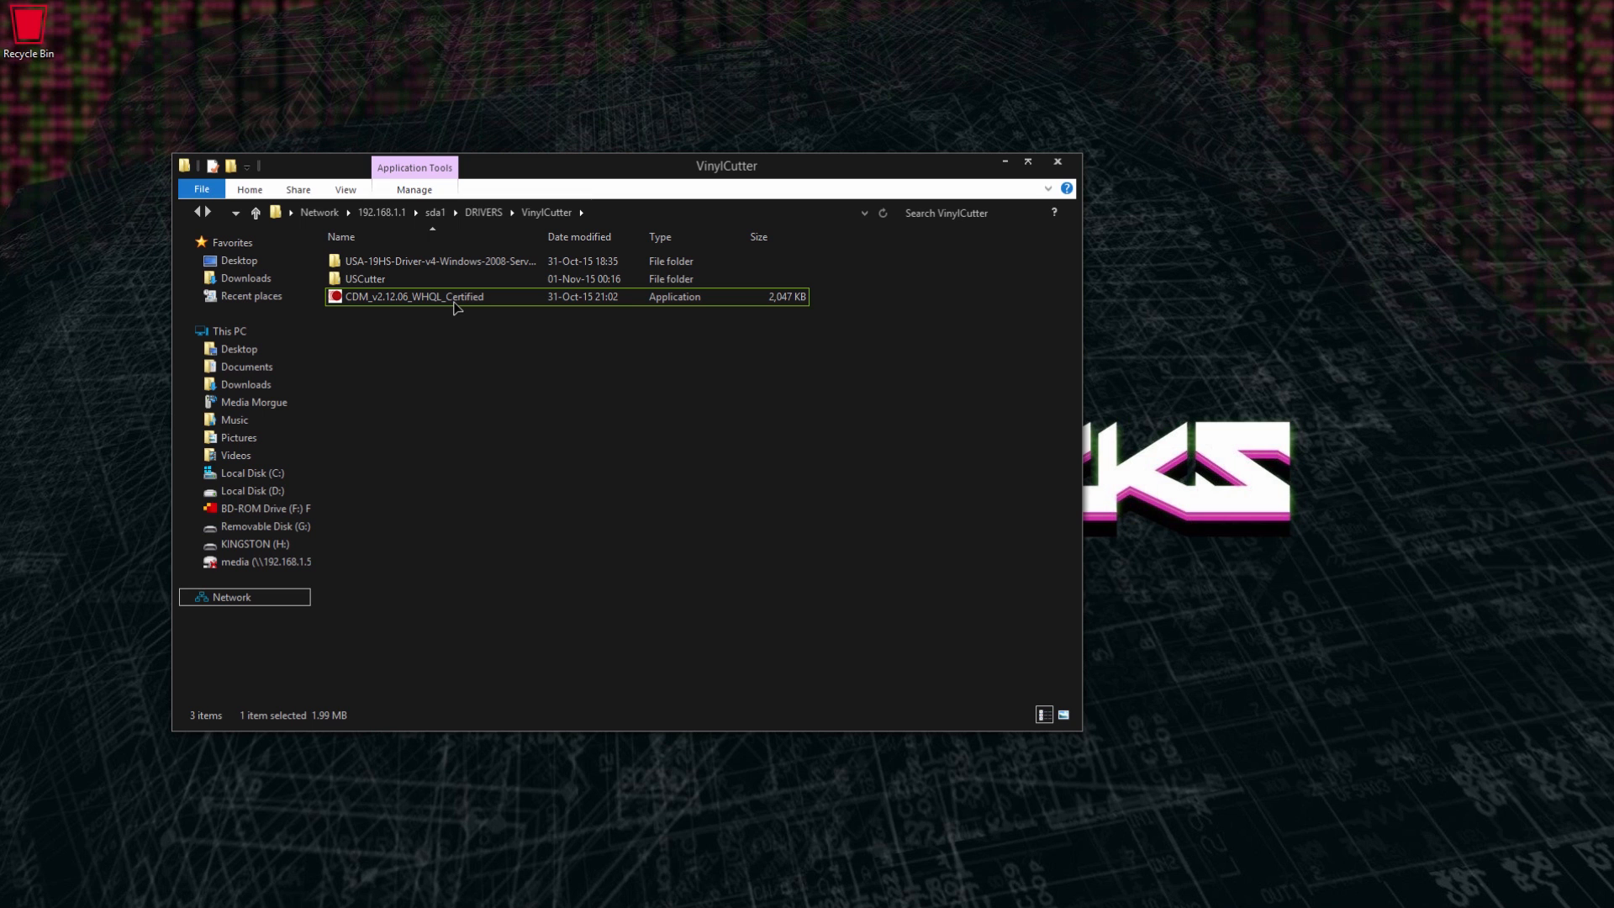
pyautogui.doubleClick(413, 297)
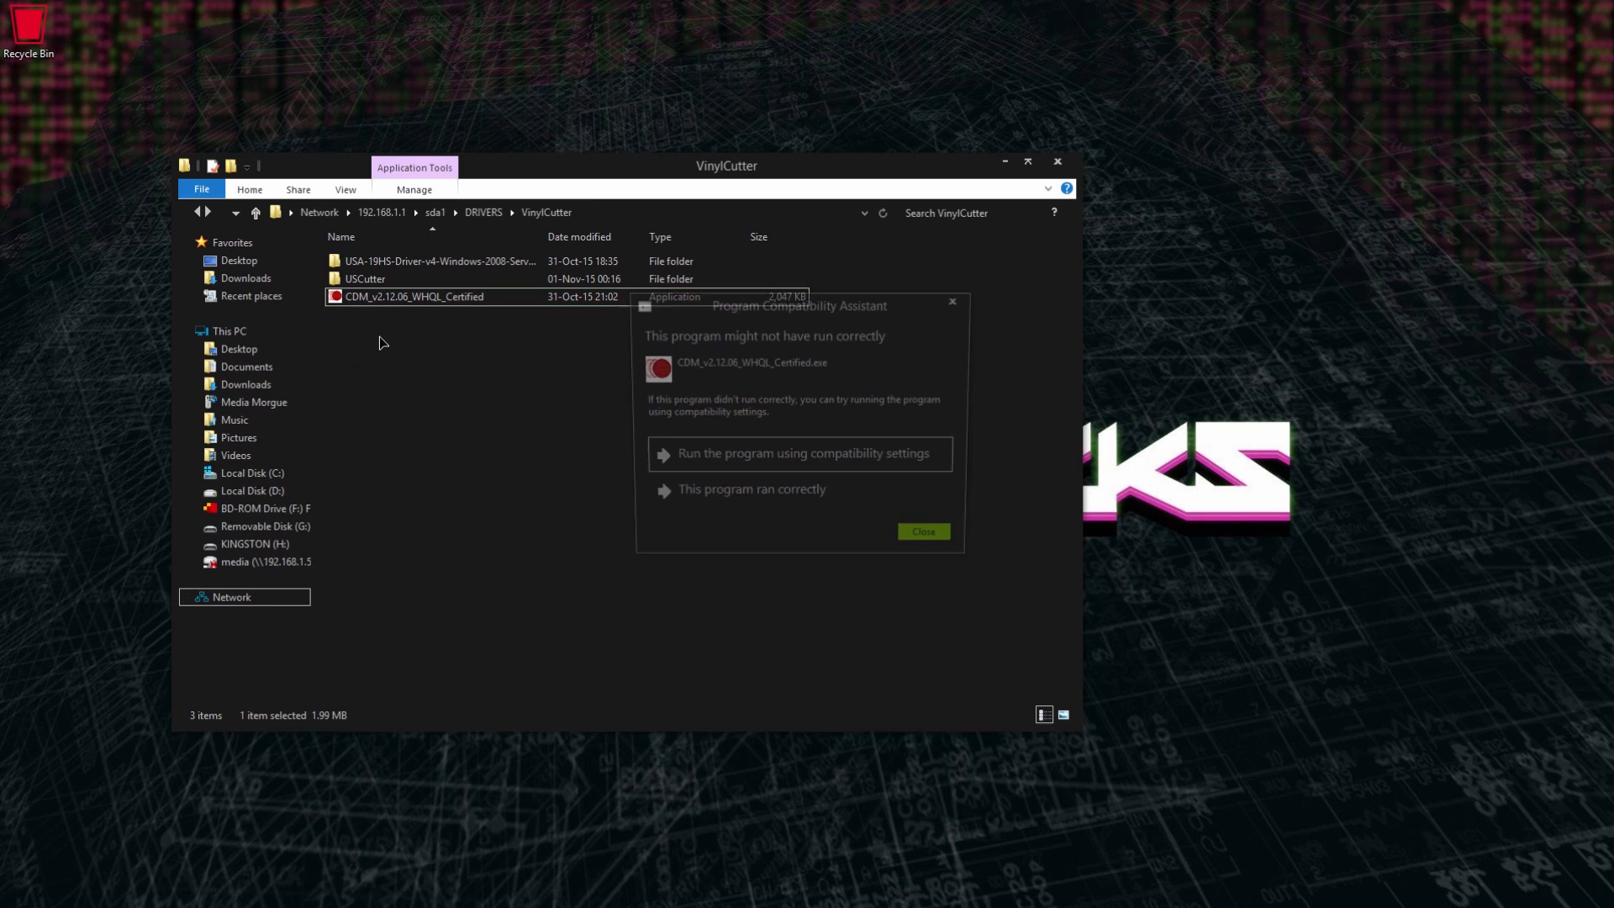
pyautogui.click(922, 531)
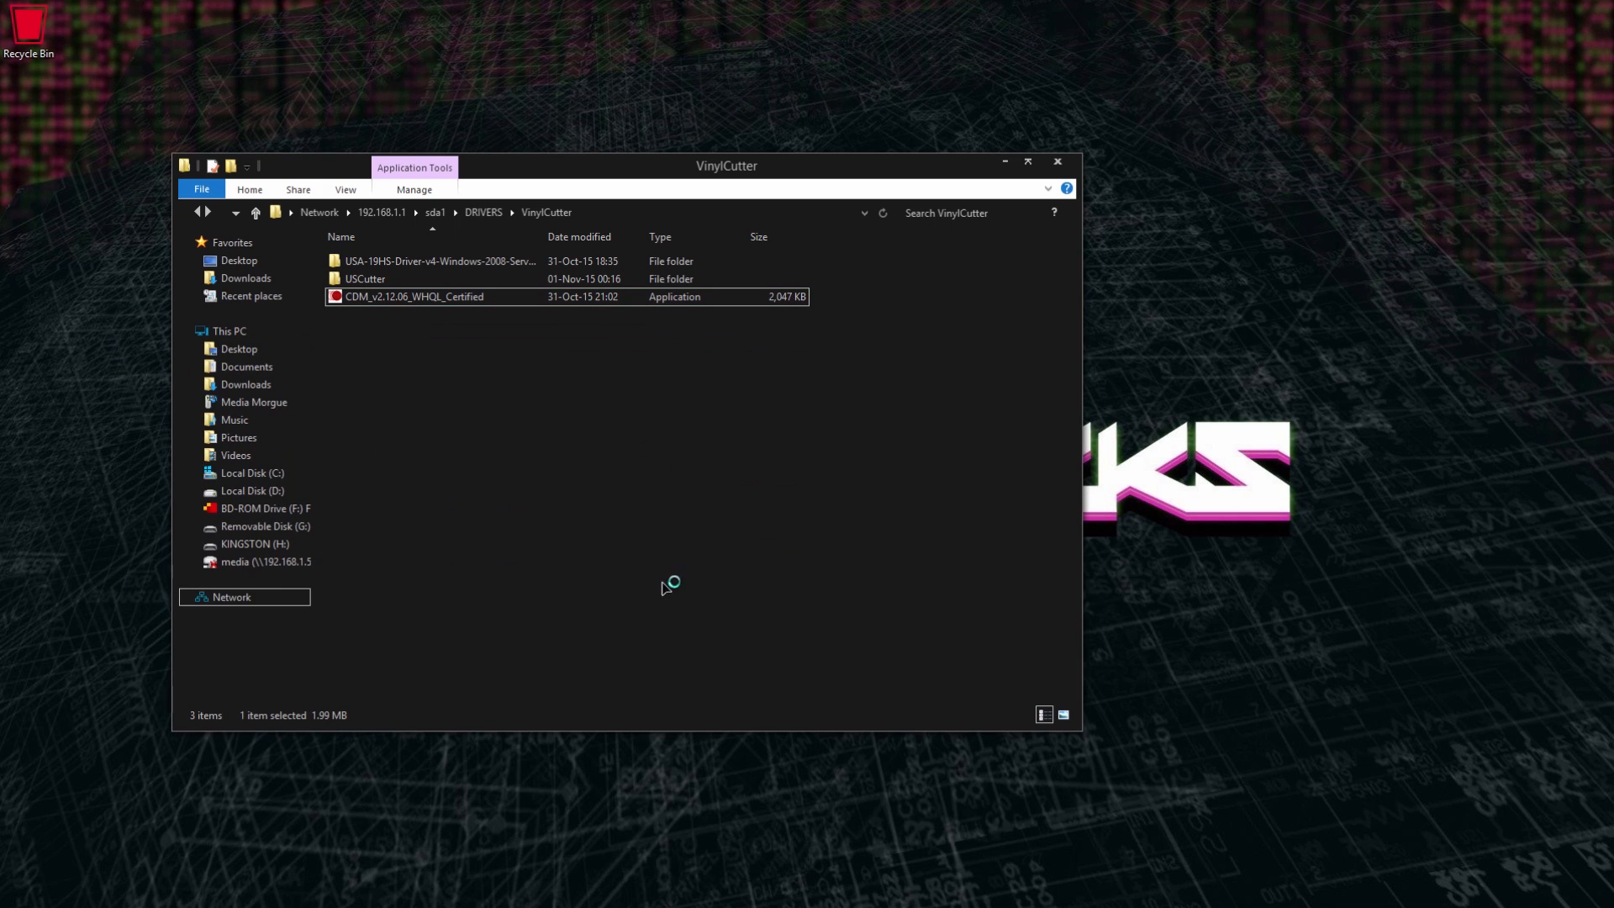
pyautogui.moveTo(562, 633)
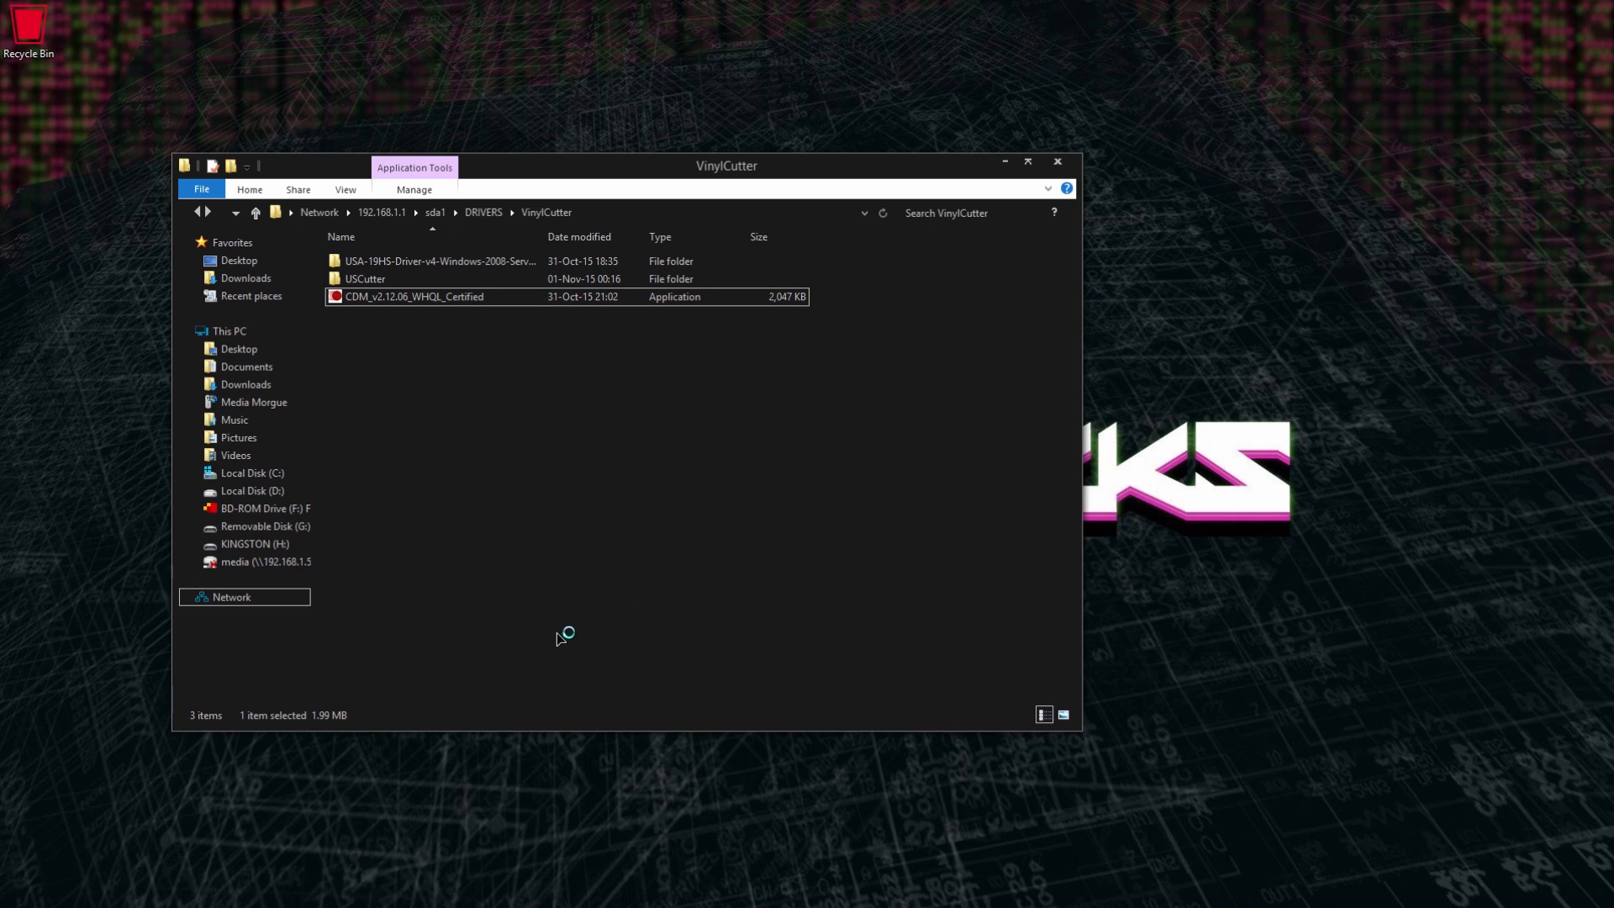
pyautogui.doubleClick(413, 297)
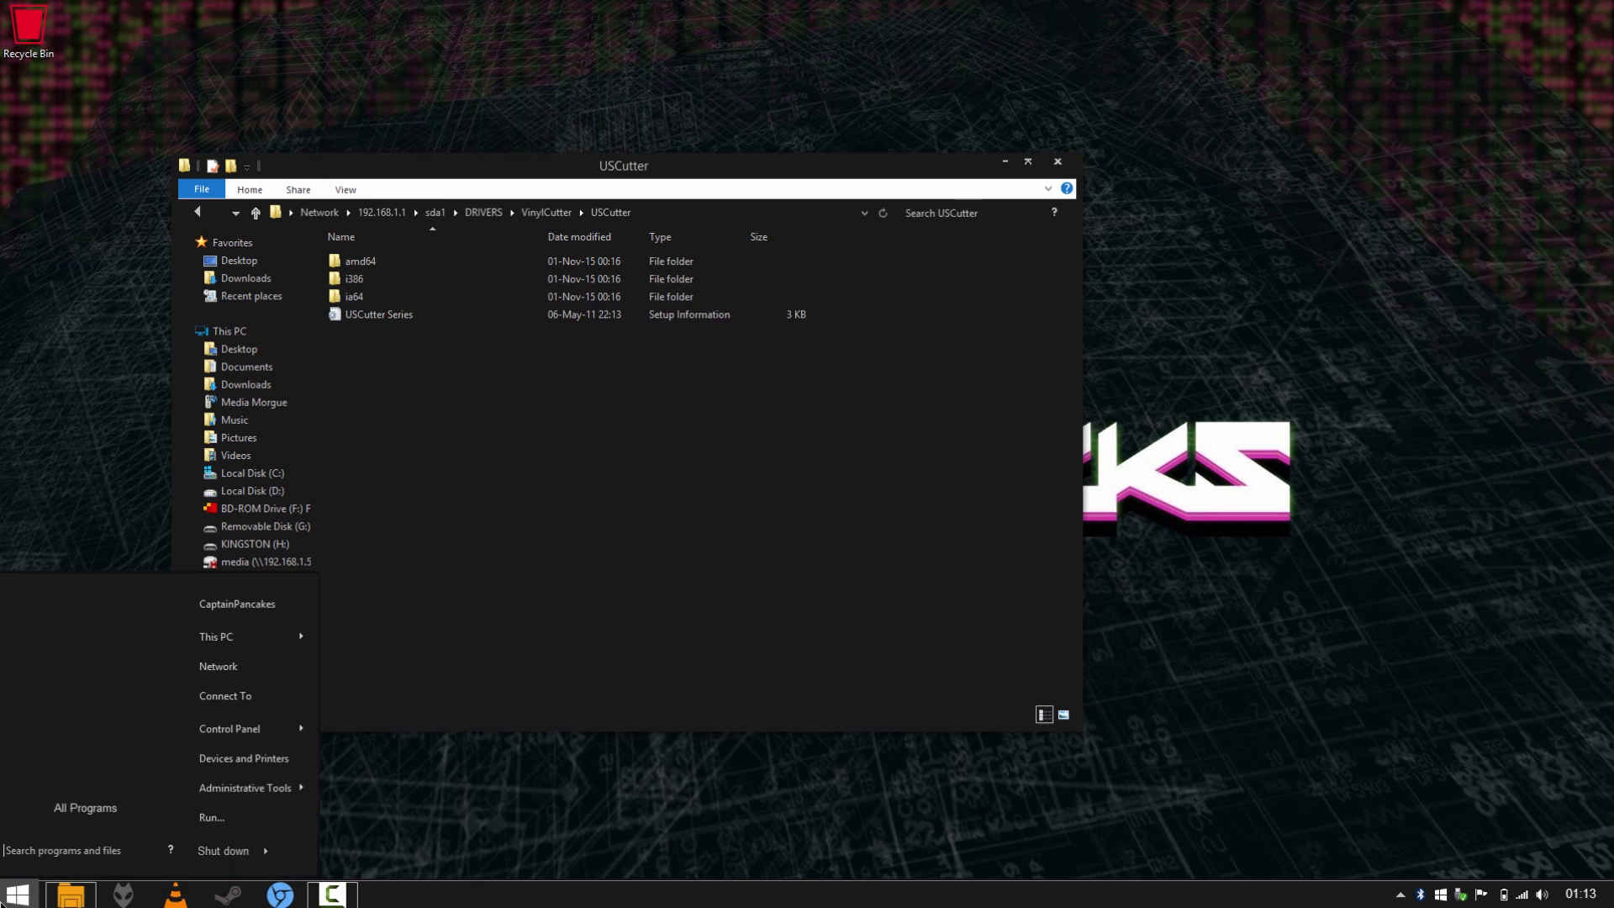
# Launch the Add Printer wizard from Devices and Printers and list the existing ports
pyautogui.click(243, 758)
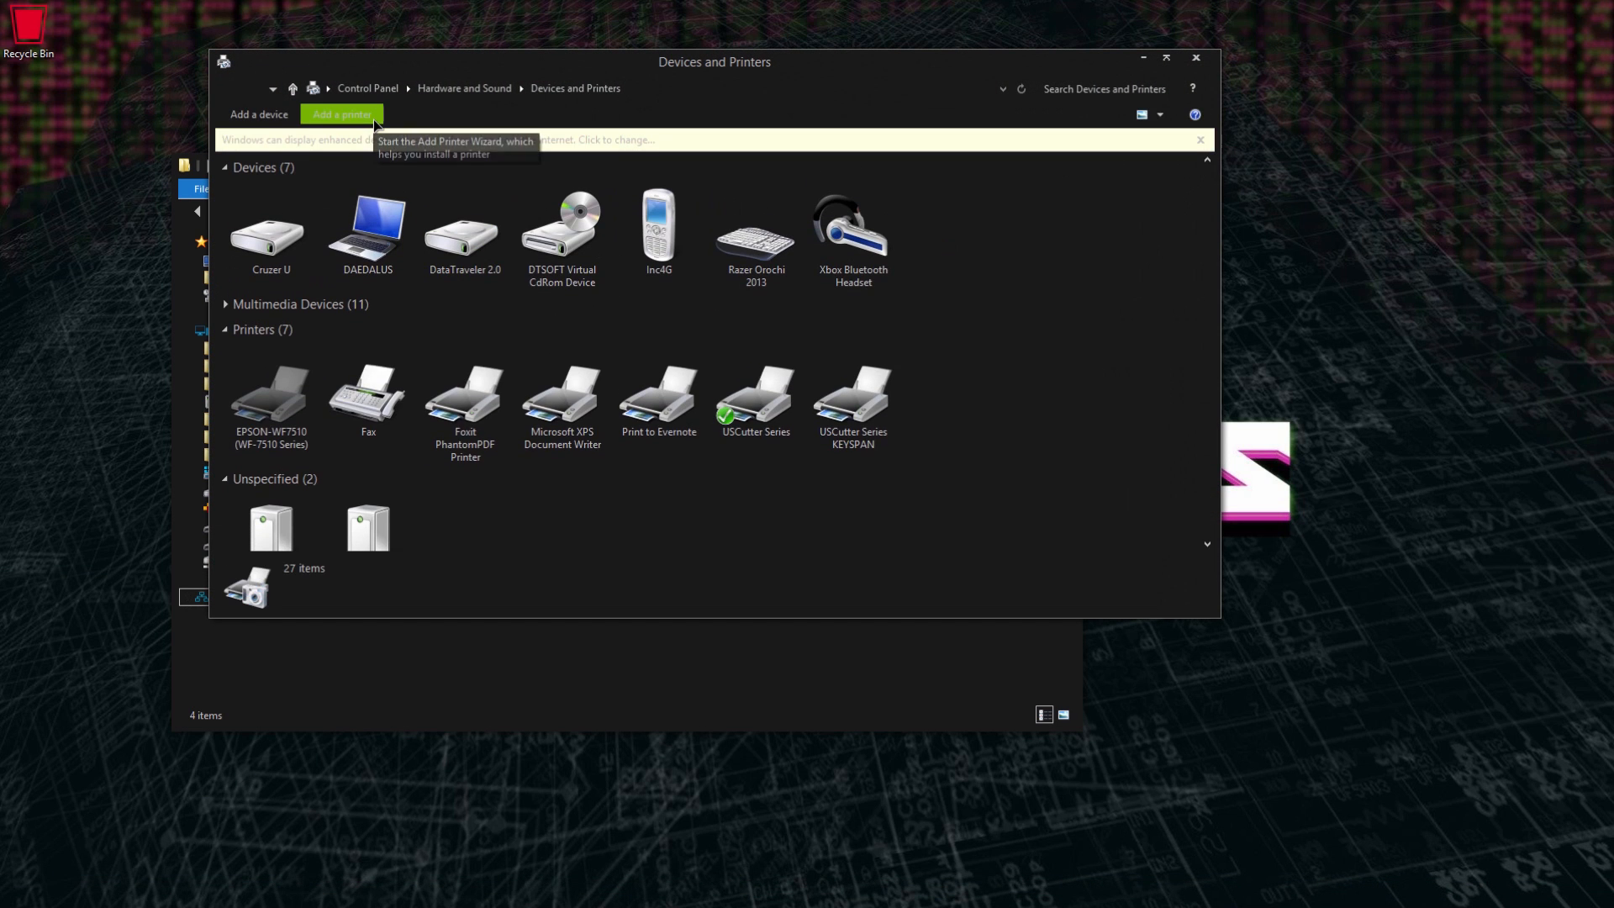
pyautogui.click(340, 115)
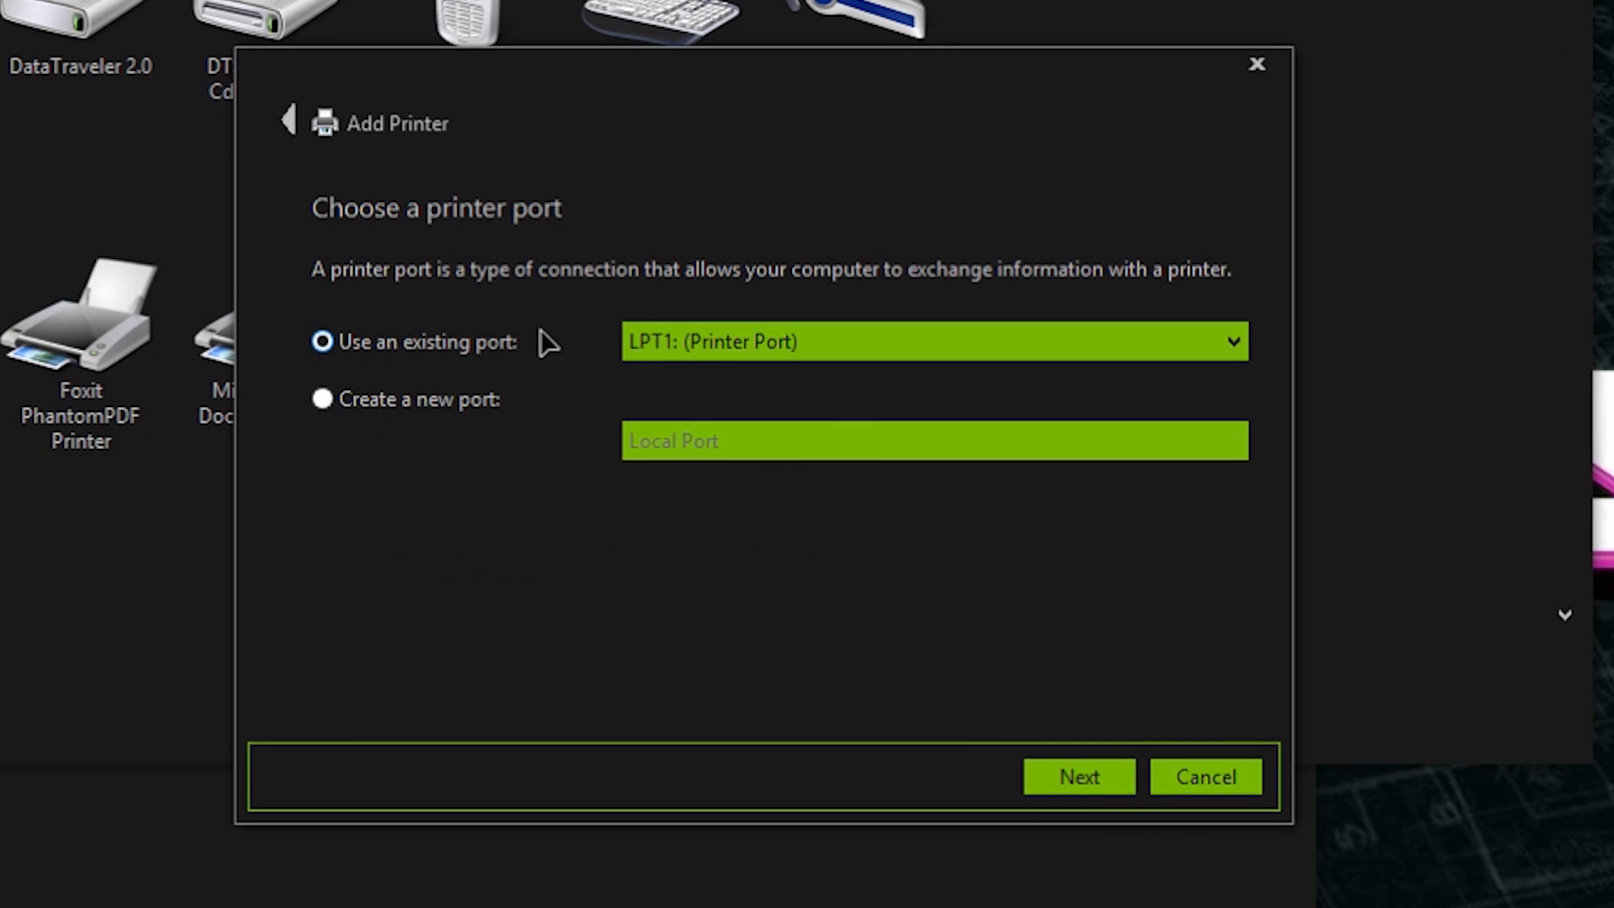
pyautogui.click(1231, 341)
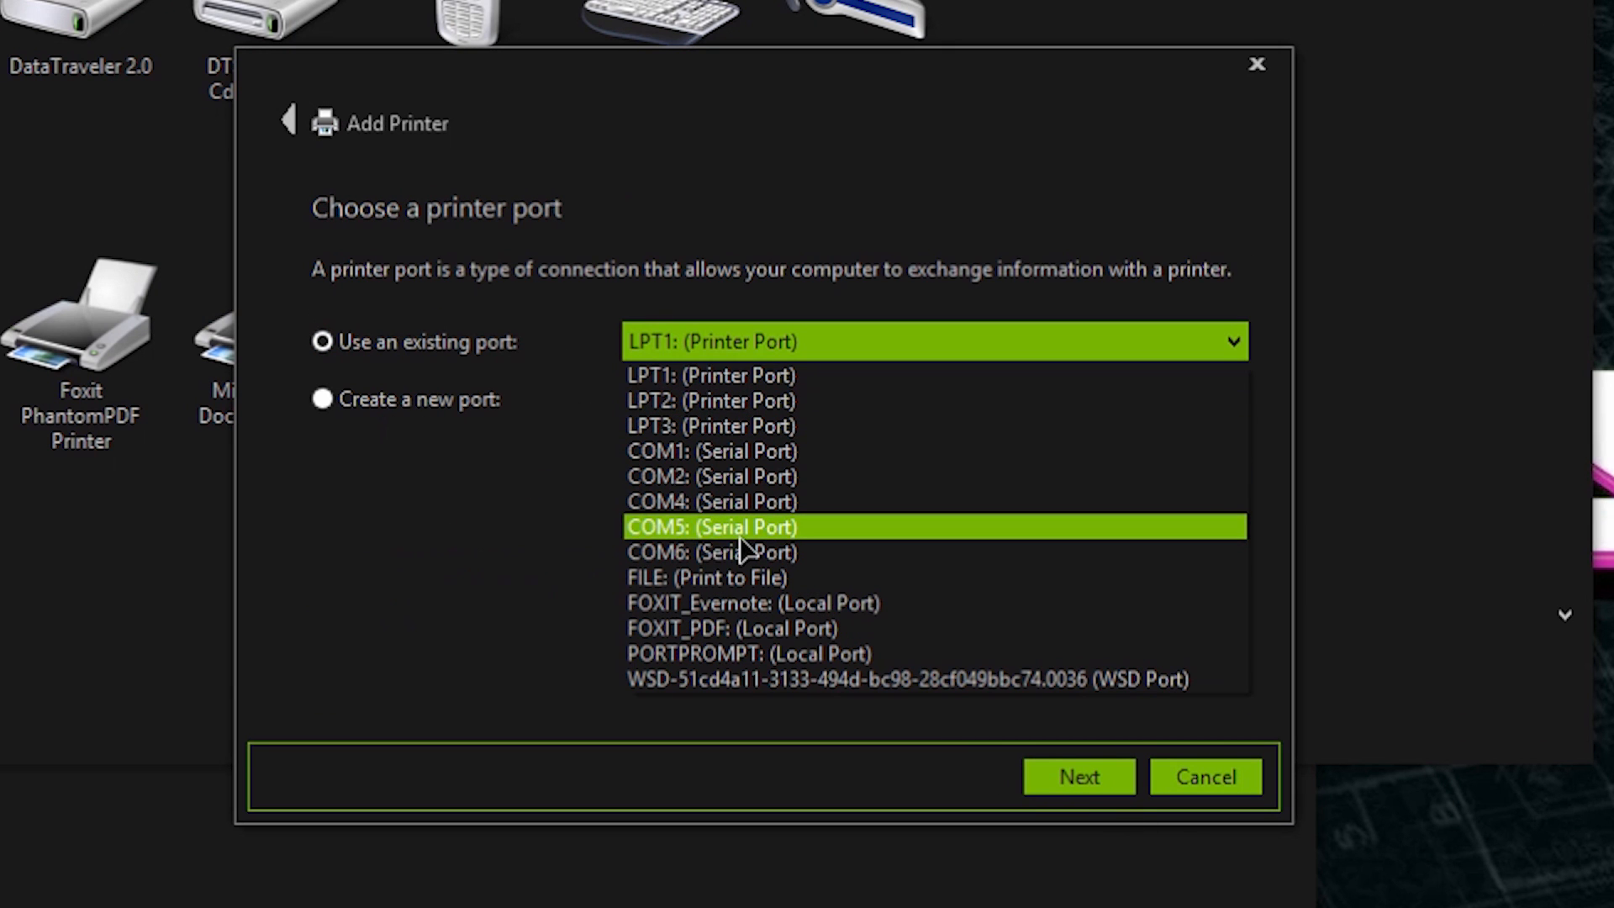
pyautogui.moveTo(683, 541)
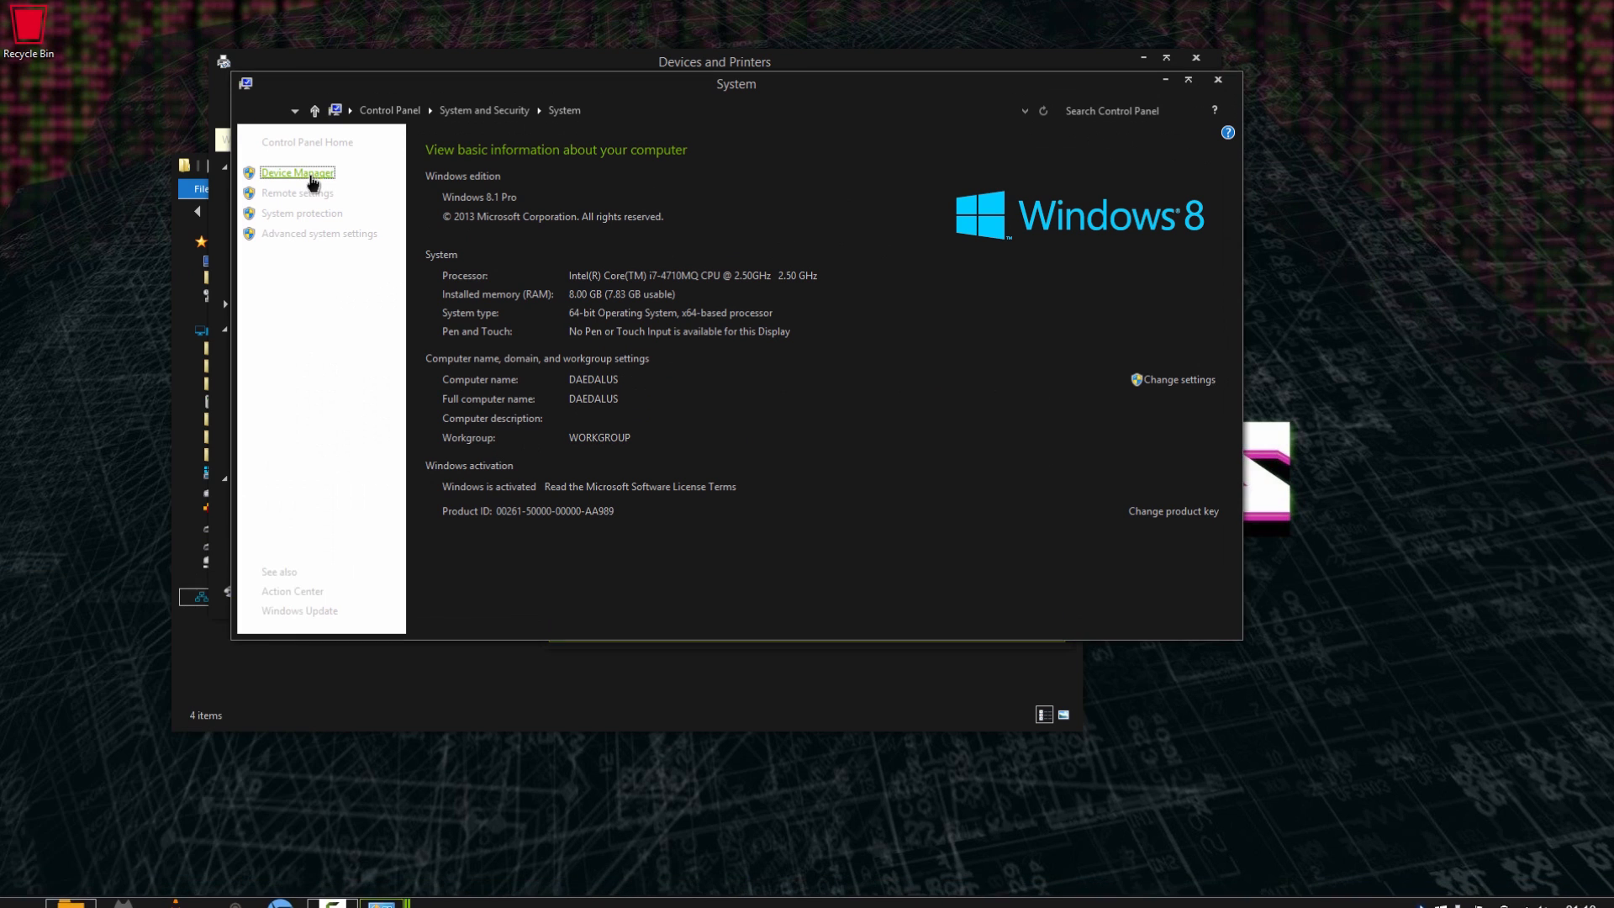
# Confirm the serial adapter is on COM6, choose COM6 as printer port, and proceed
pyautogui.click(297, 172)
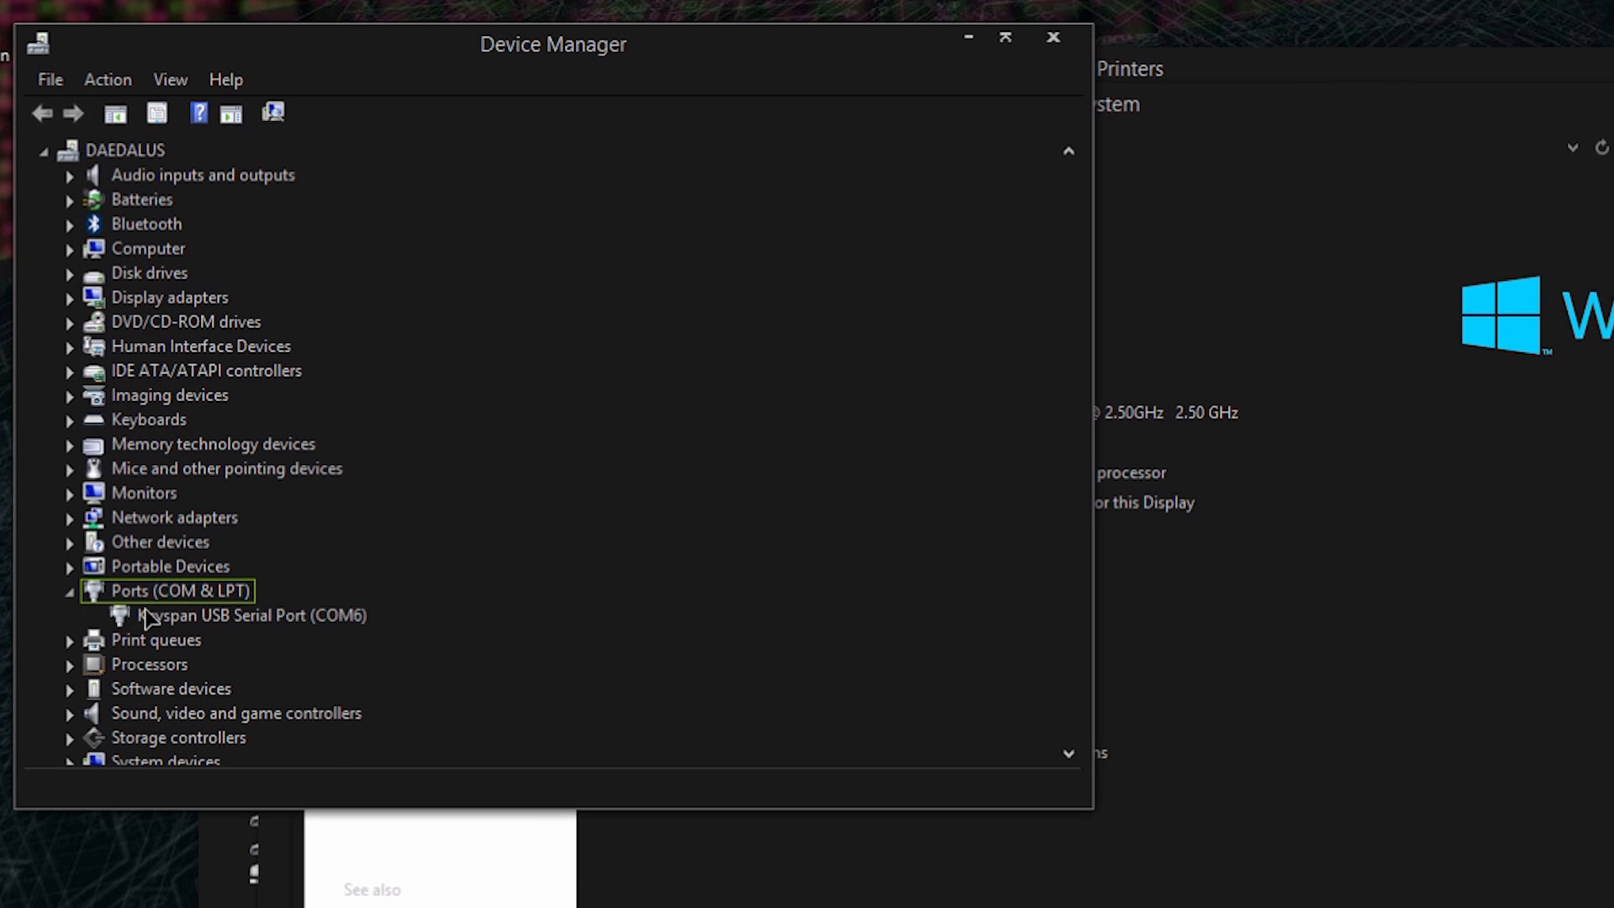
pyautogui.moveTo(285, 622)
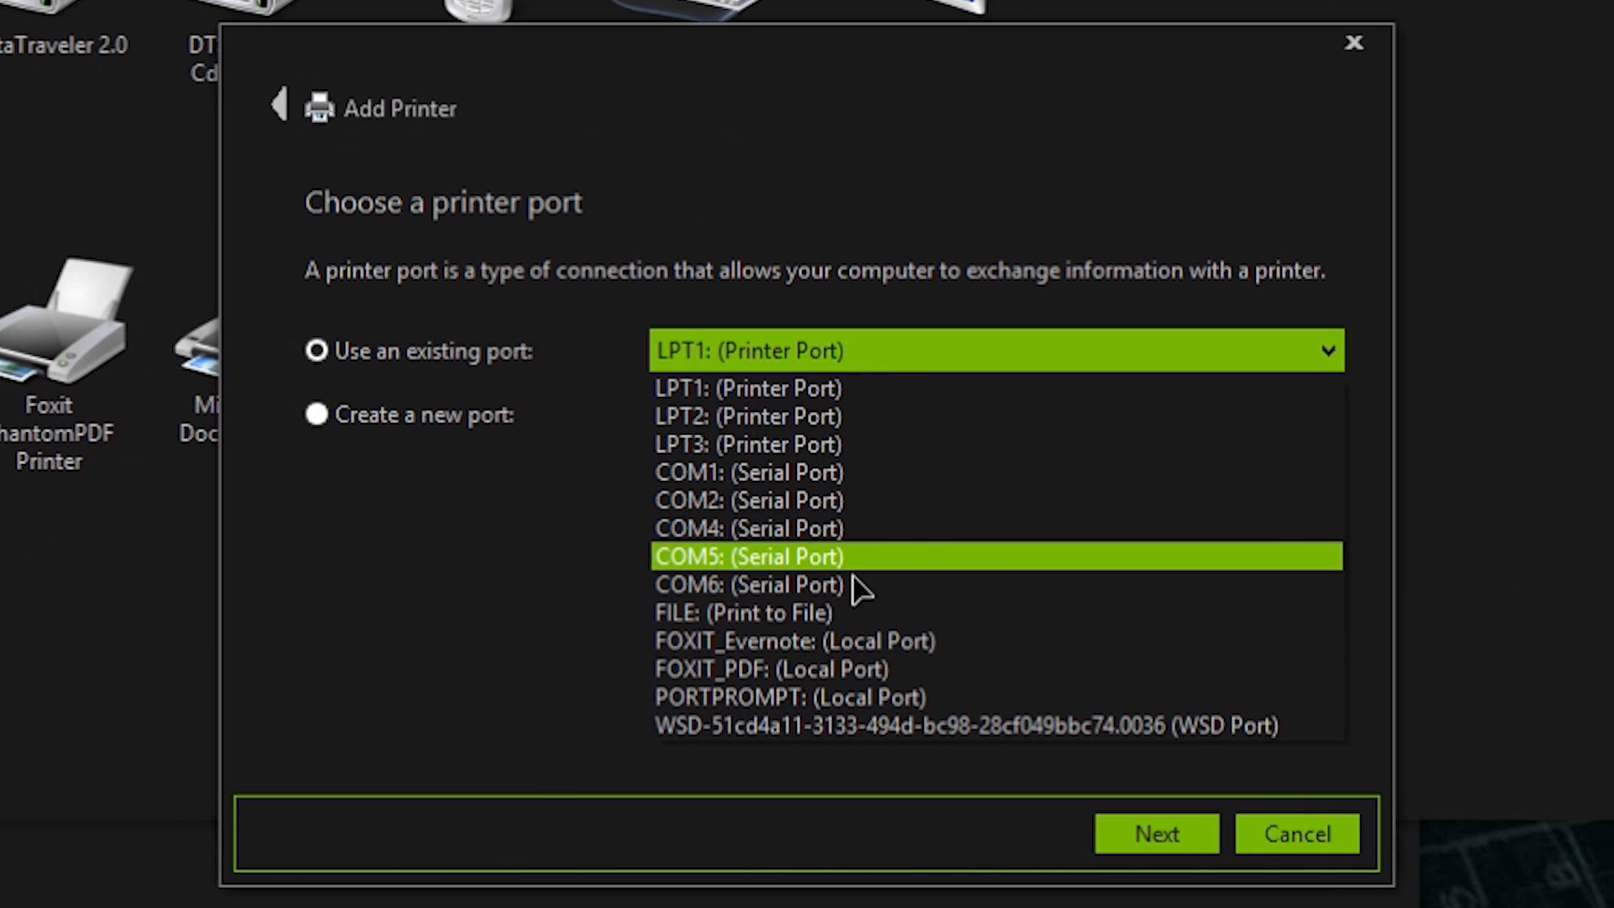
pyautogui.click(749, 583)
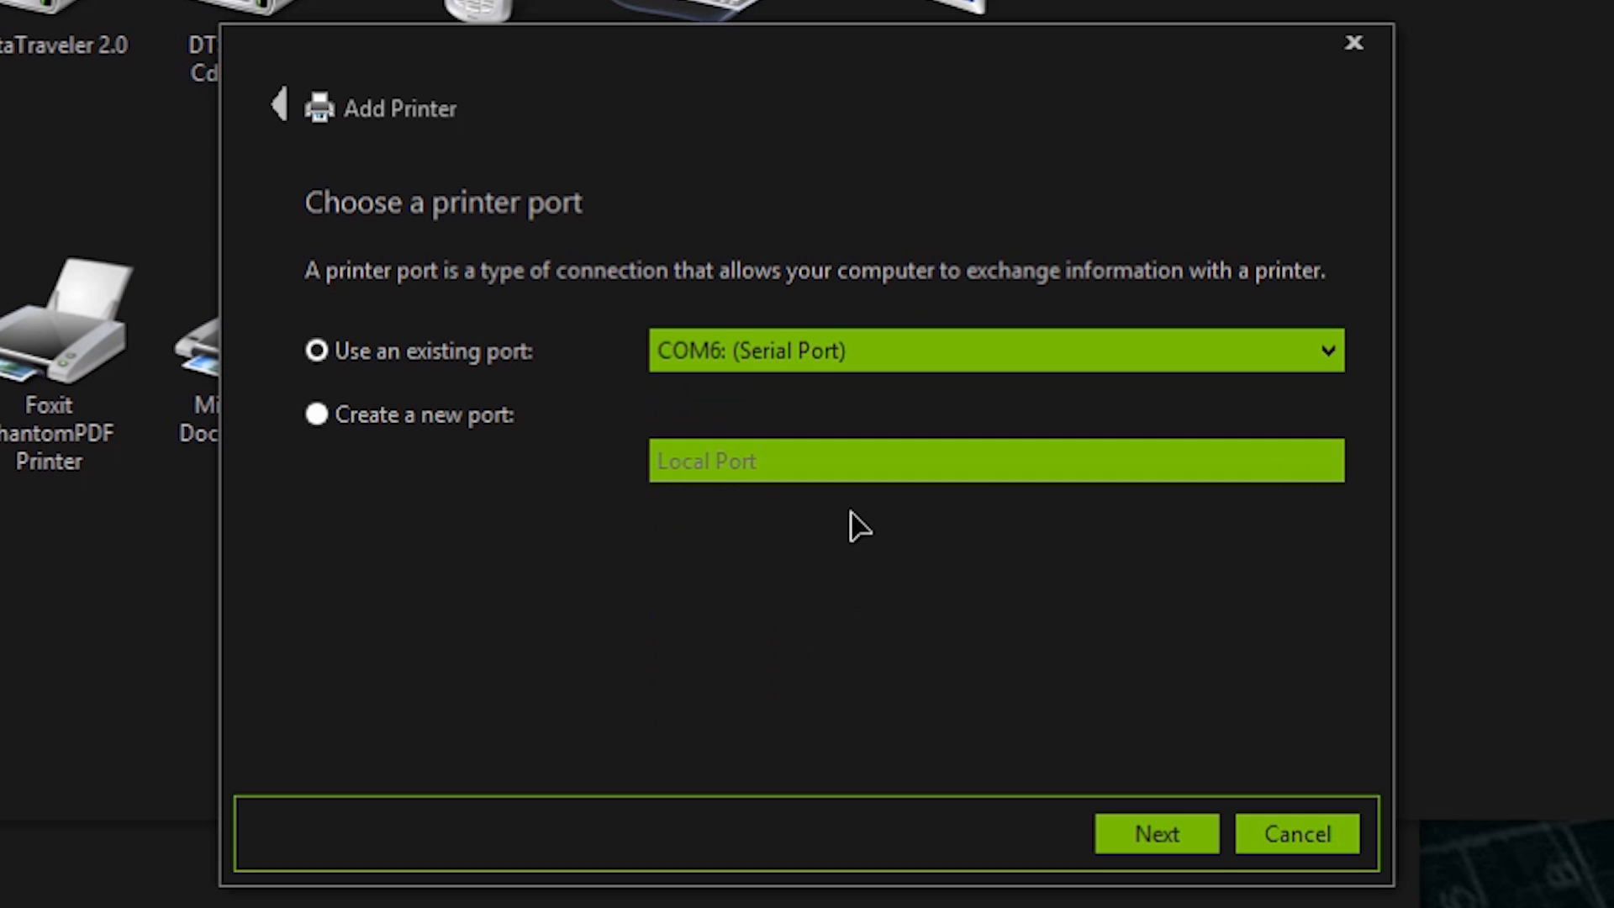
pyautogui.moveTo(1087, 751)
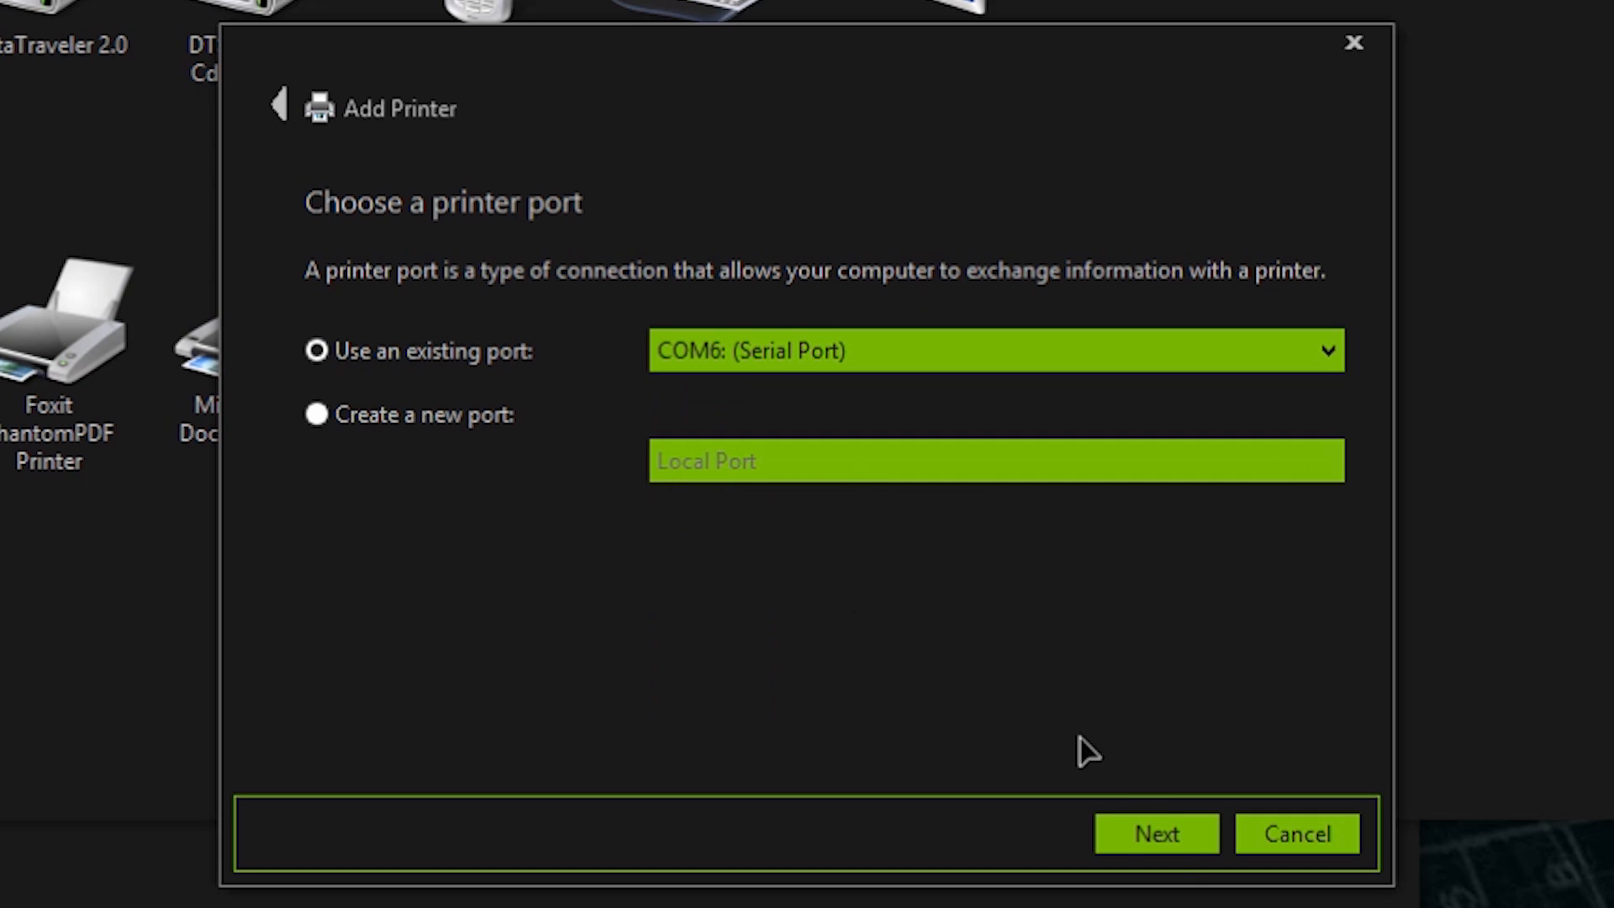
pyautogui.click(1155, 833)
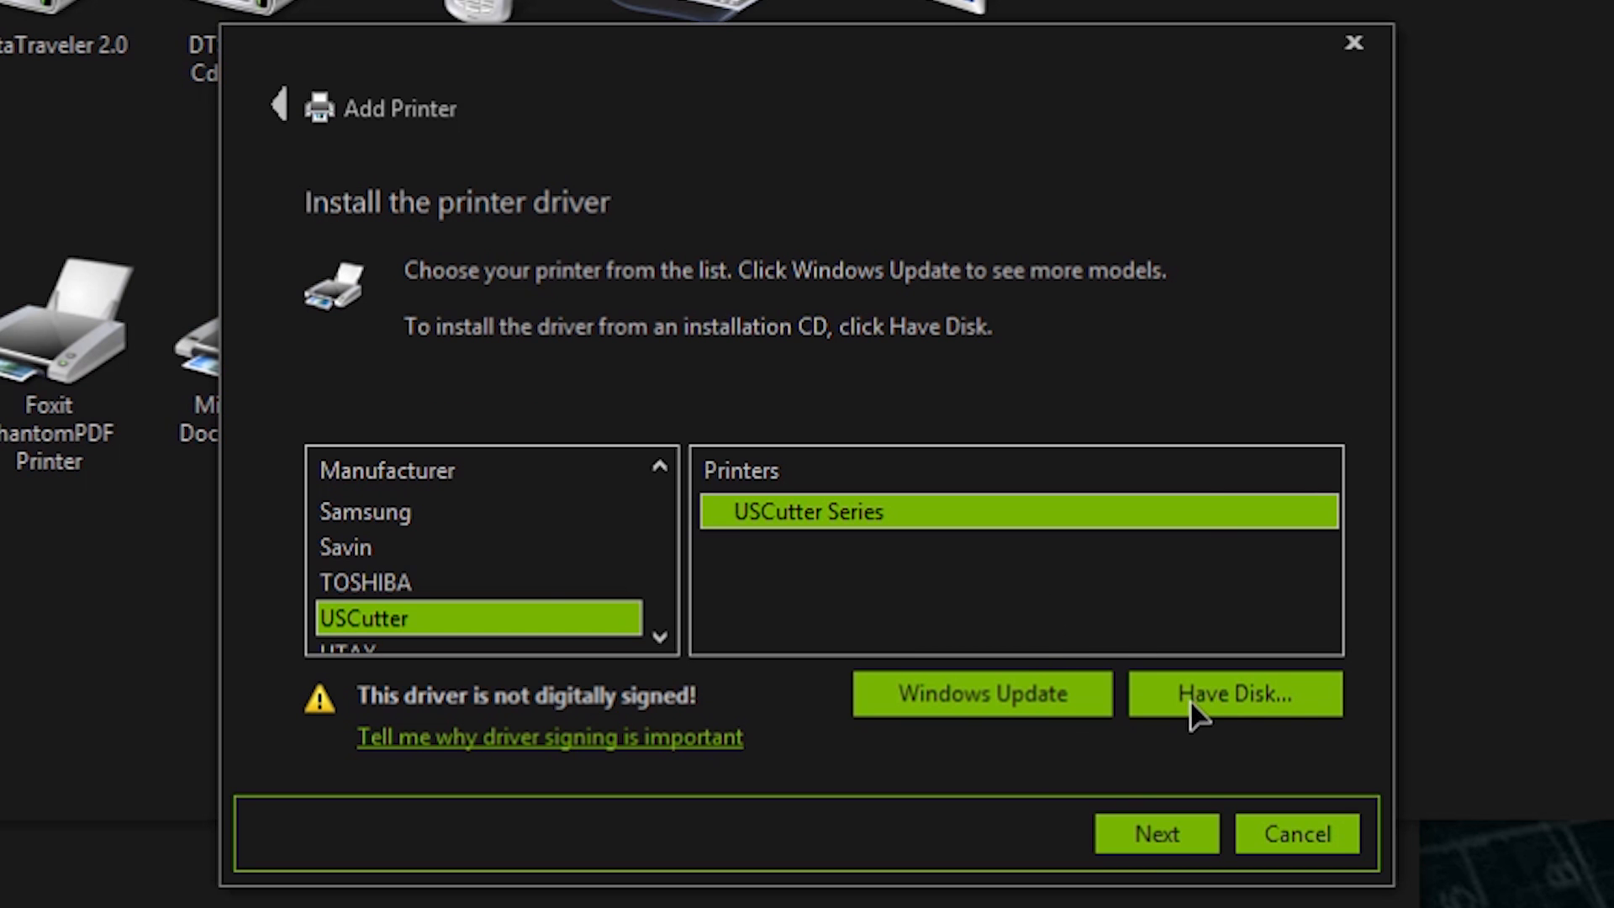
# Point Have Disk at the network driver path \\192.168.1.1\sda1\drivers\vinylcutter
pyautogui.click(1233, 693)
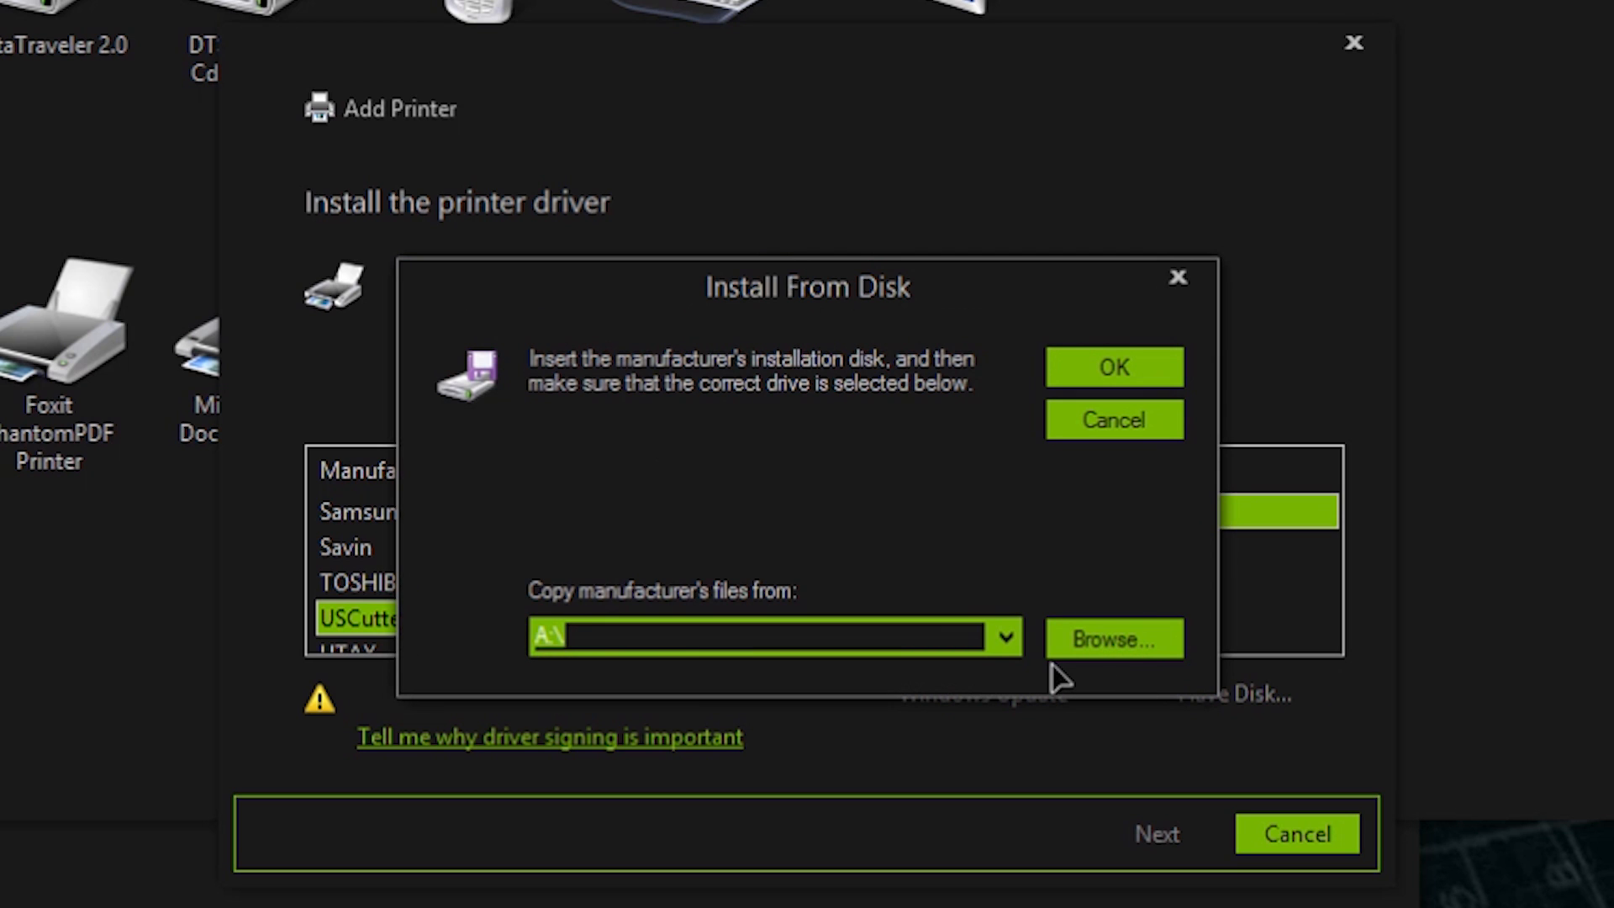
pyautogui.write('\\\\192.168.1.')
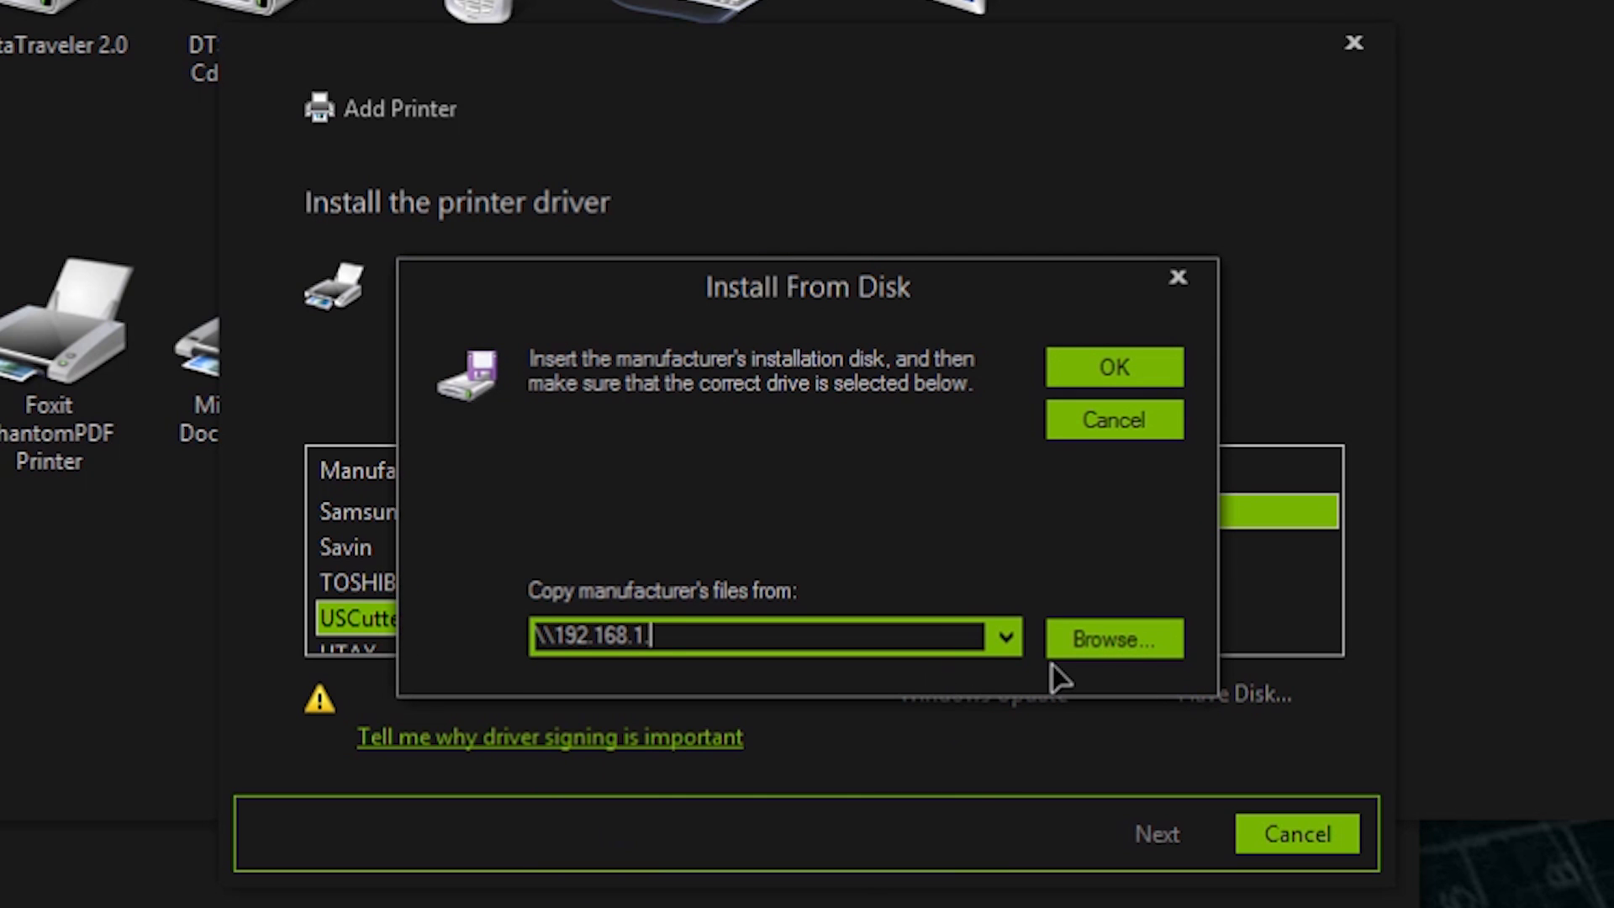
pyautogui.write('1\\sda1\\')
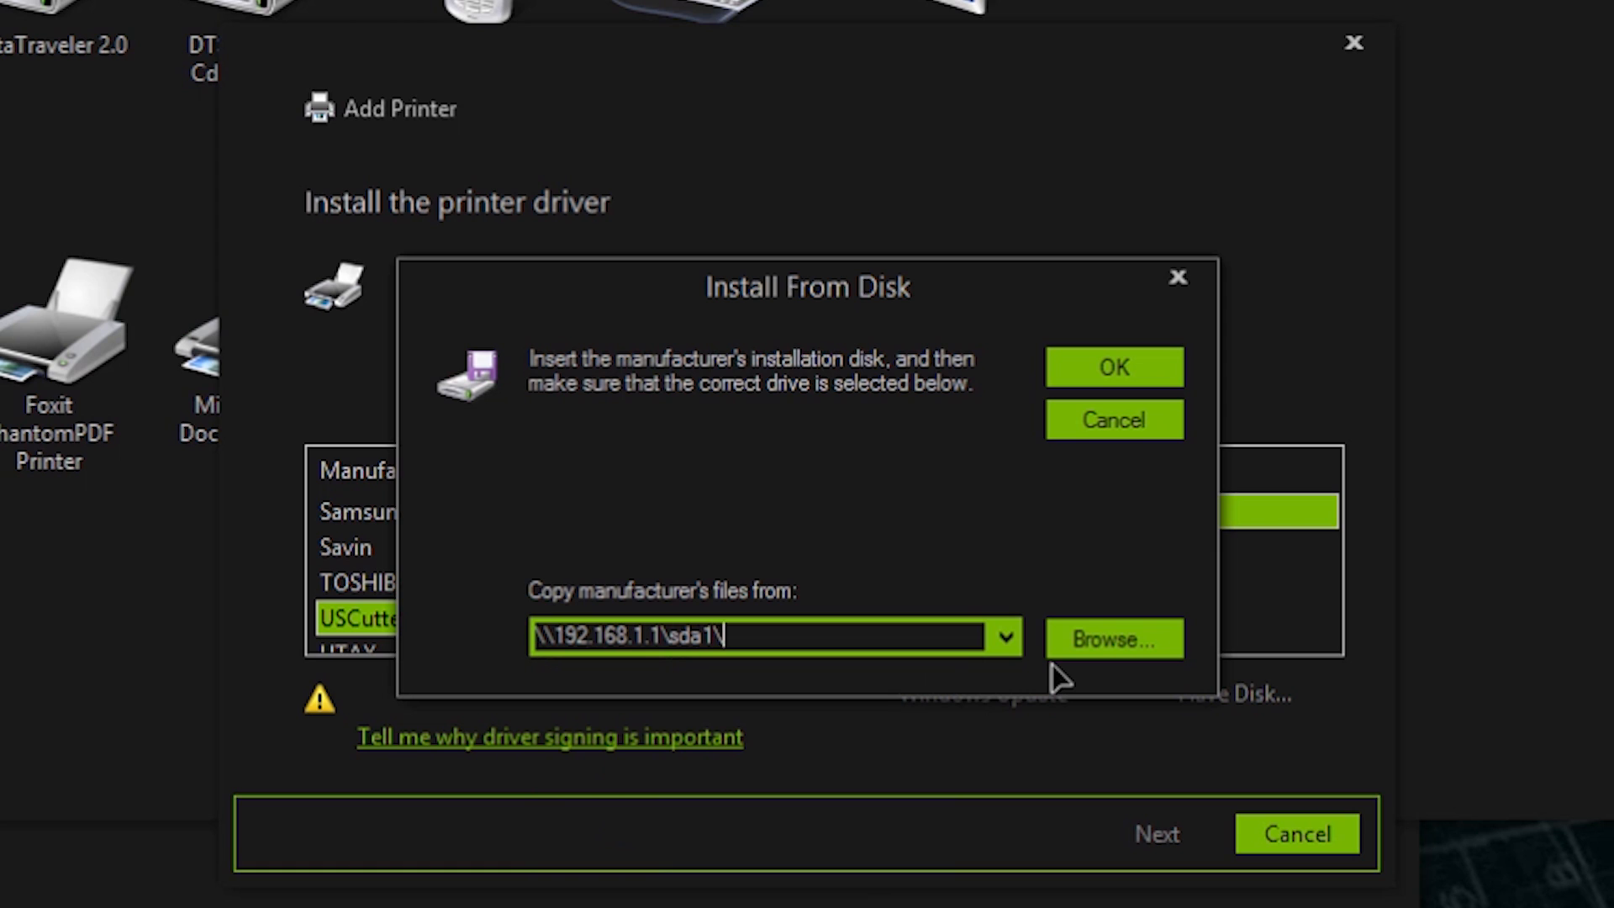
pyautogui.write('drivers\\')
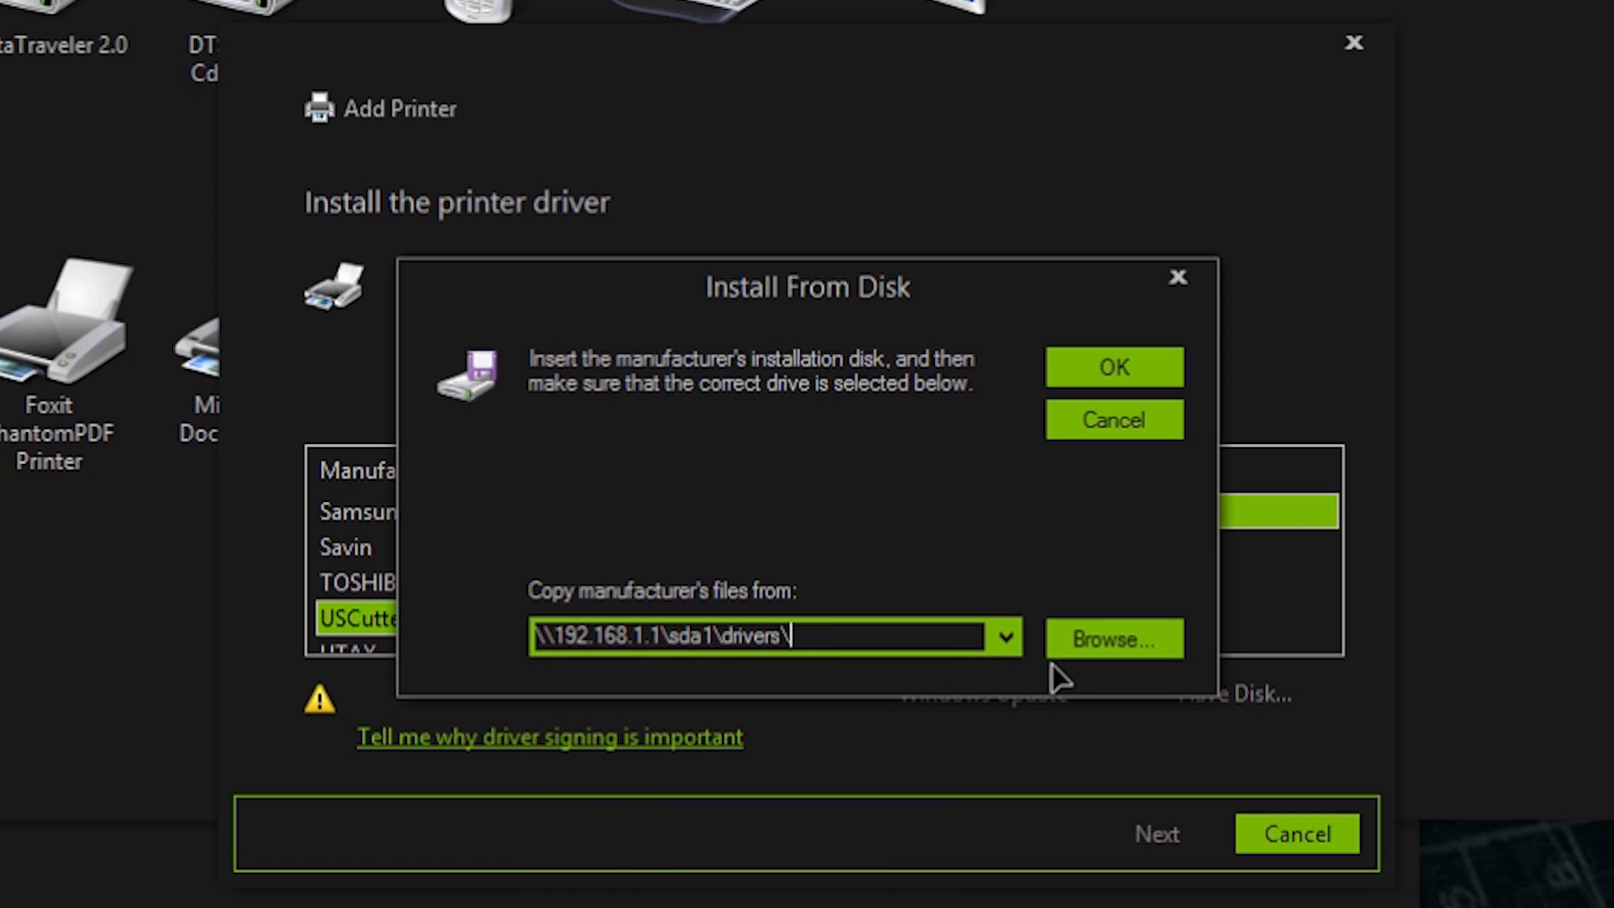
pyautogui.write('vinylcutter\\uscutter')
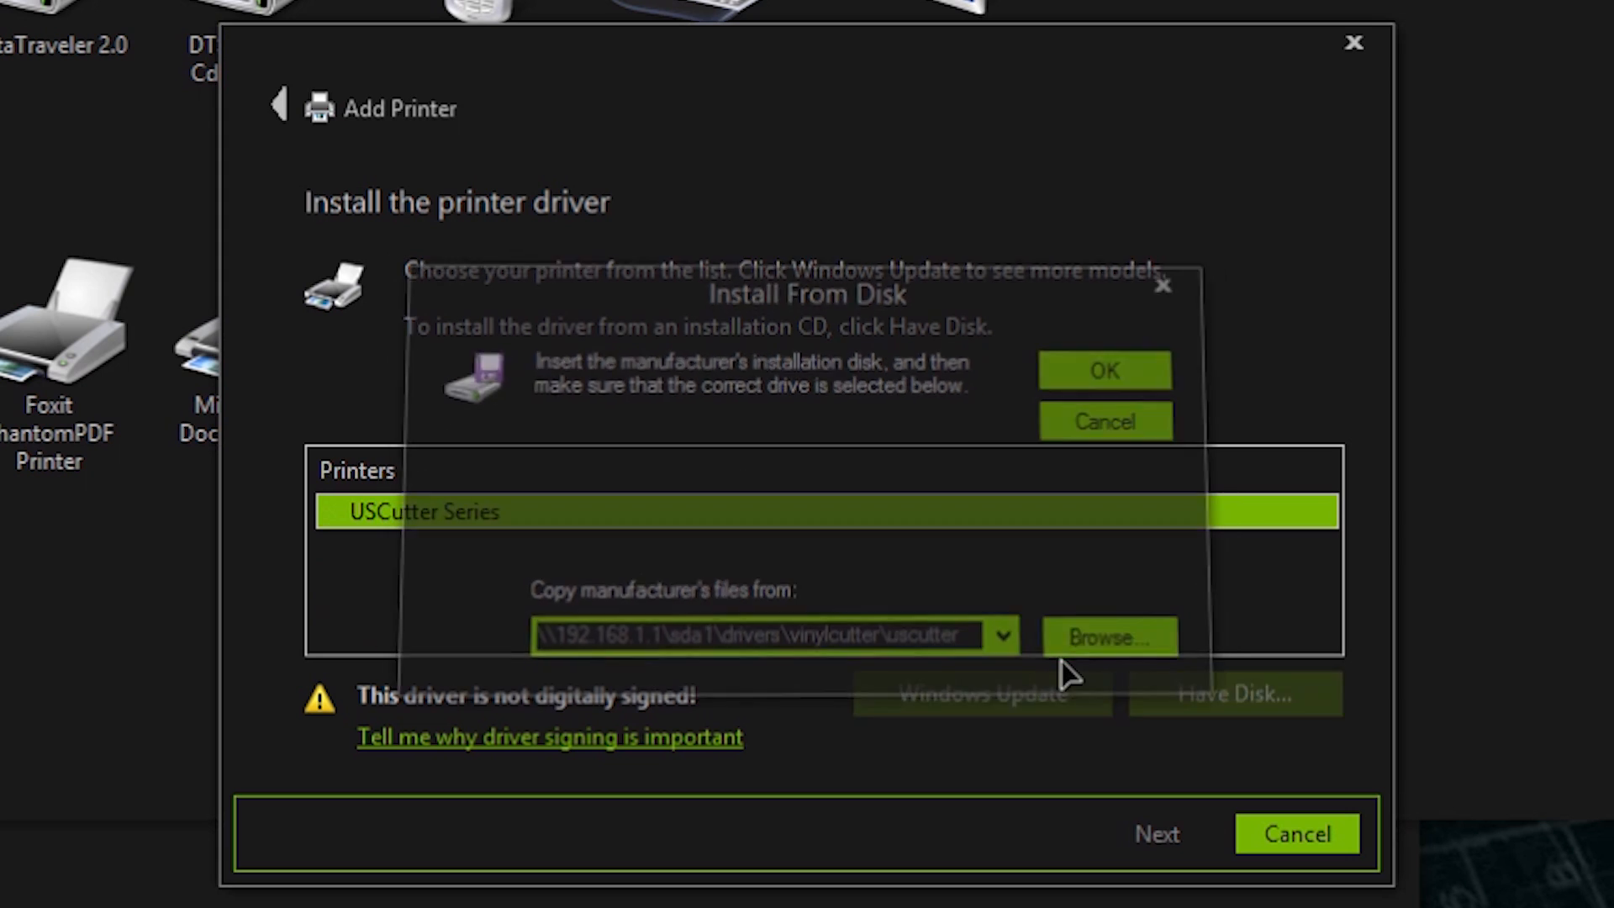
# Select USCutter Series, keep the current driver, and finish adding the printer
pyautogui.click(1104, 371)
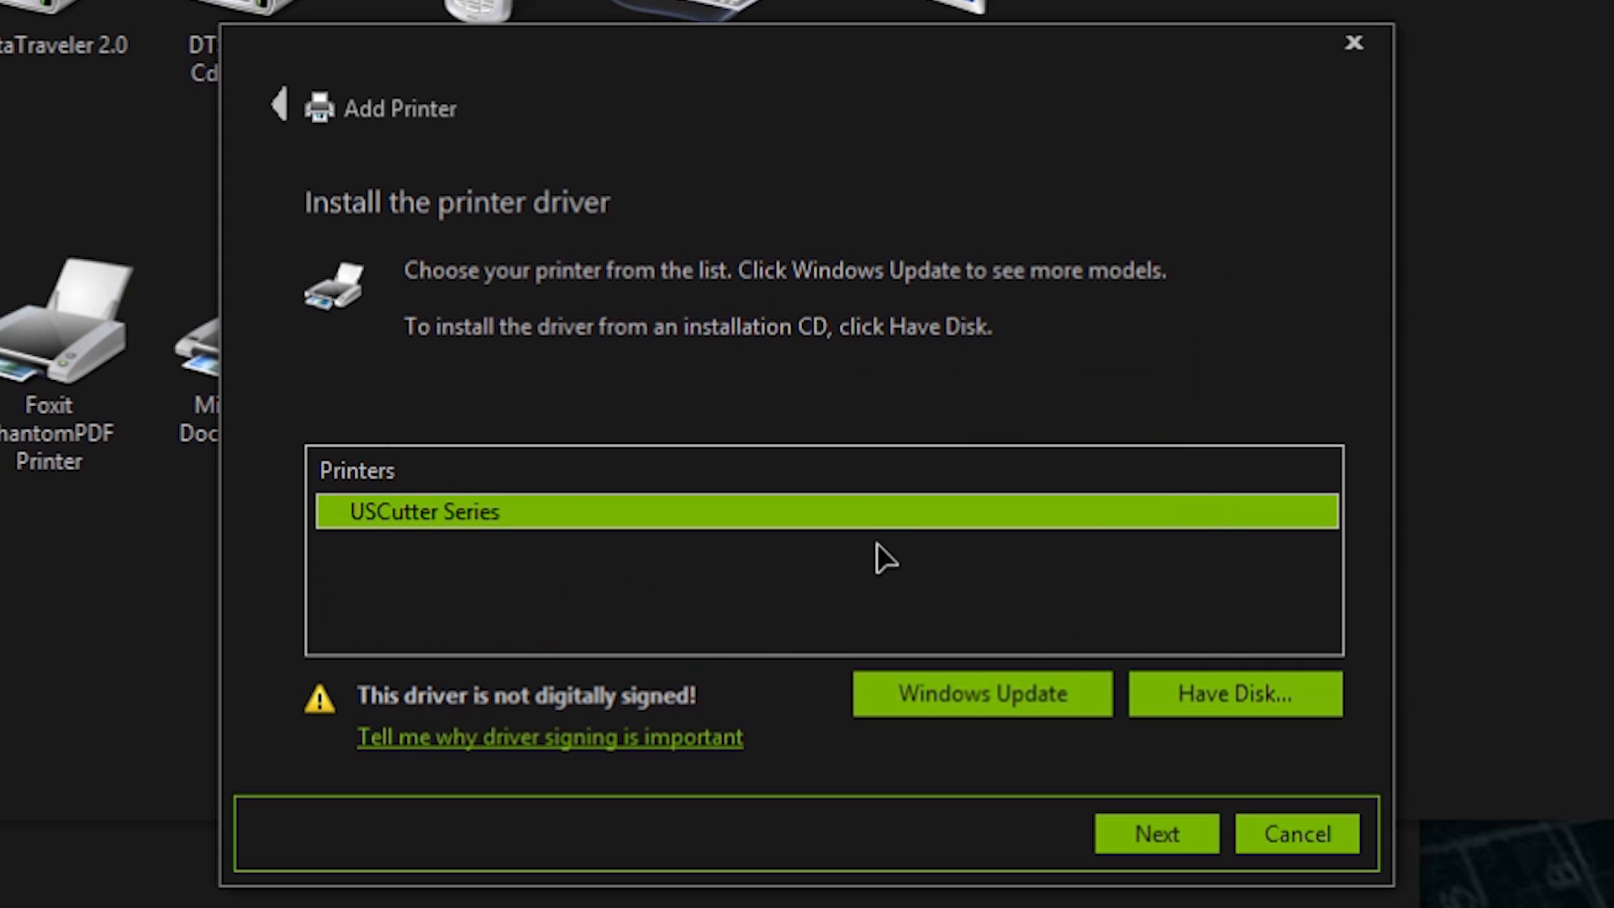
pyautogui.click(1154, 833)
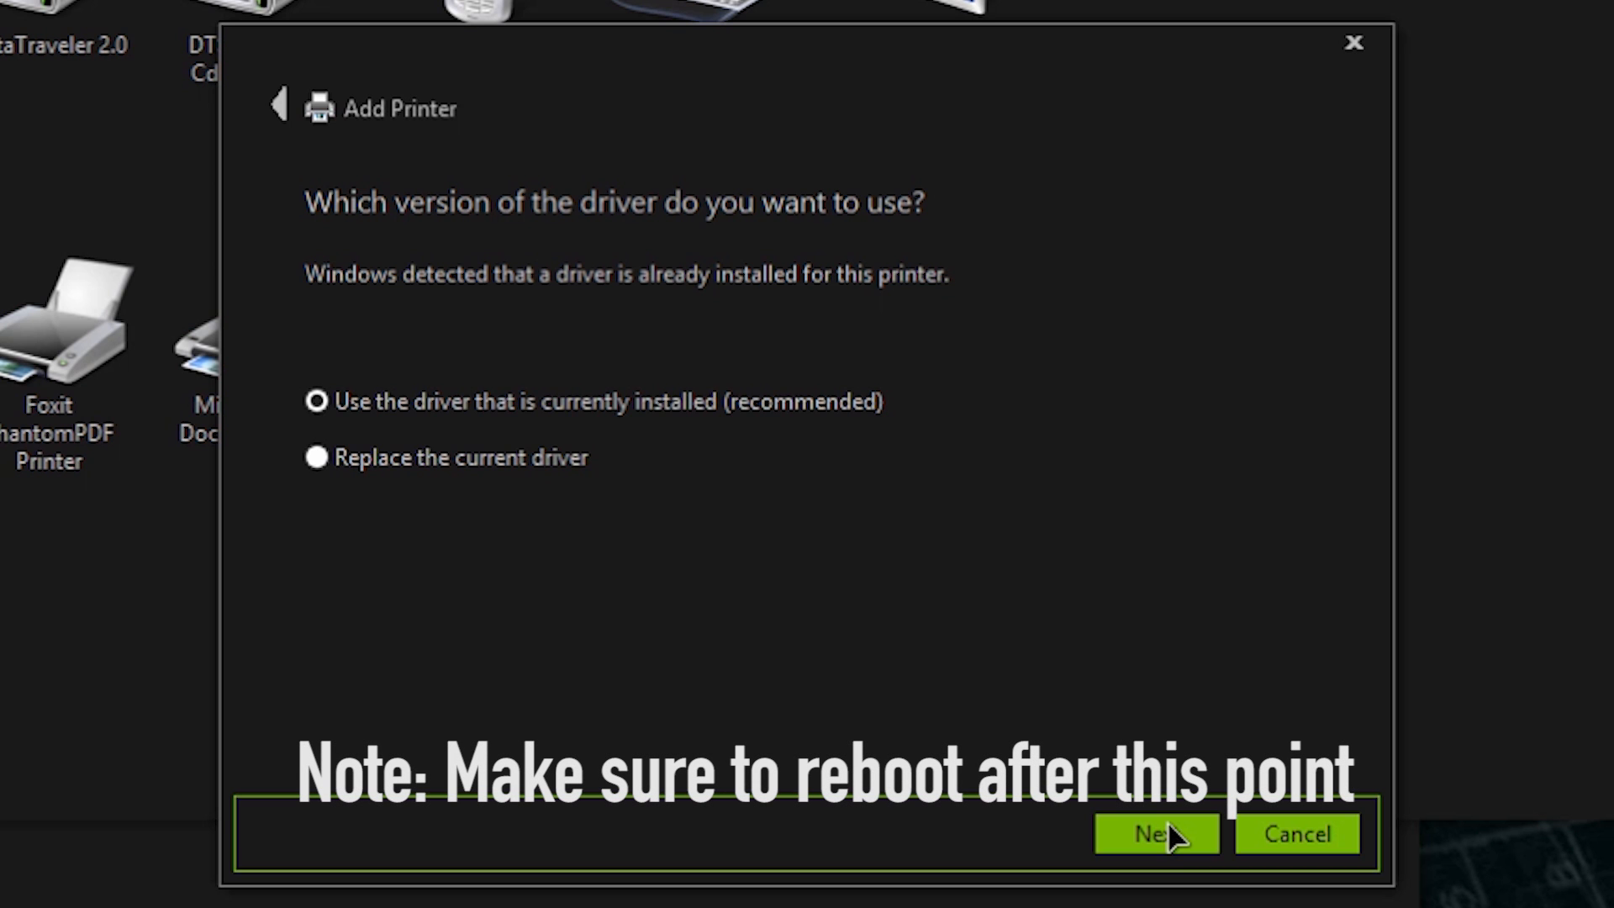
pyautogui.click(1152, 834)
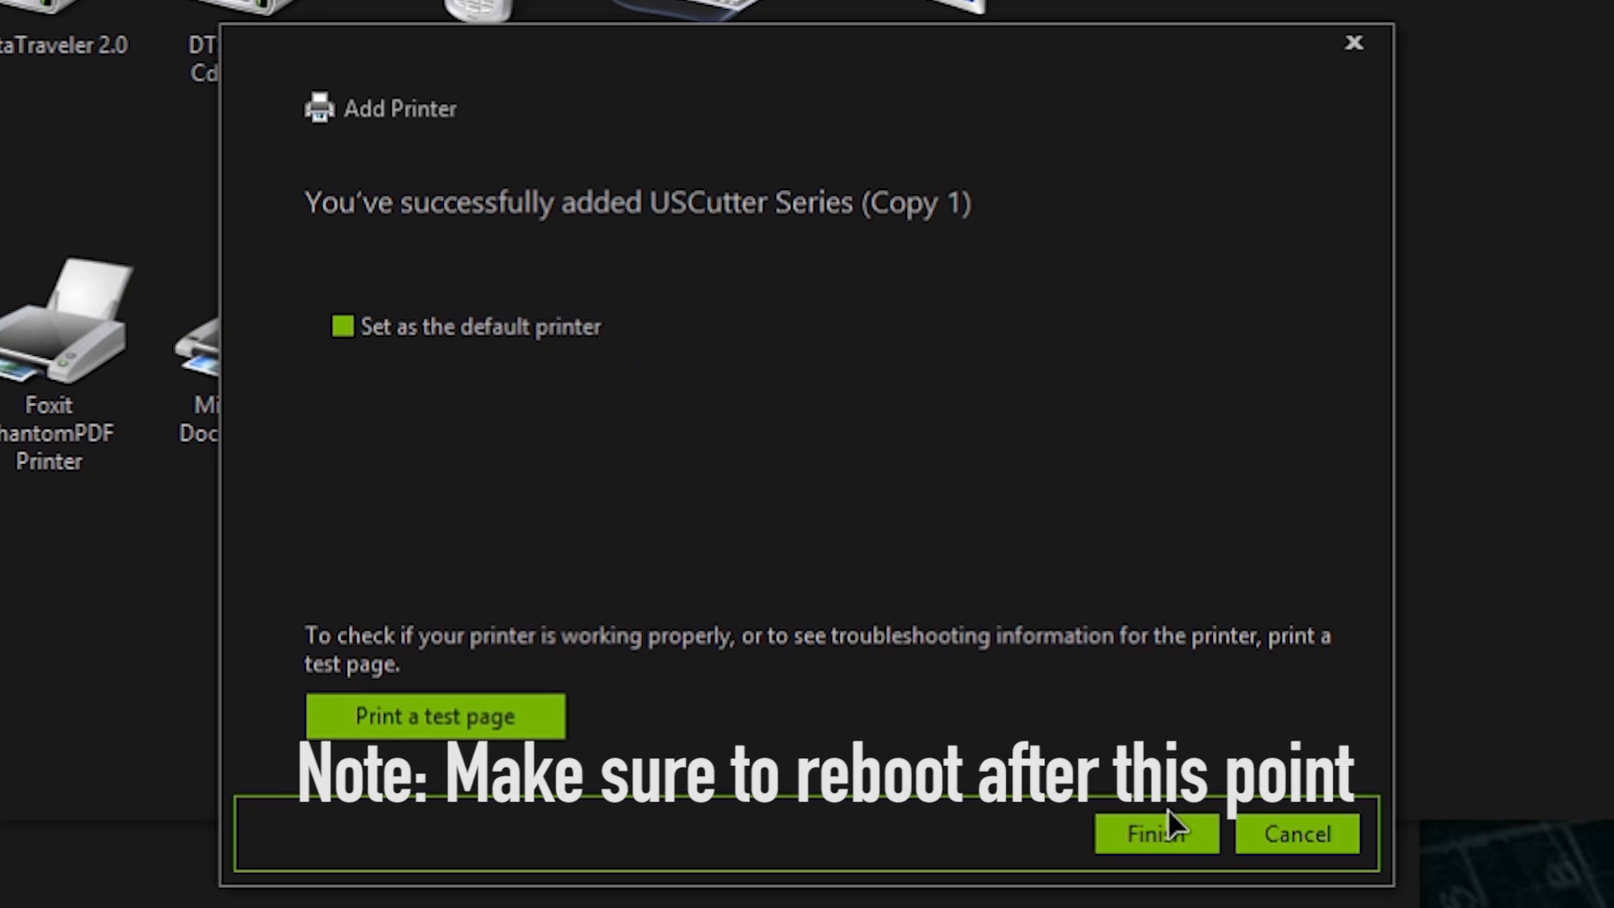
pyautogui.click(1152, 834)
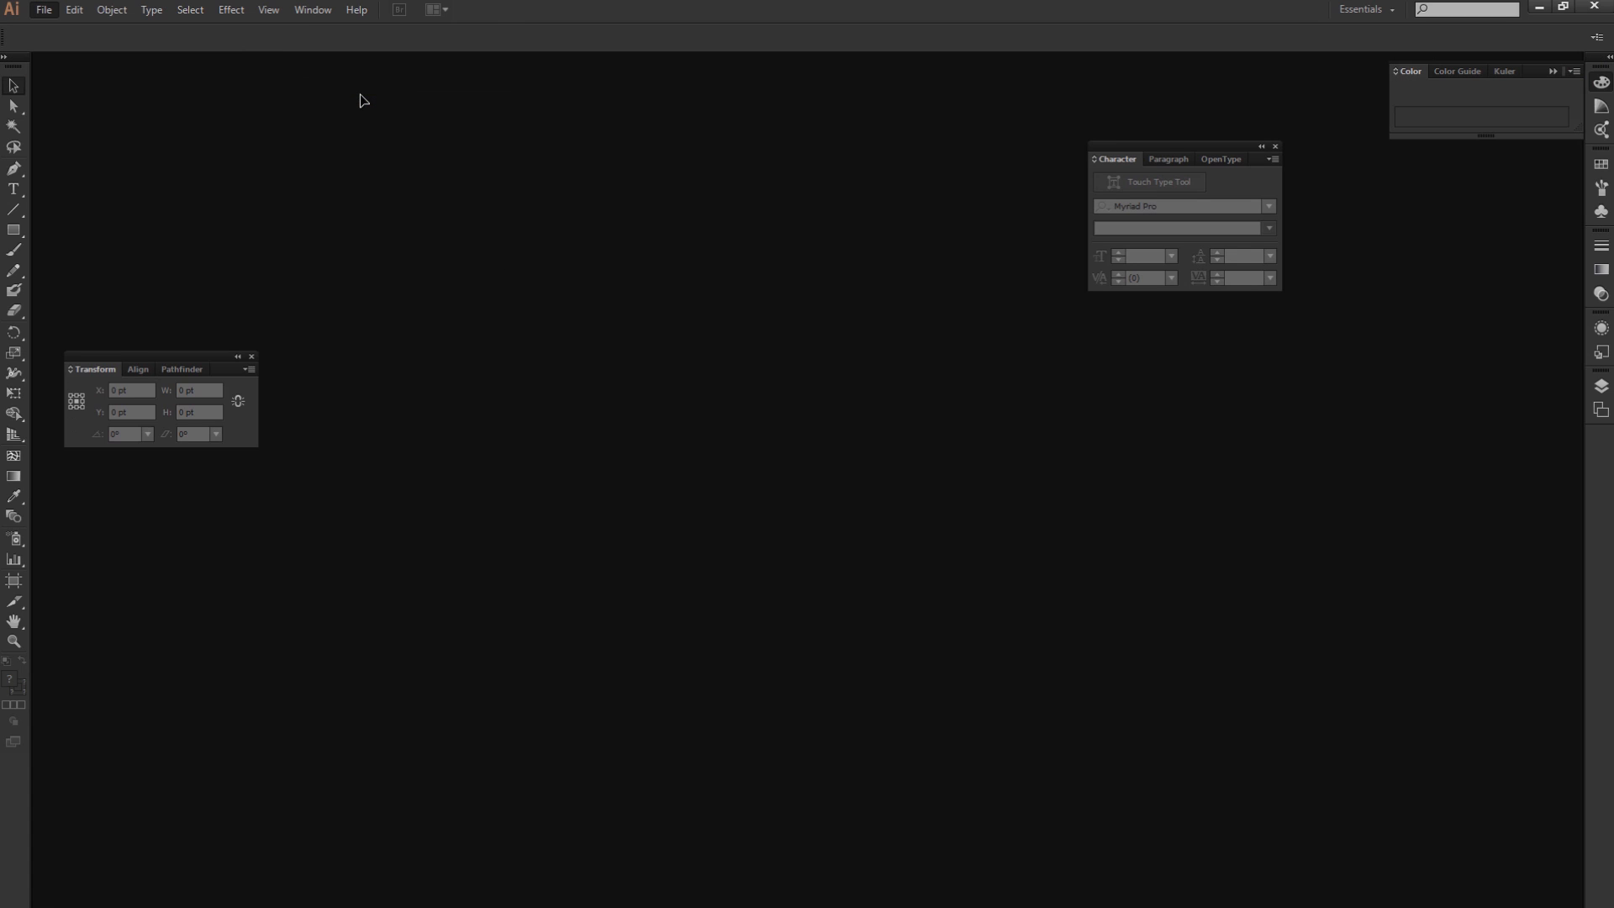
# Open the saved PC Master Race logo file PCMR_tocut.ai
pyautogui.click(45, 9)
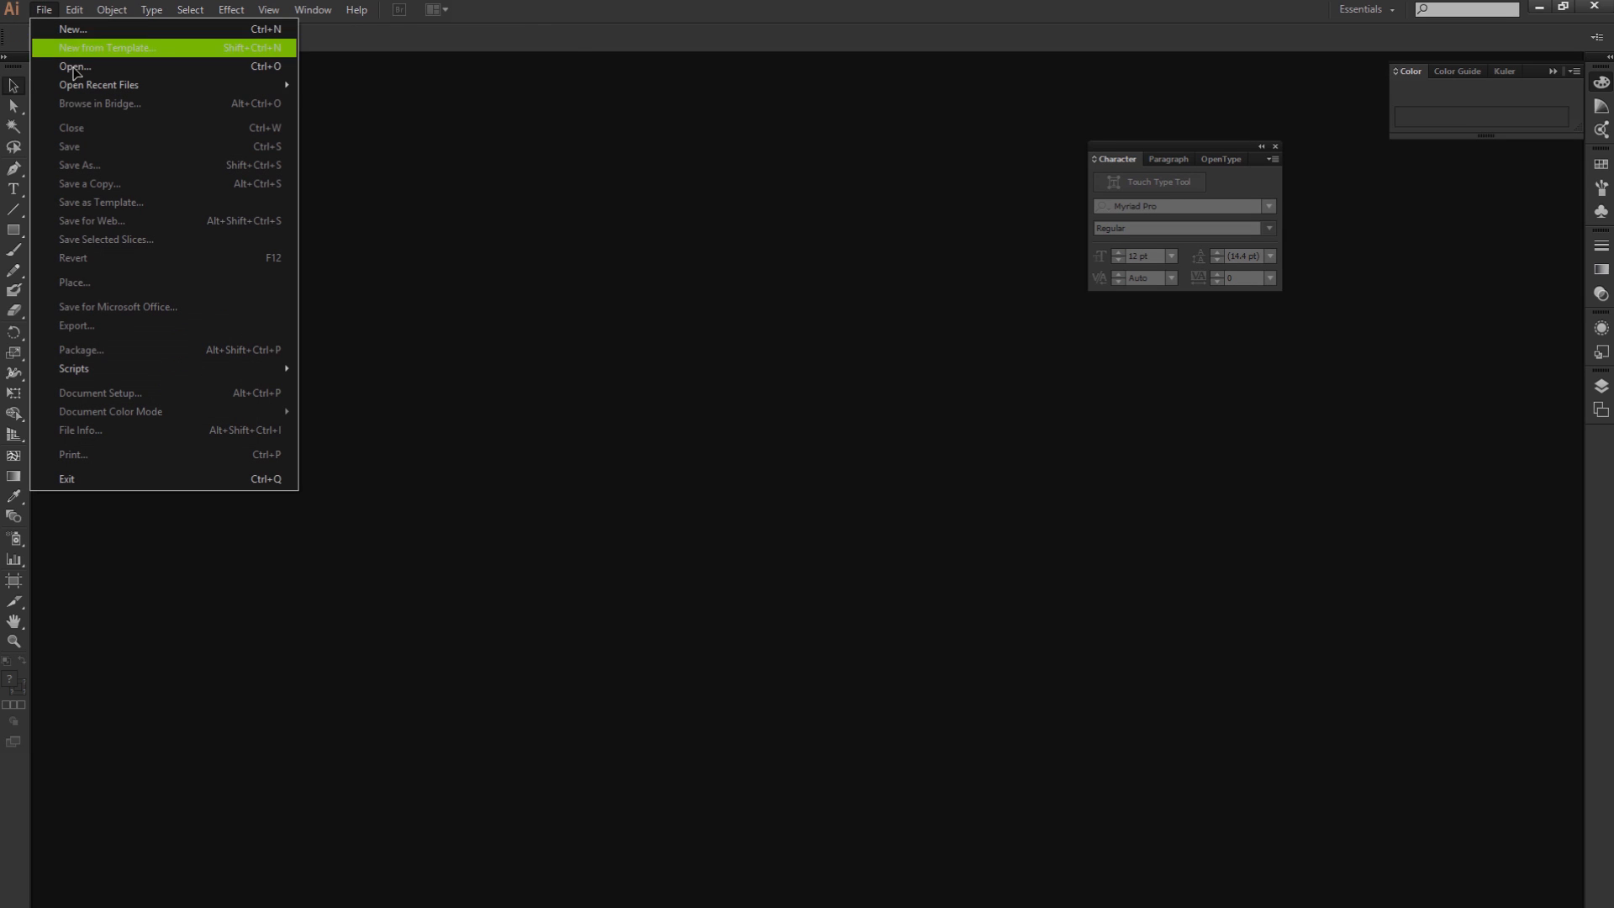
pyautogui.click(74, 66)
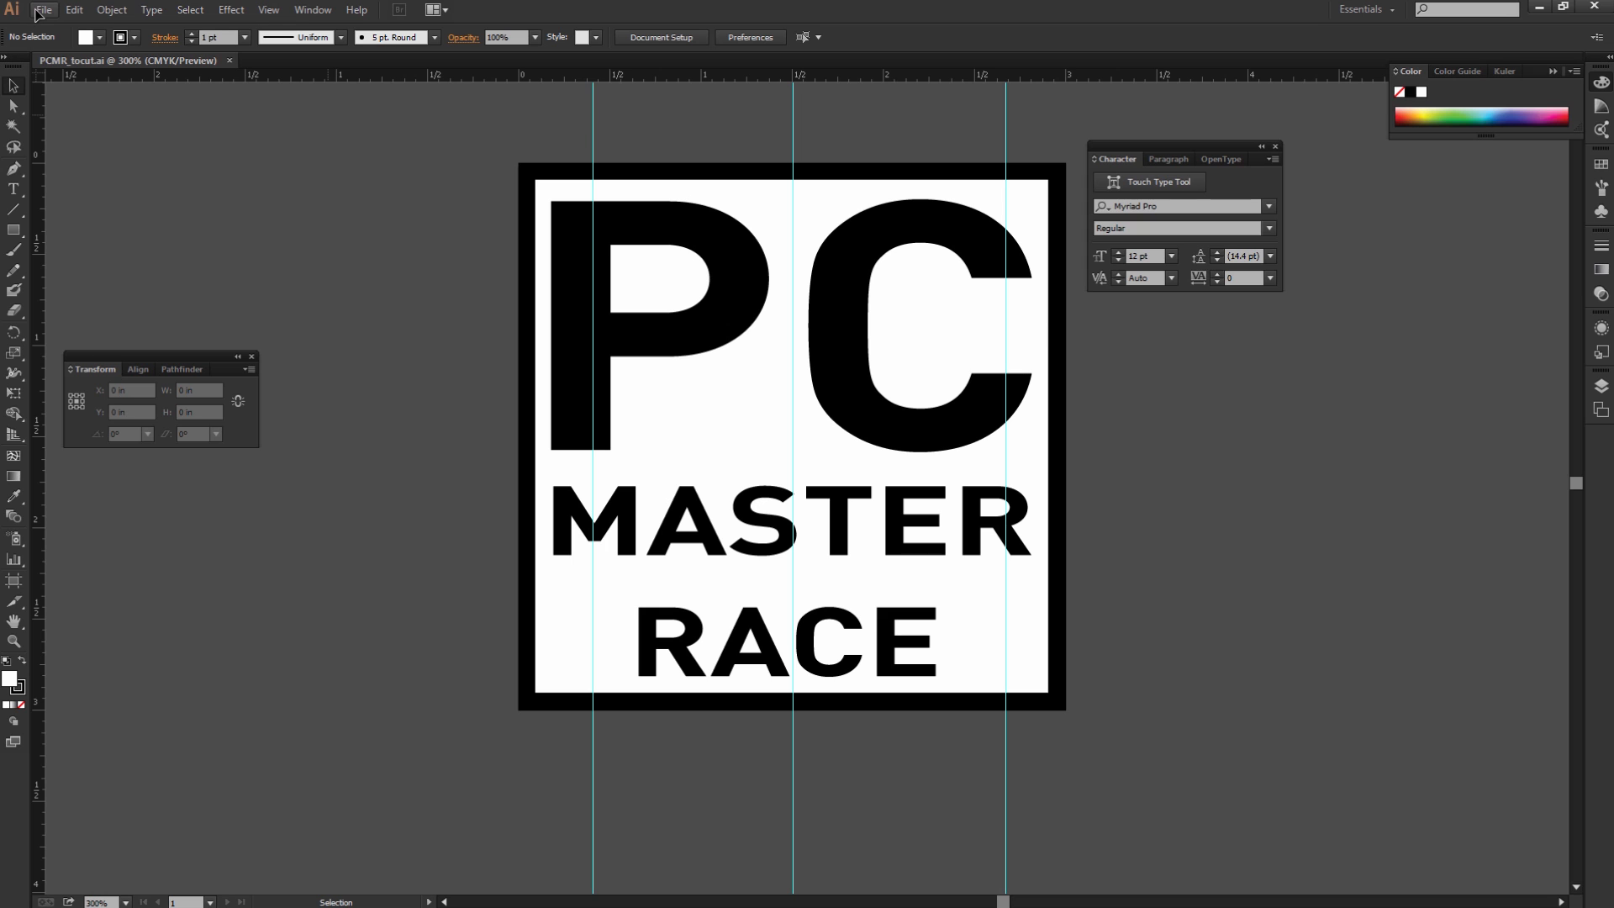
pyautogui.click(43, 10)
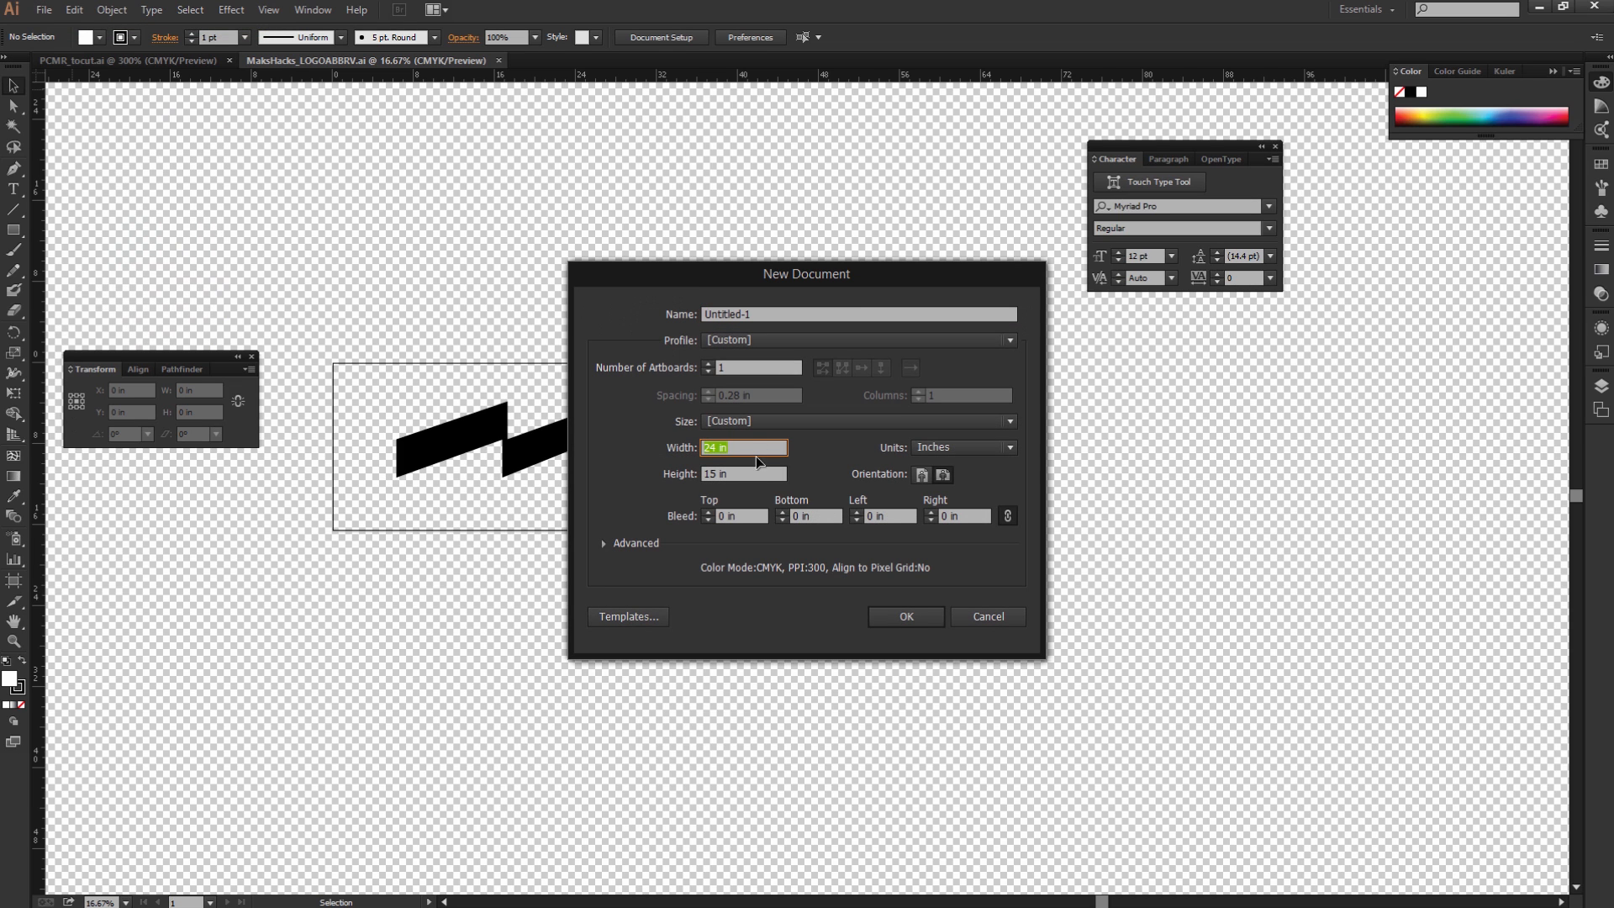
# Set the width field for the new 30 by 15 inch document
pyautogui.click(904, 616)
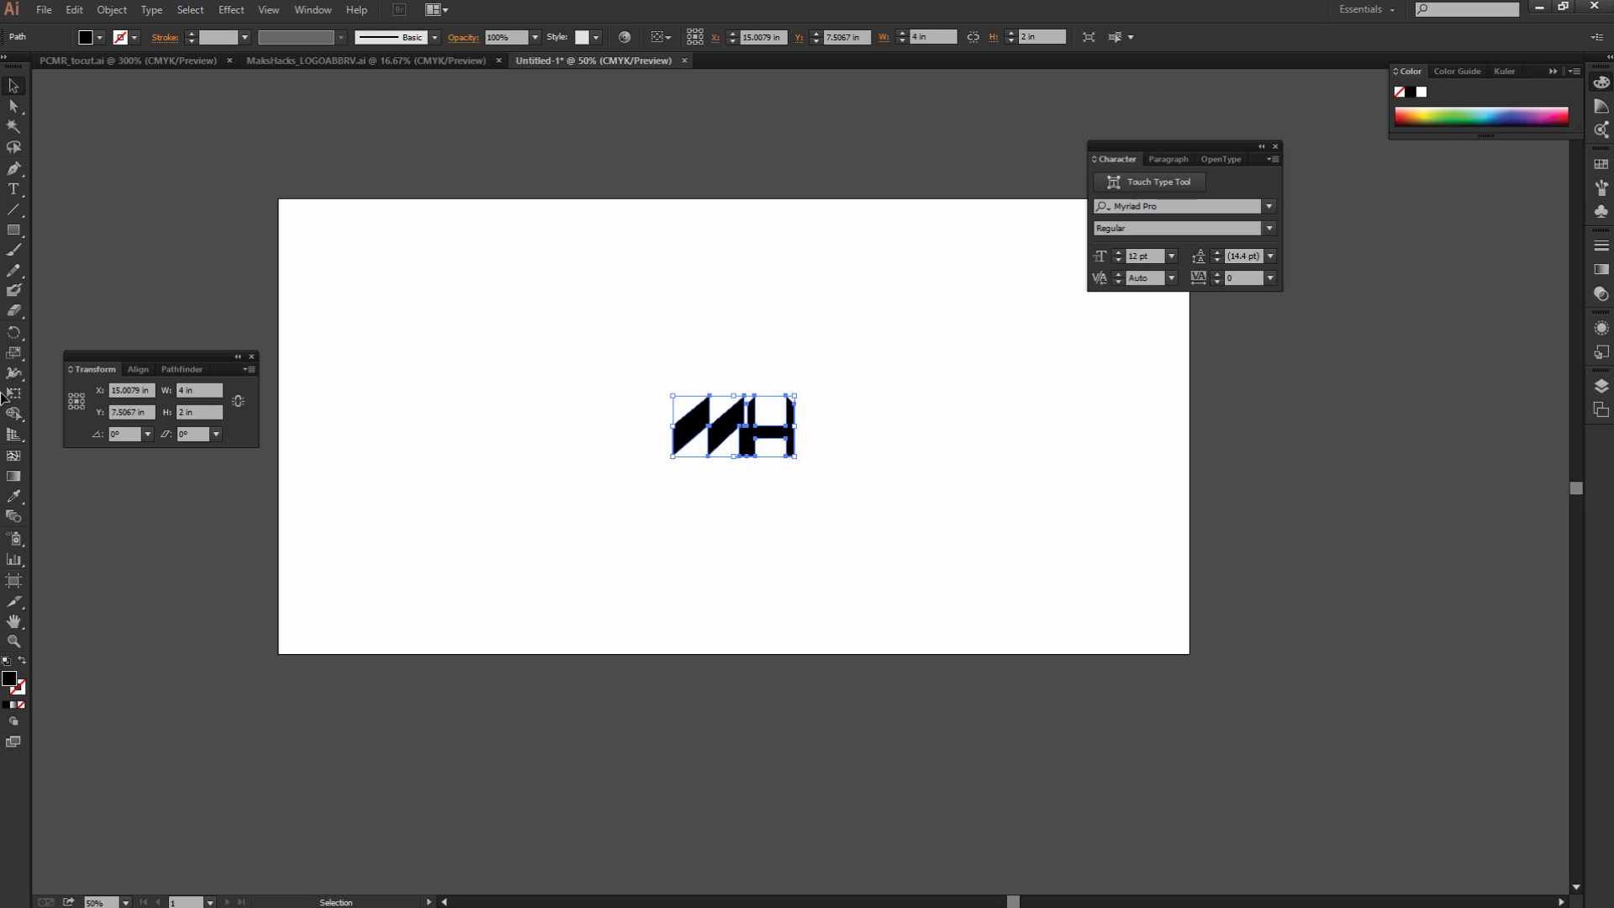
# Give the MH logo a 0.085 pt outline, frame it with a rectangle, and duplicate it
pyautogui.click(196, 412)
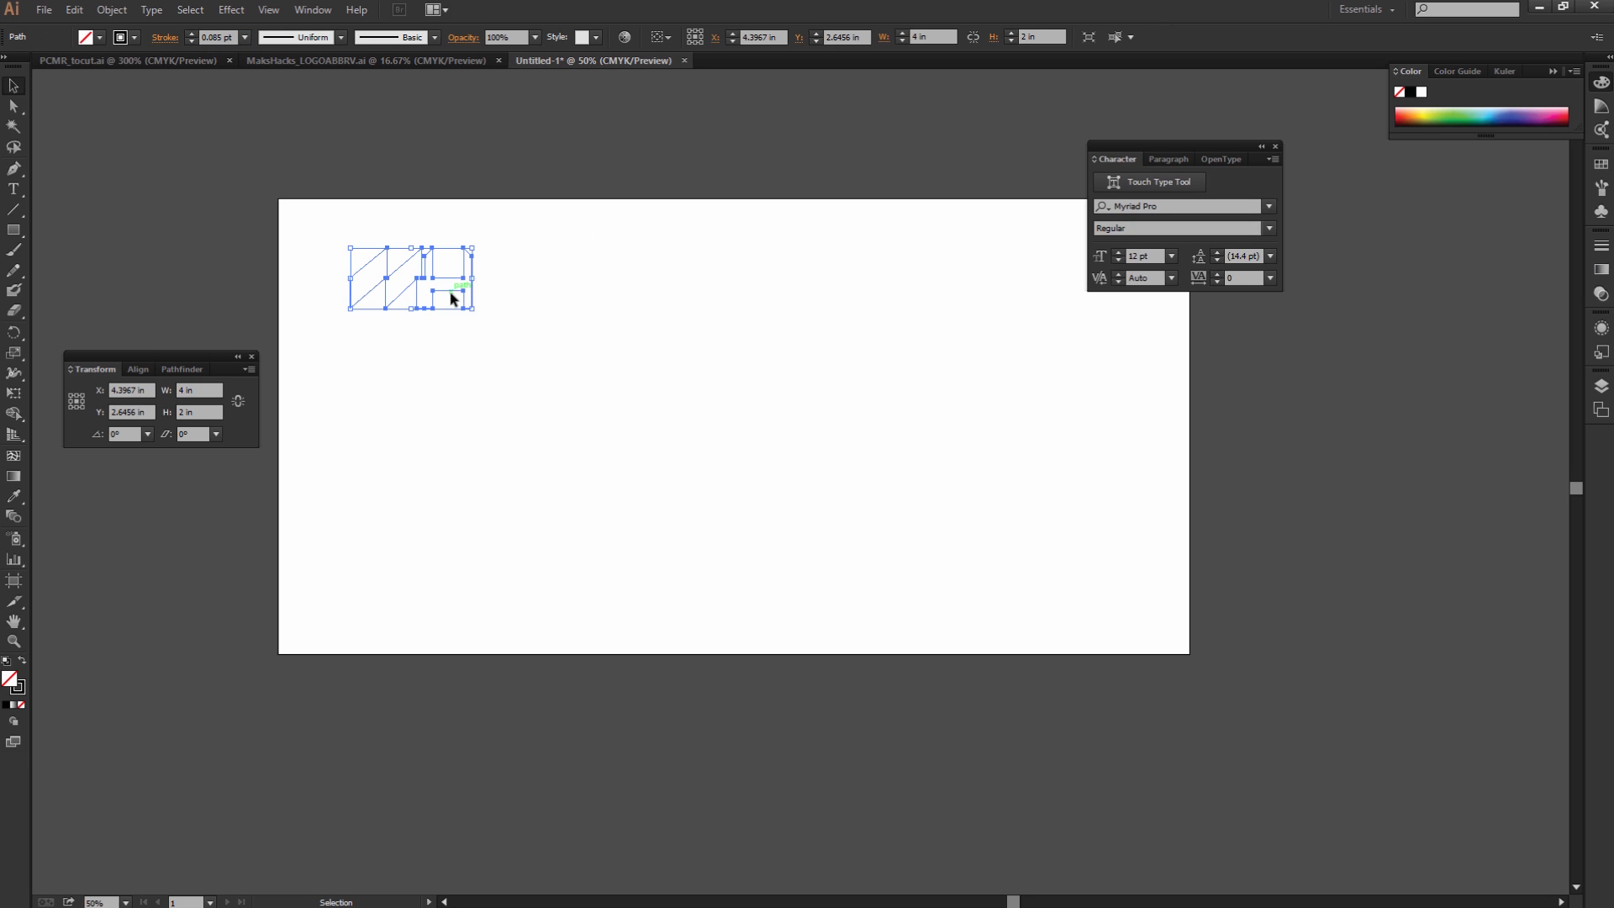
pyautogui.click(197, 389)
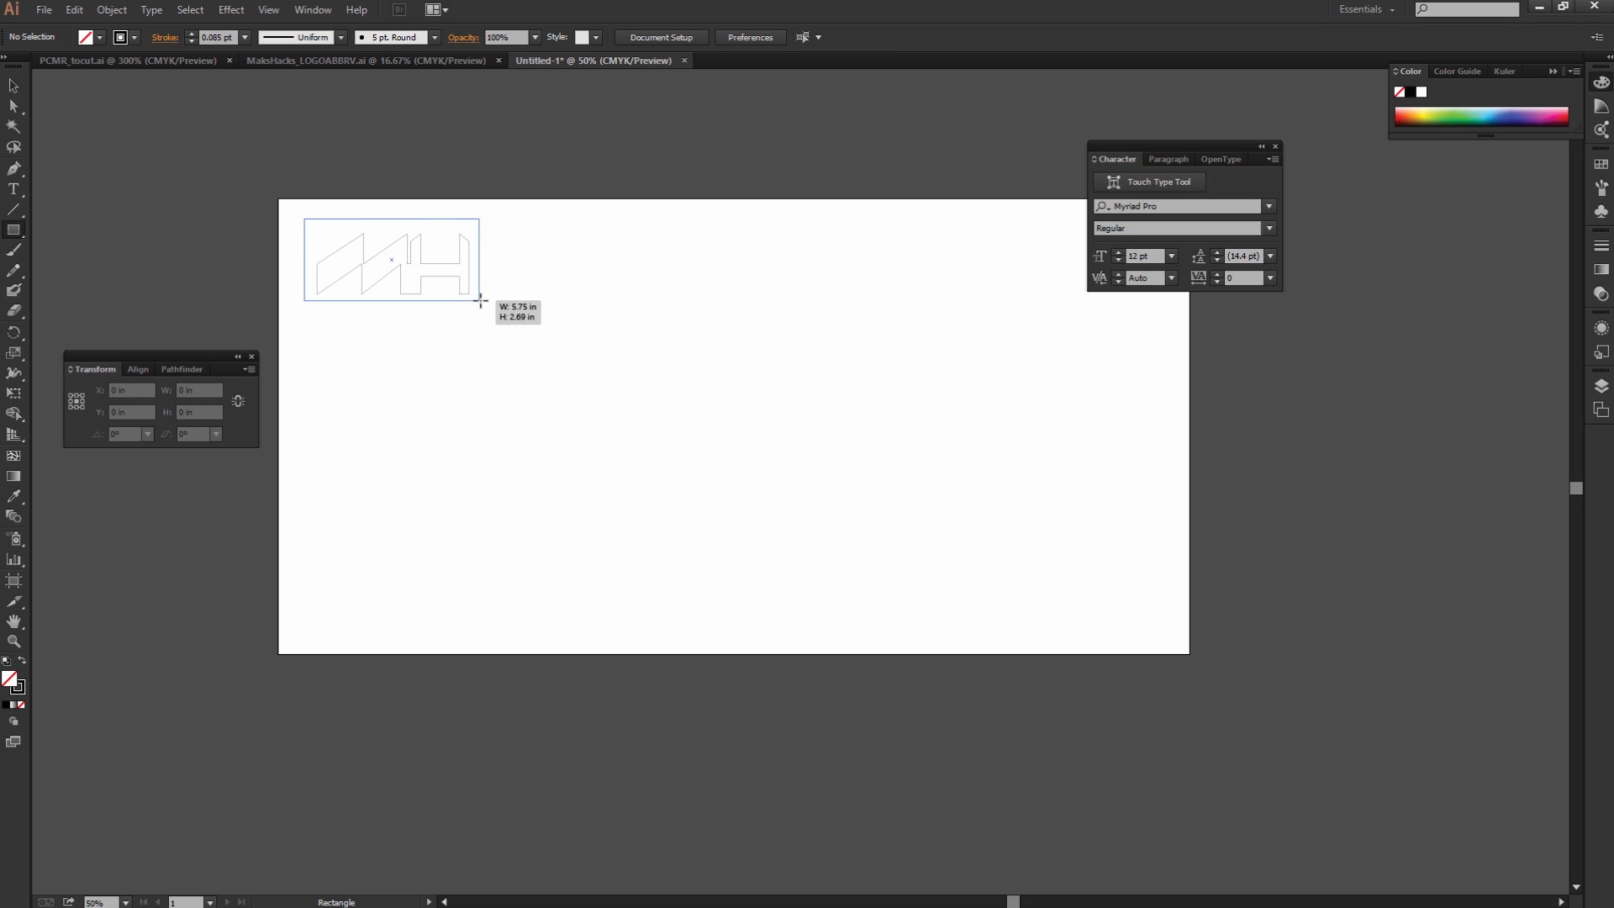
pyautogui.click(127, 59)
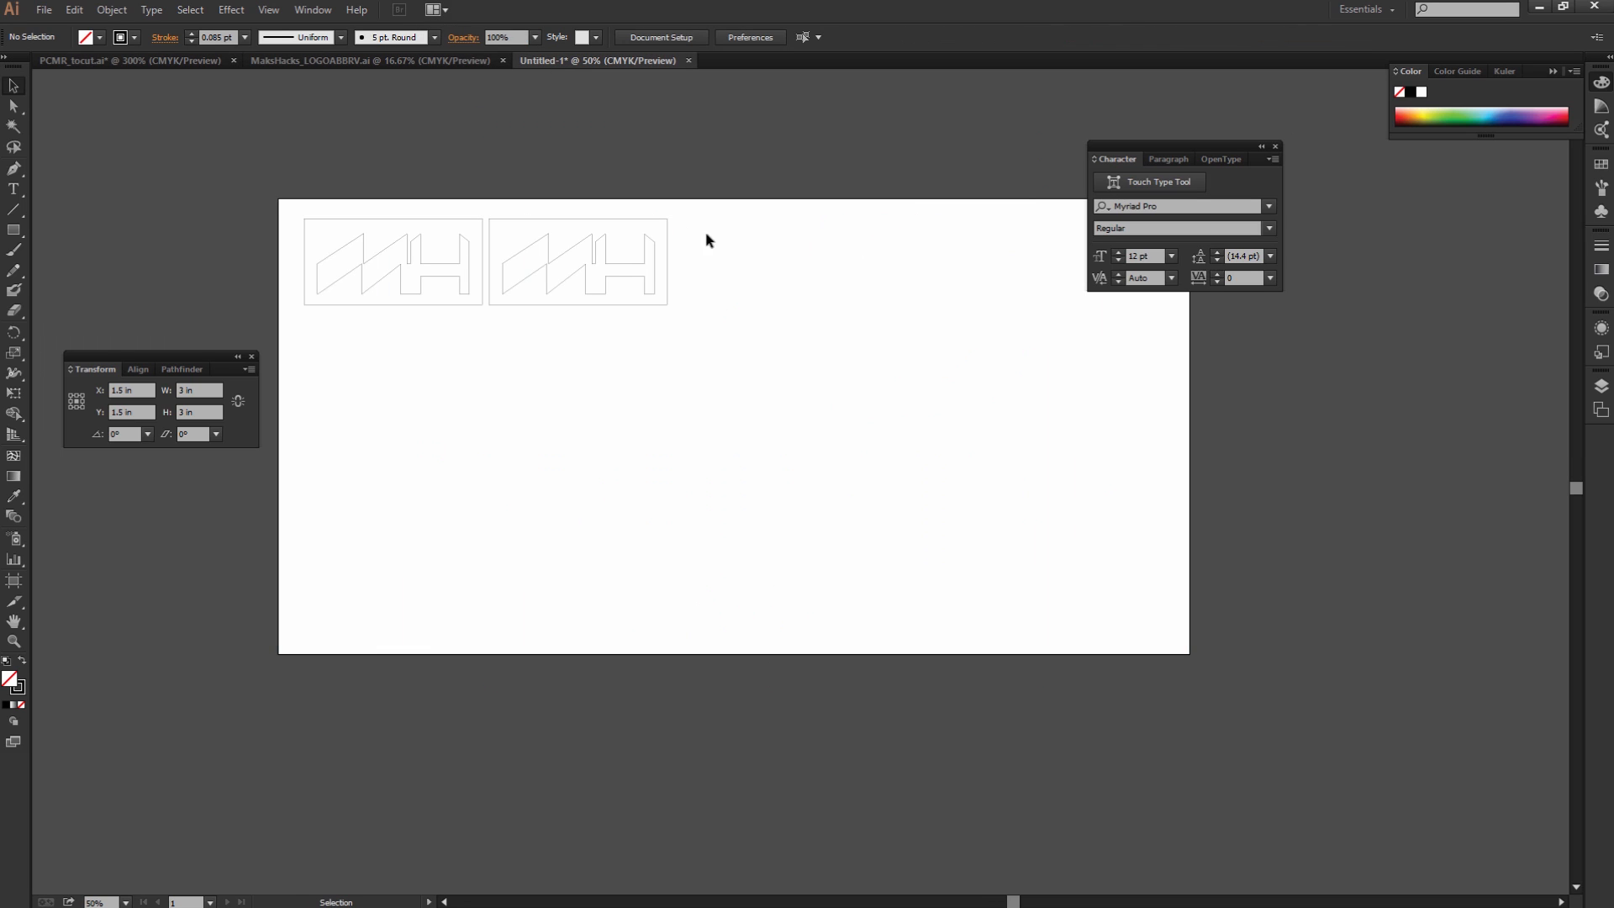
# Place the pasted PC Master Race logo in the top row and drag copies to its right
pyautogui.moveTo(801, 481); pyautogui.dragTo(732, 257)
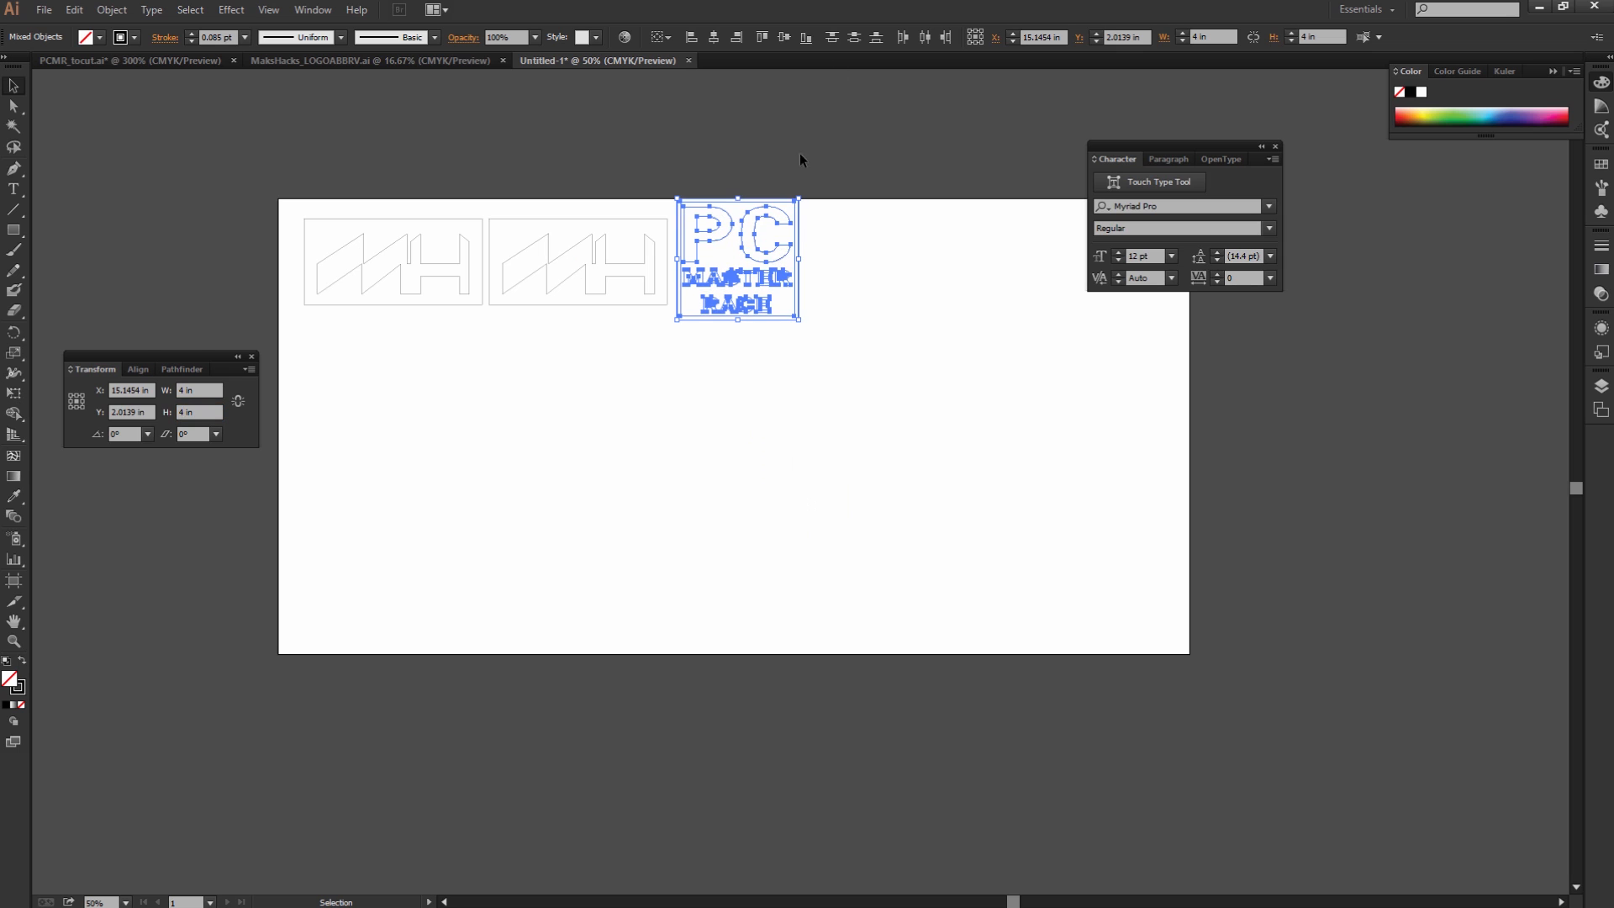
pyautogui.moveTo(736, 258); pyautogui.dragTo(760, 283)
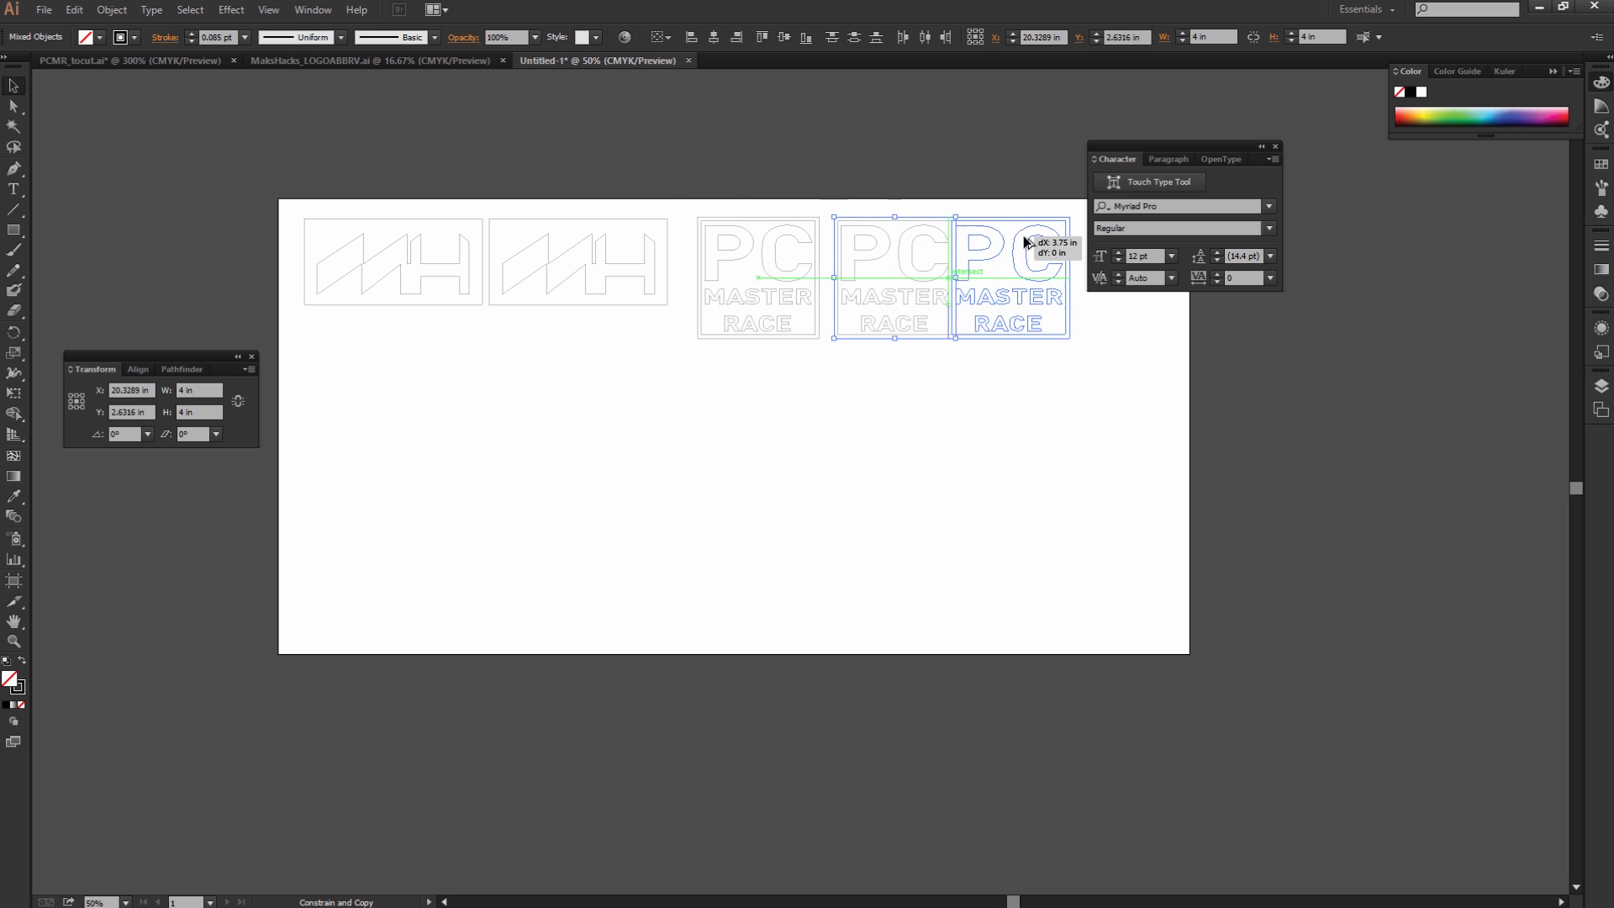
pyautogui.moveTo(947, 279); pyautogui.dragTo(1032, 278)
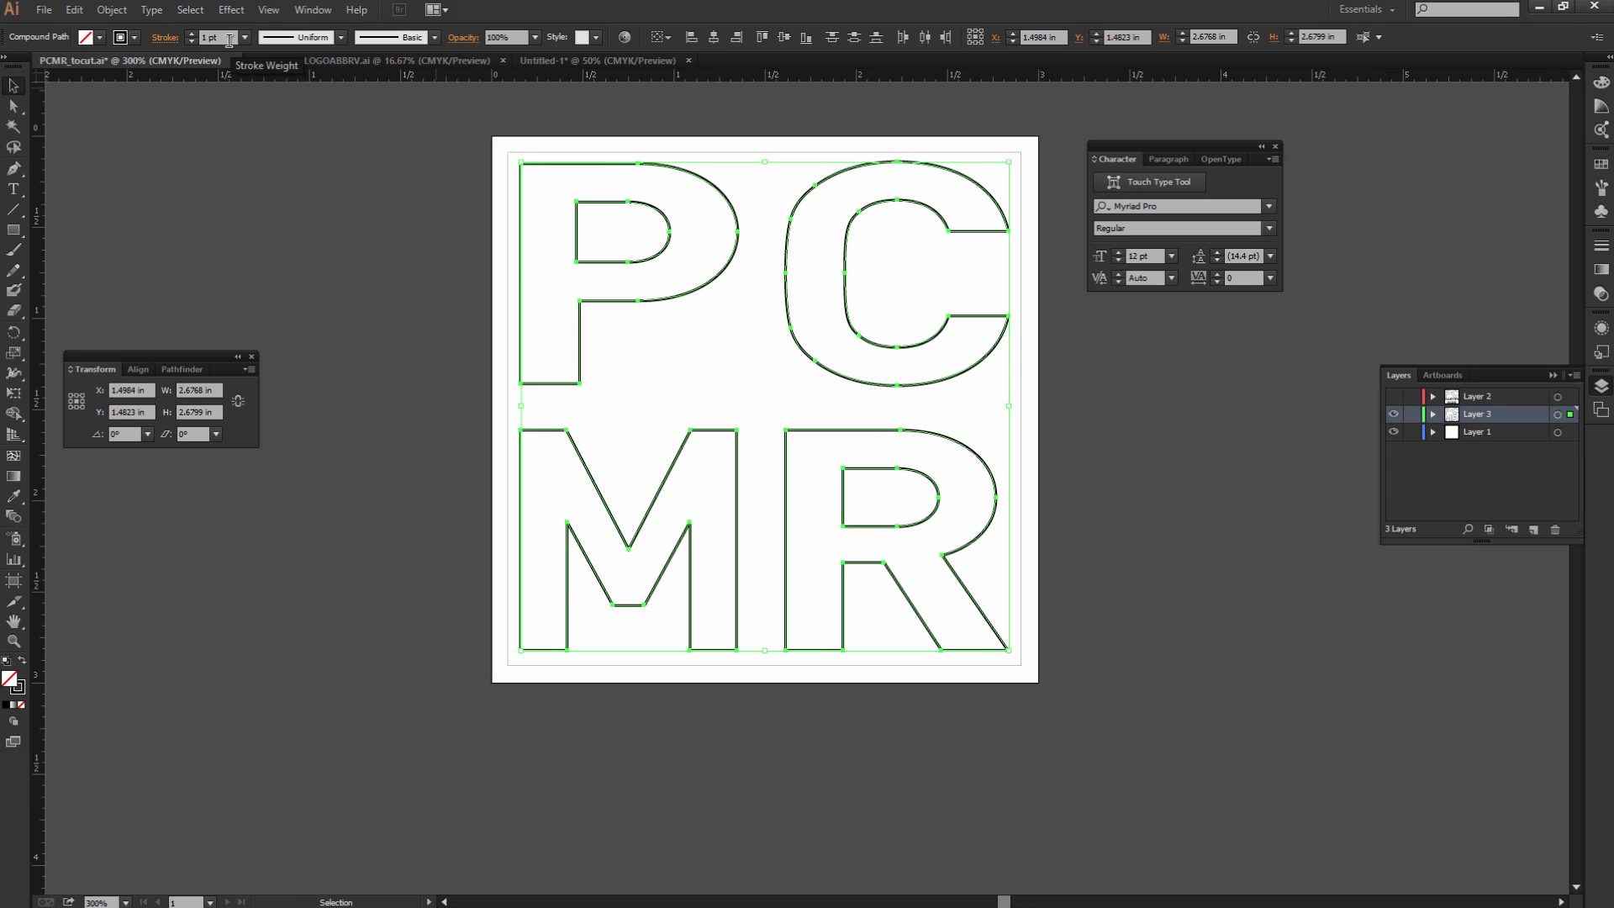
# Set the PCMR_tocut stroke weight to .085 pt and return to Untitled-1
pyautogui.write('.085 pt')
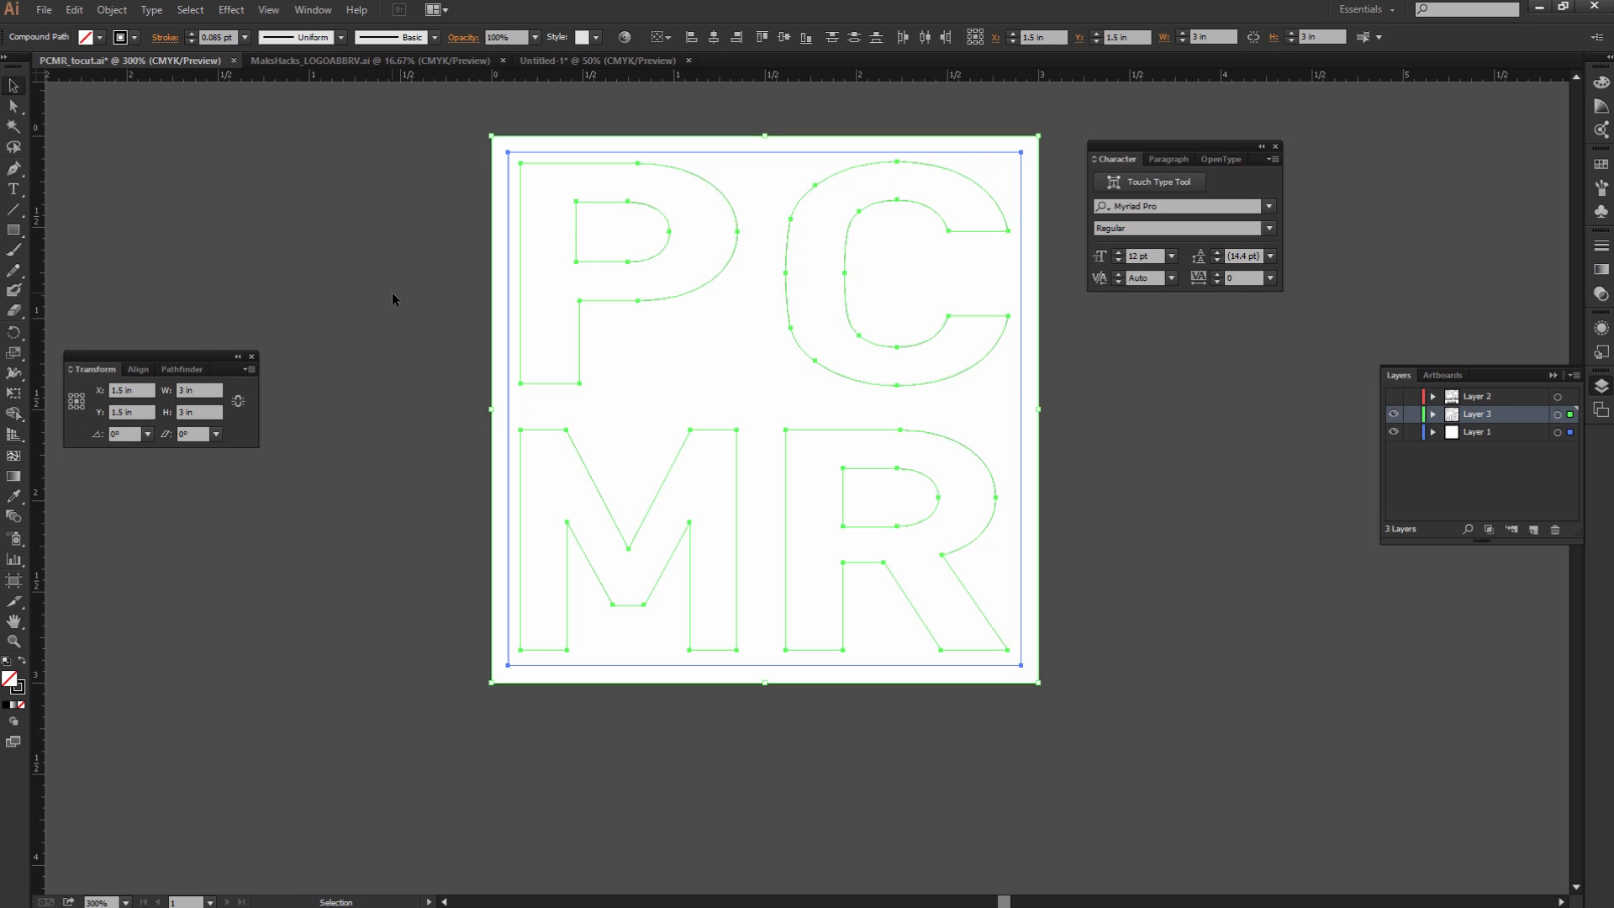
pyautogui.click(597, 59)
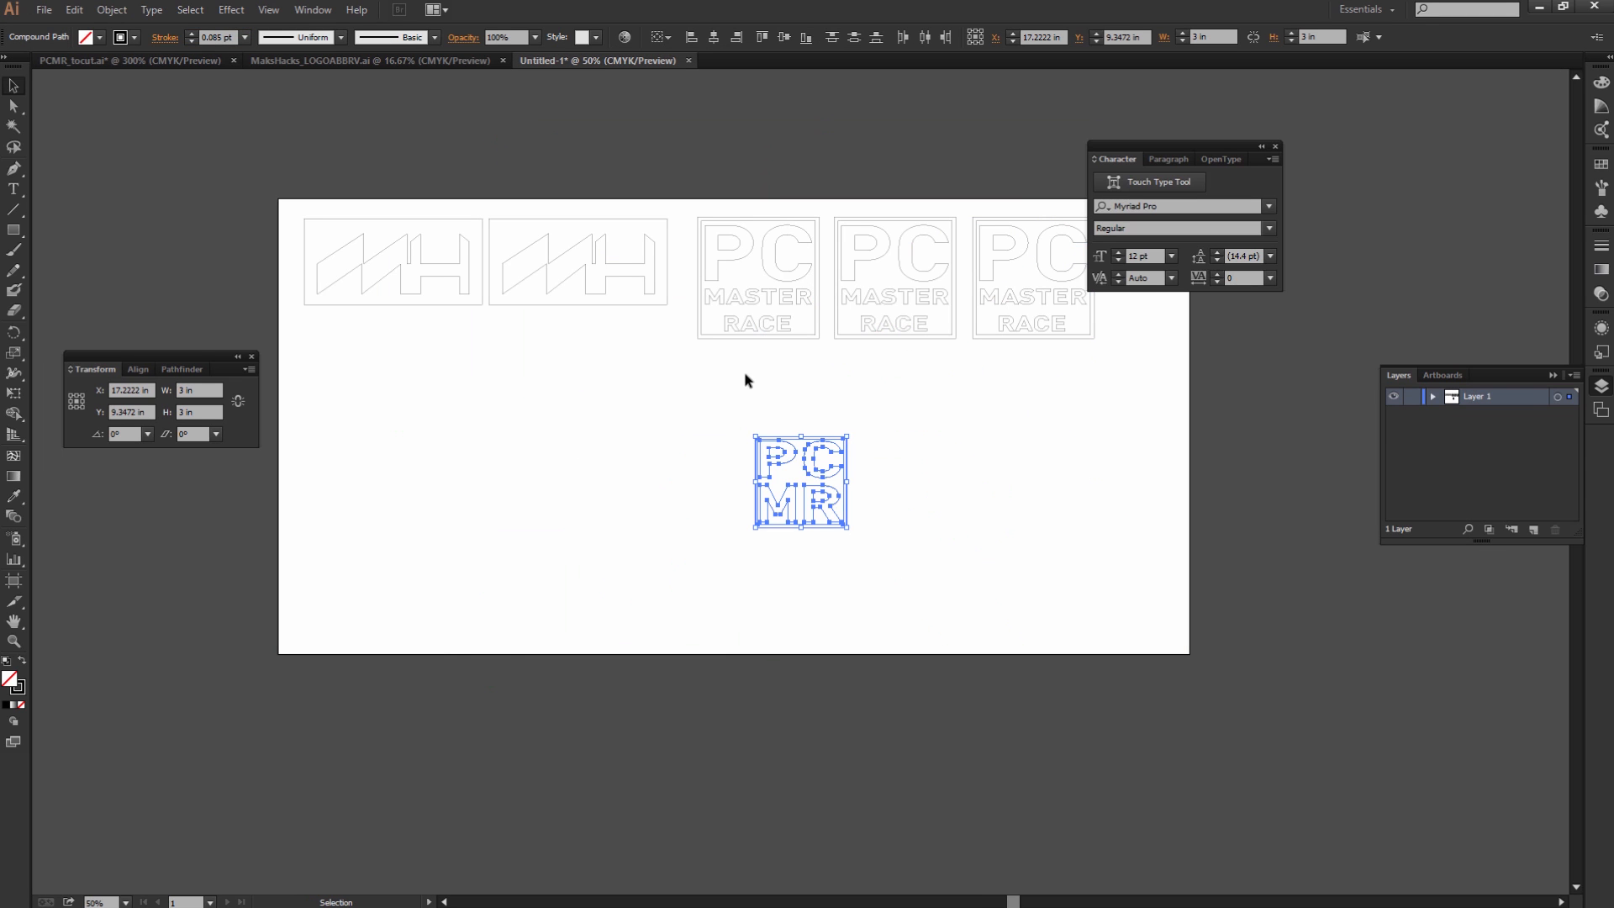
# Scale the PC MR logo to 4 in, place it under the top row, and add two copies
pyautogui.click(197, 389)
pyautogui.write('4')
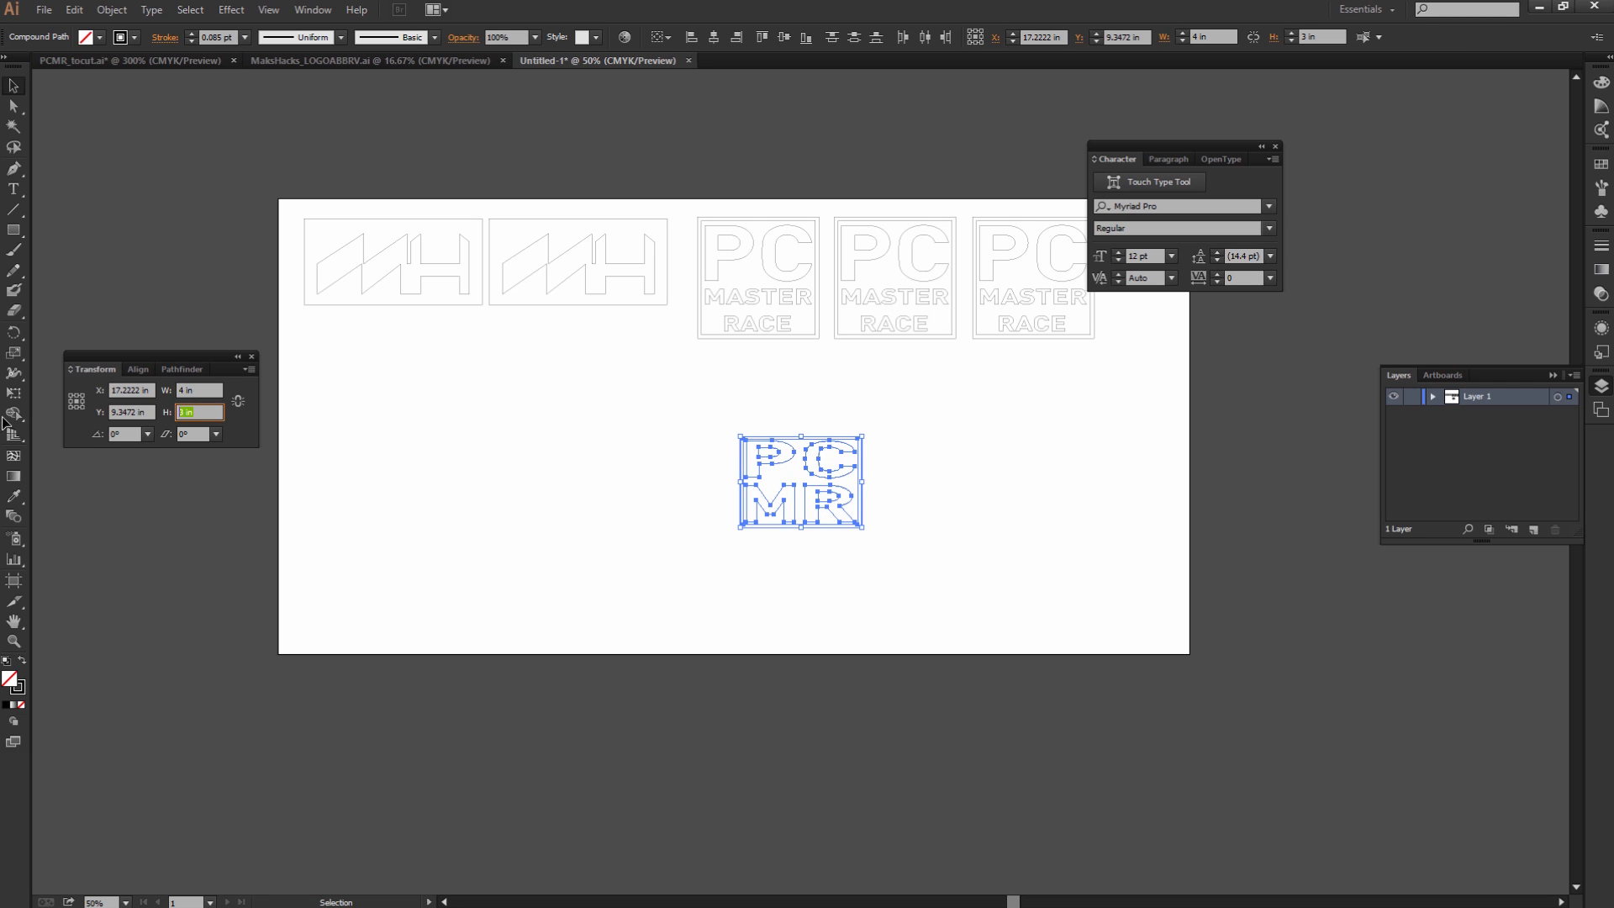
pyautogui.moveTo(799, 481); pyautogui.dragTo(766, 381)
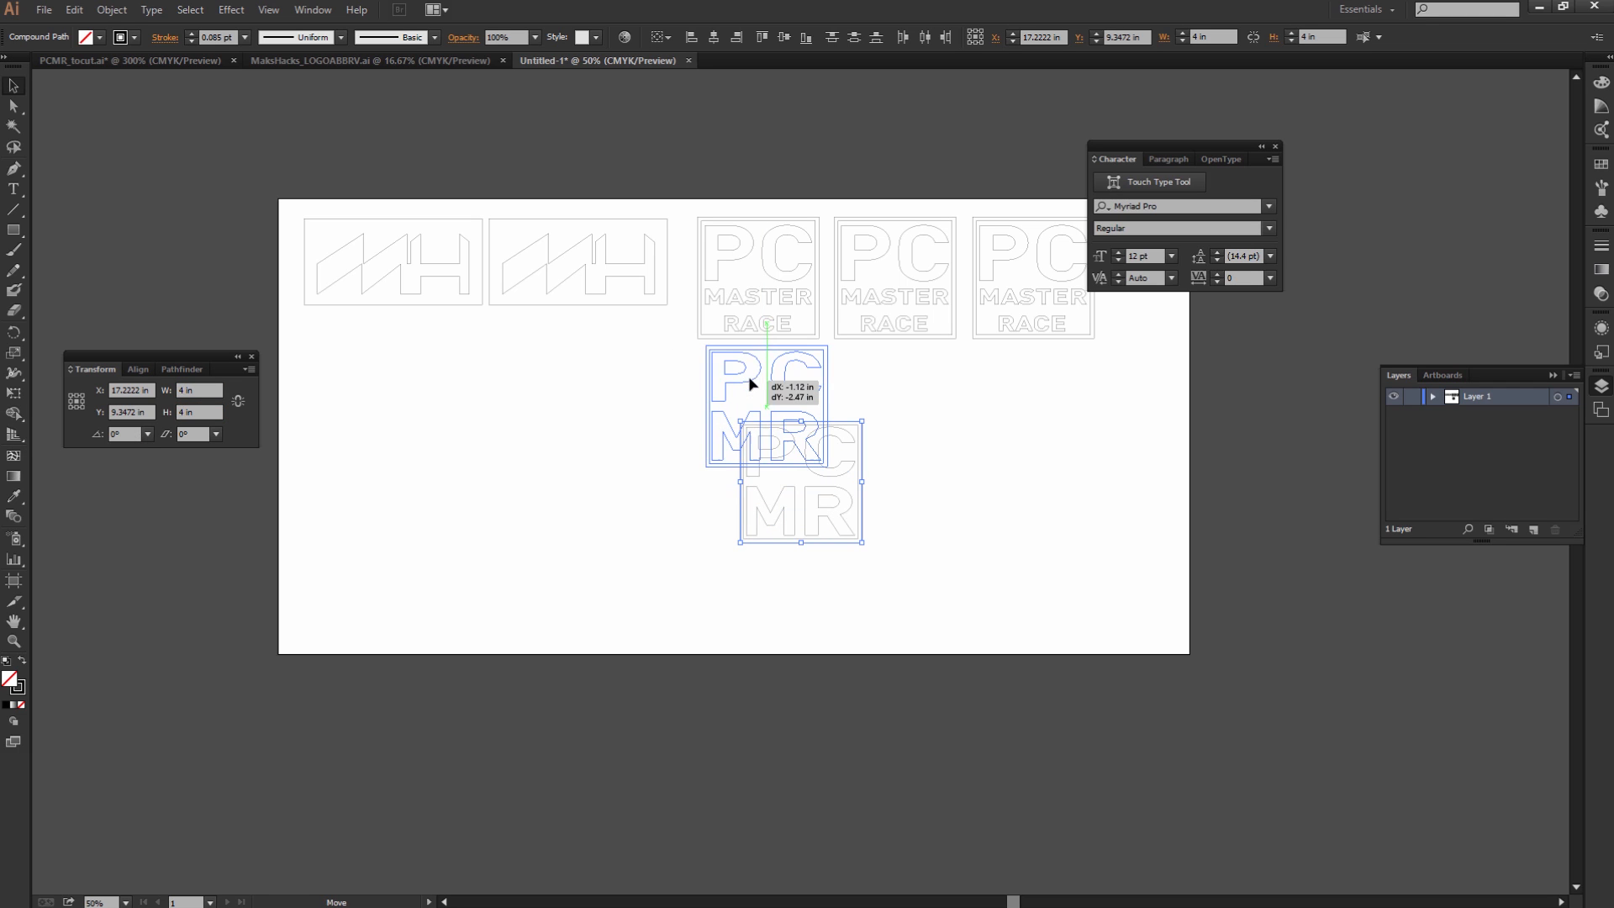
pyautogui.moveTo(752, 383); pyautogui.dragTo(747, 402)
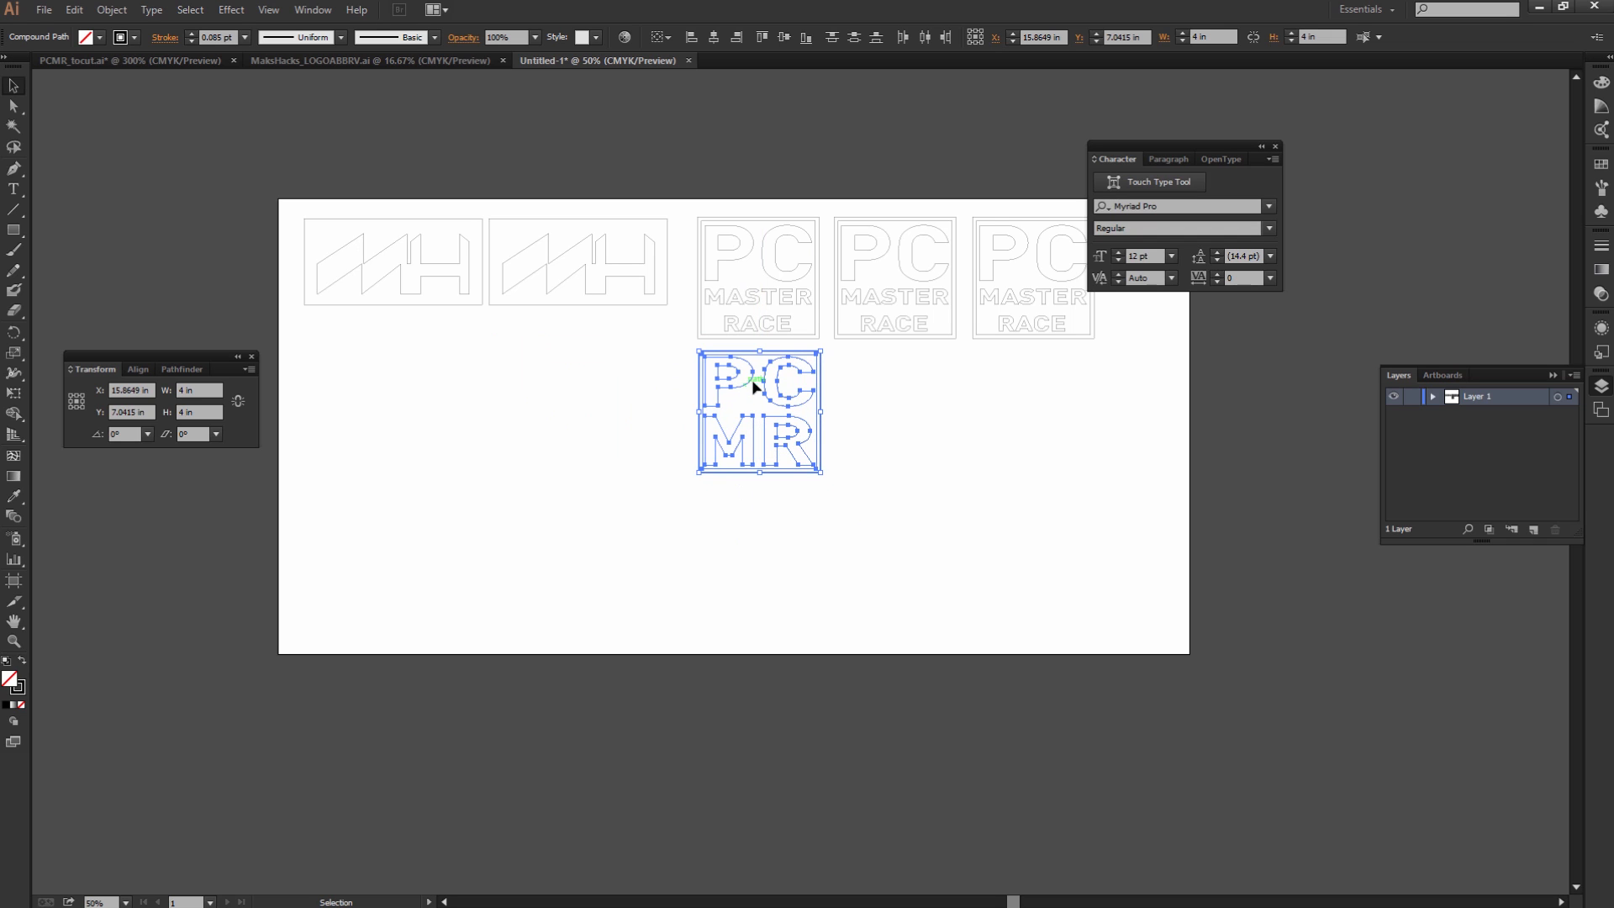
pyautogui.moveTo(758, 412); pyautogui.dragTo(900, 412)
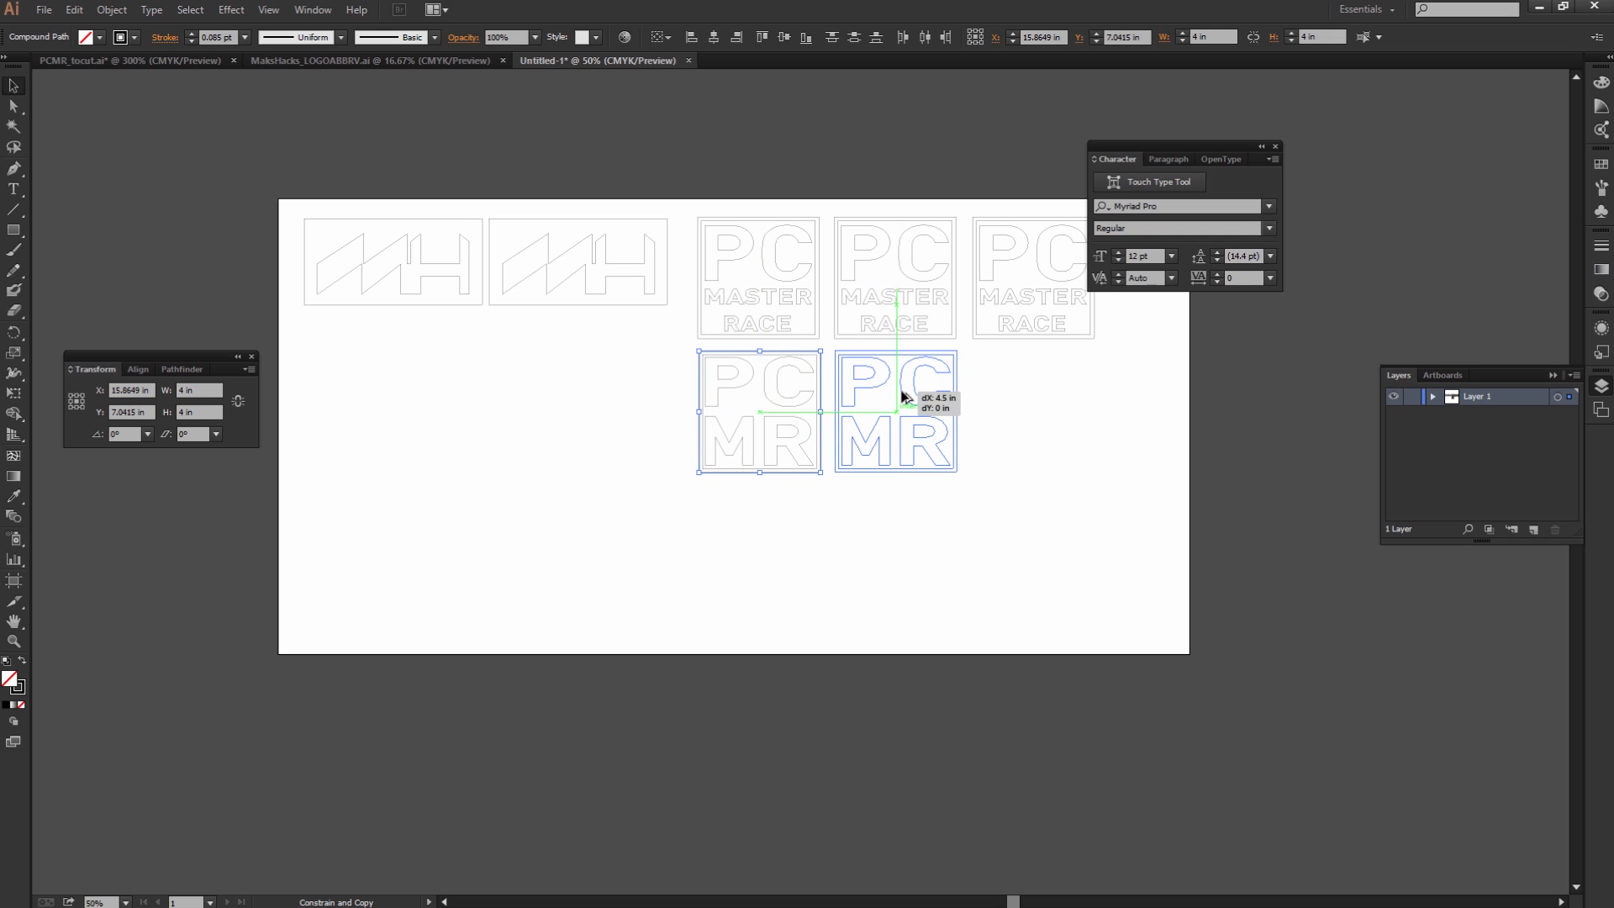
pyautogui.moveTo(900, 410); pyautogui.dragTo(1042, 409)
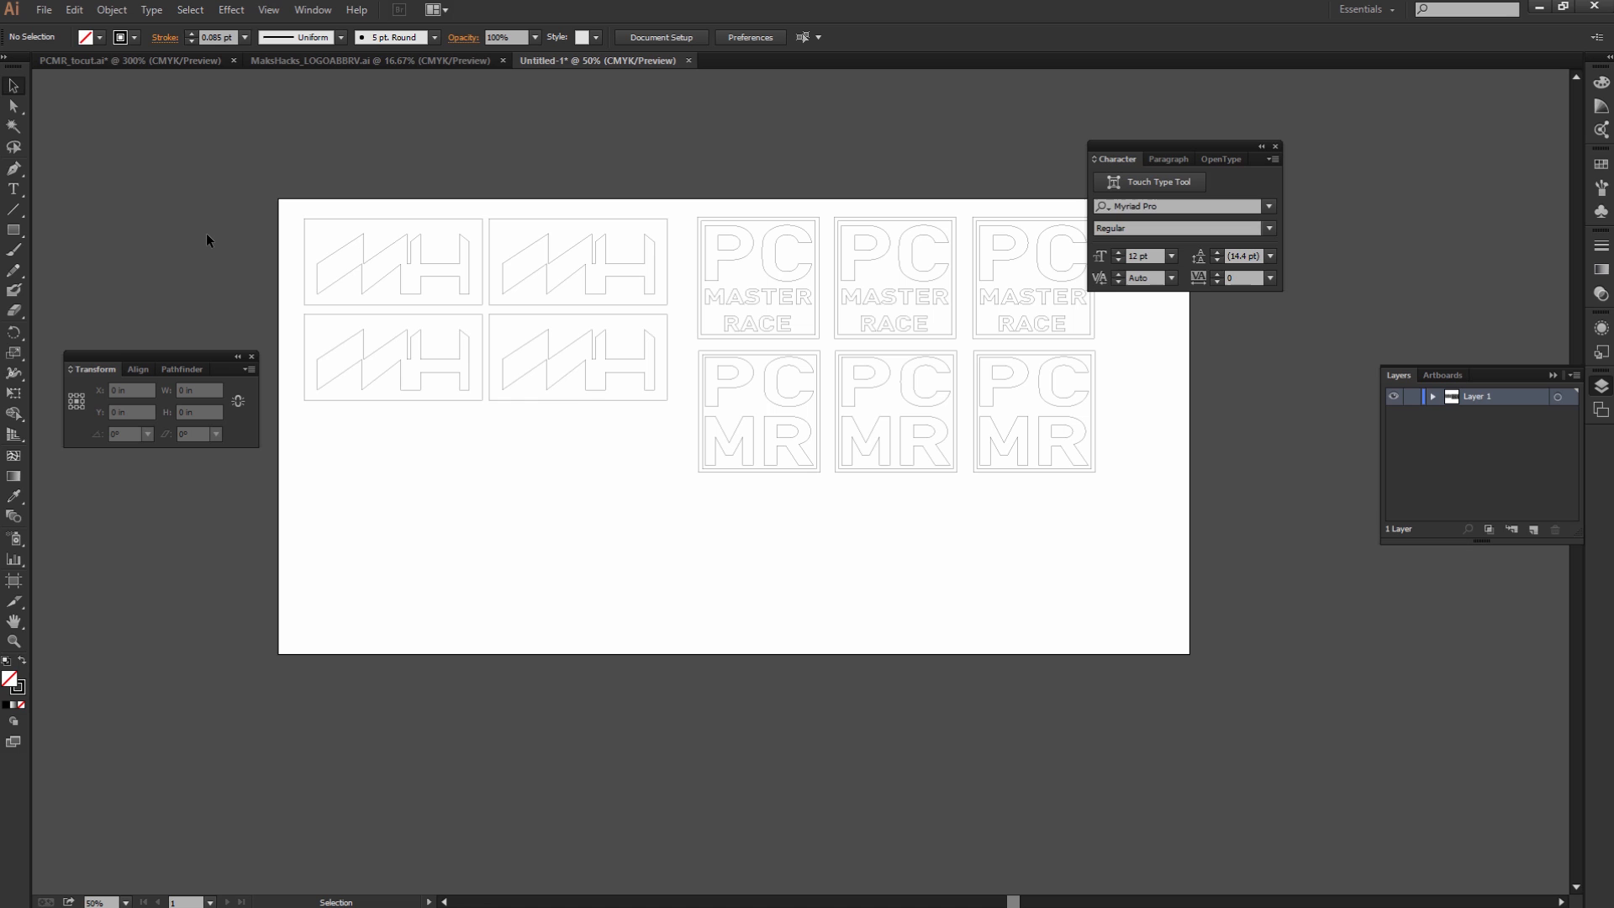
pyautogui.click(43, 10)
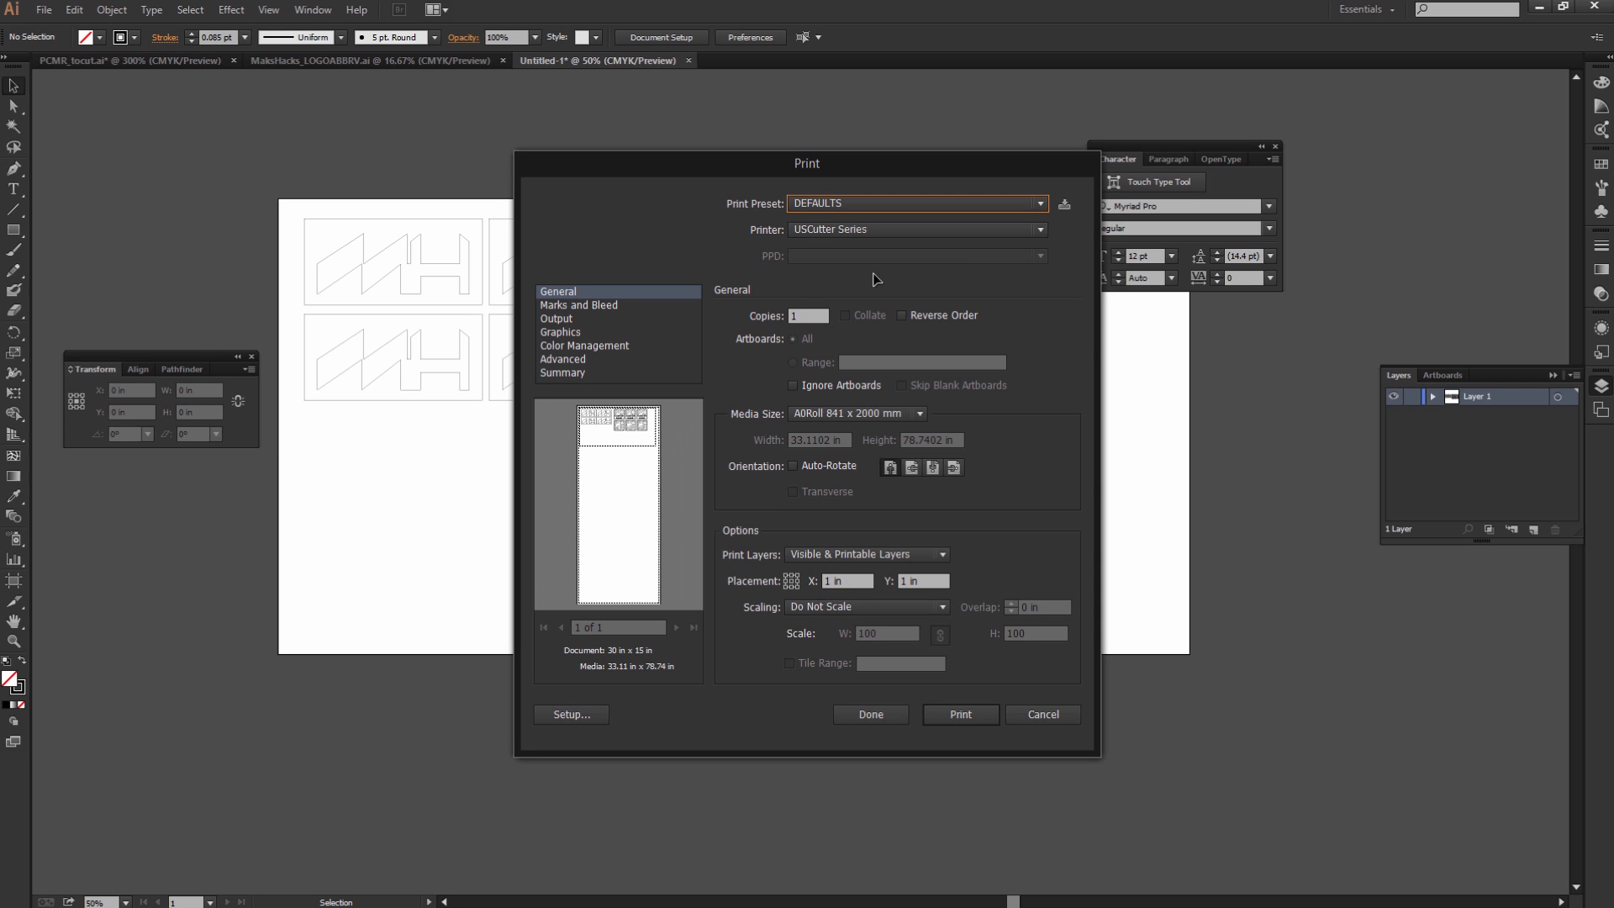
pyautogui.moveTo(805, 418)
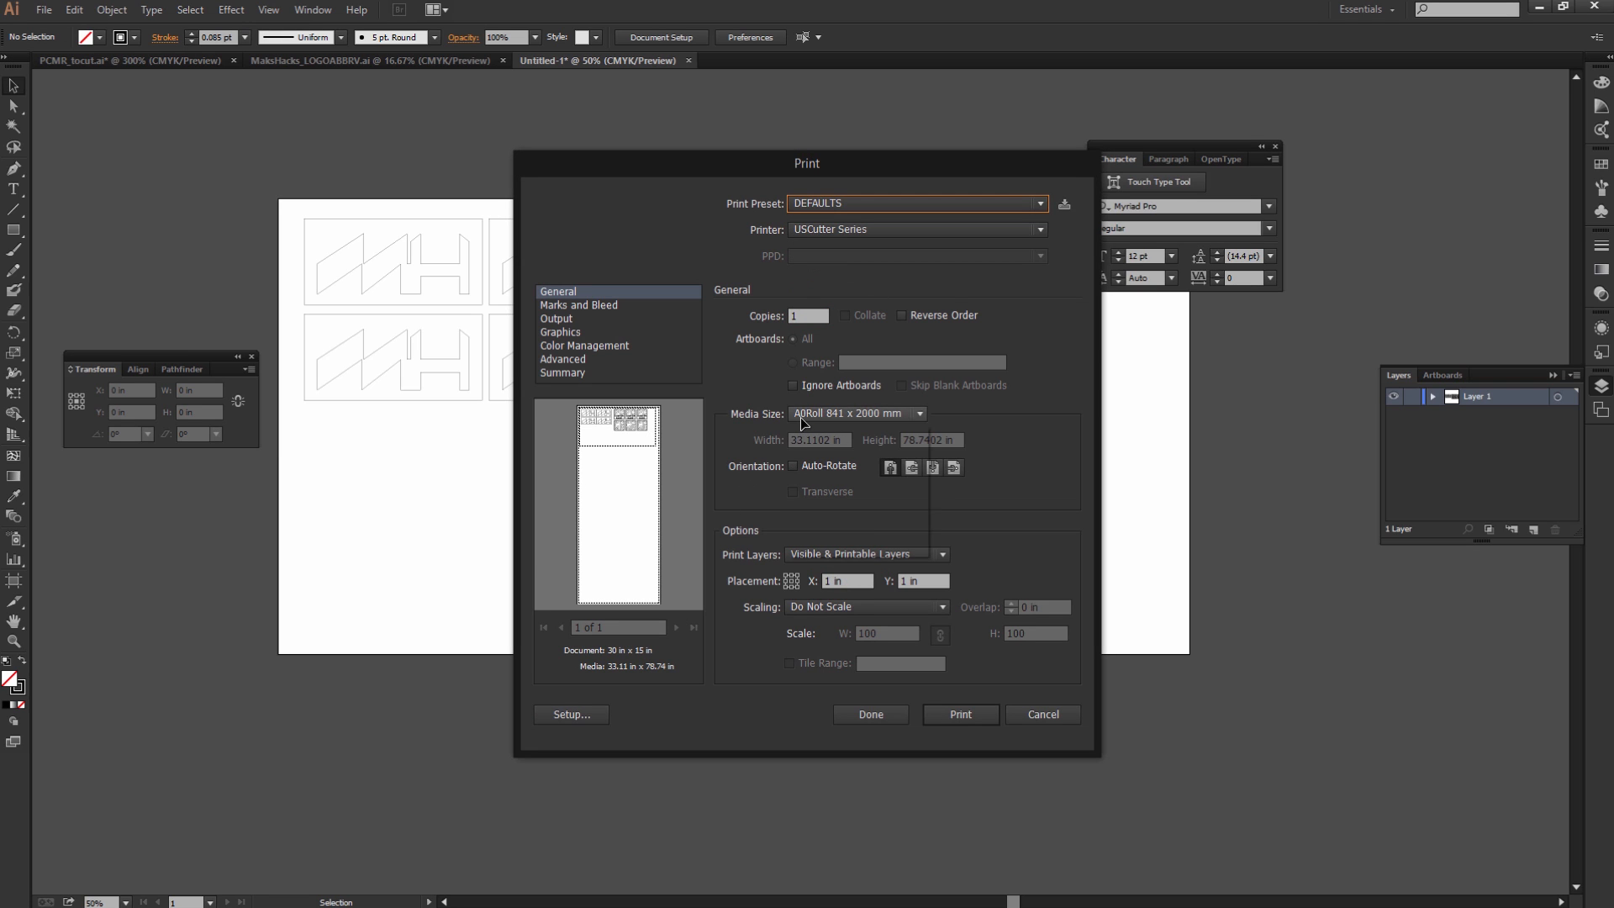
# Keep A0Roll 841 x 2000 mm media, adjust horizontal placement, and print to USCutter Series
pyautogui.click(917, 413)
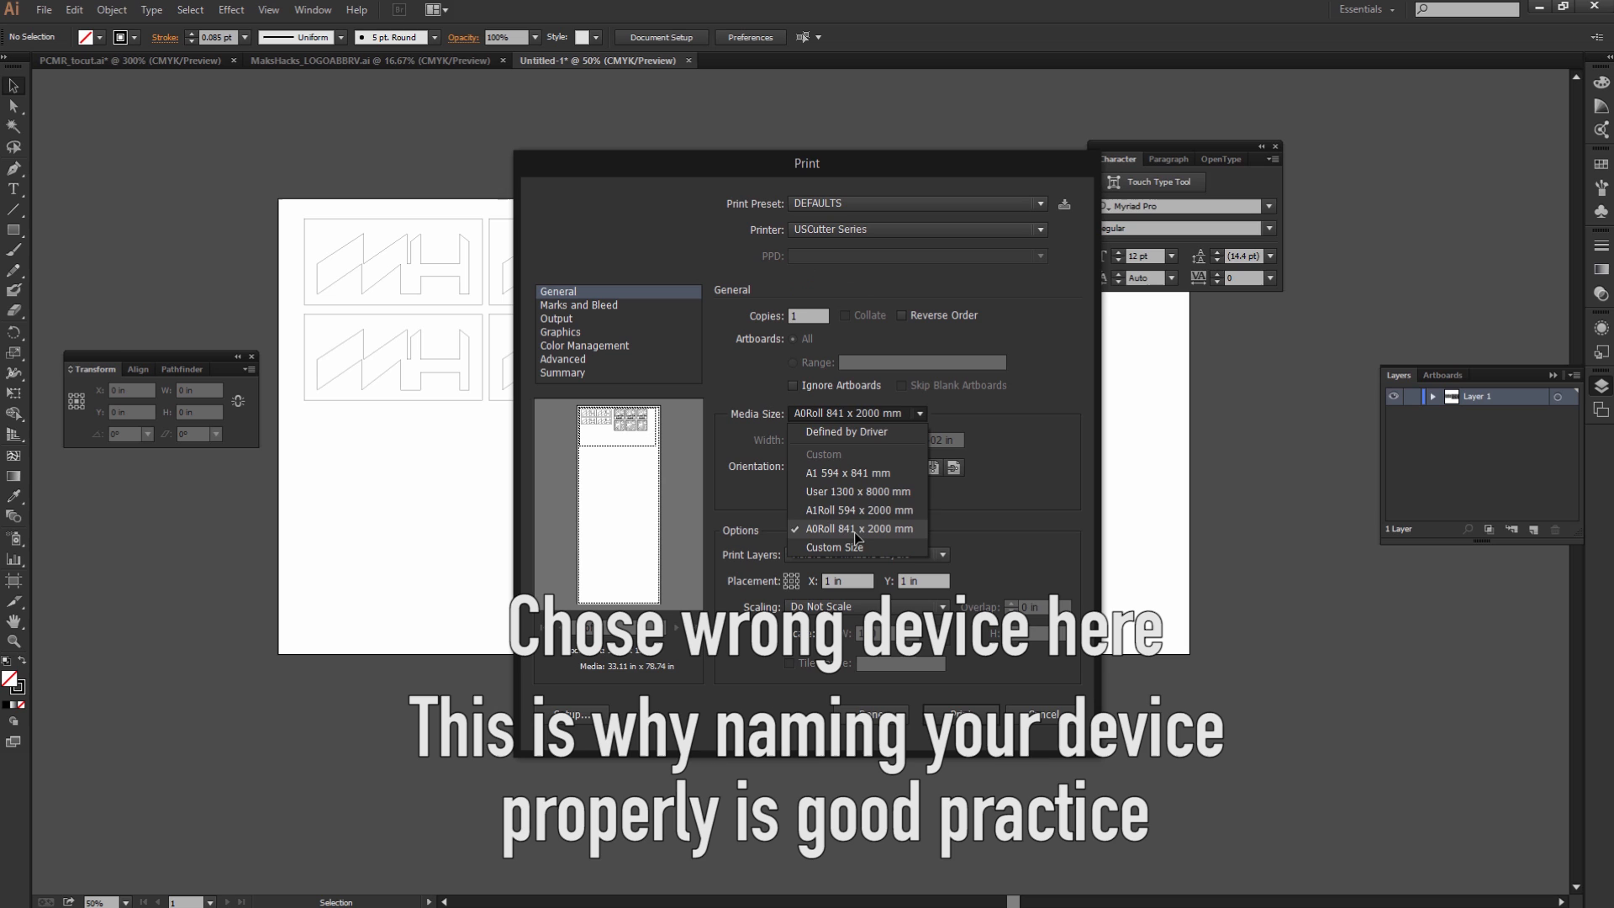
pyautogui.click(858, 528)
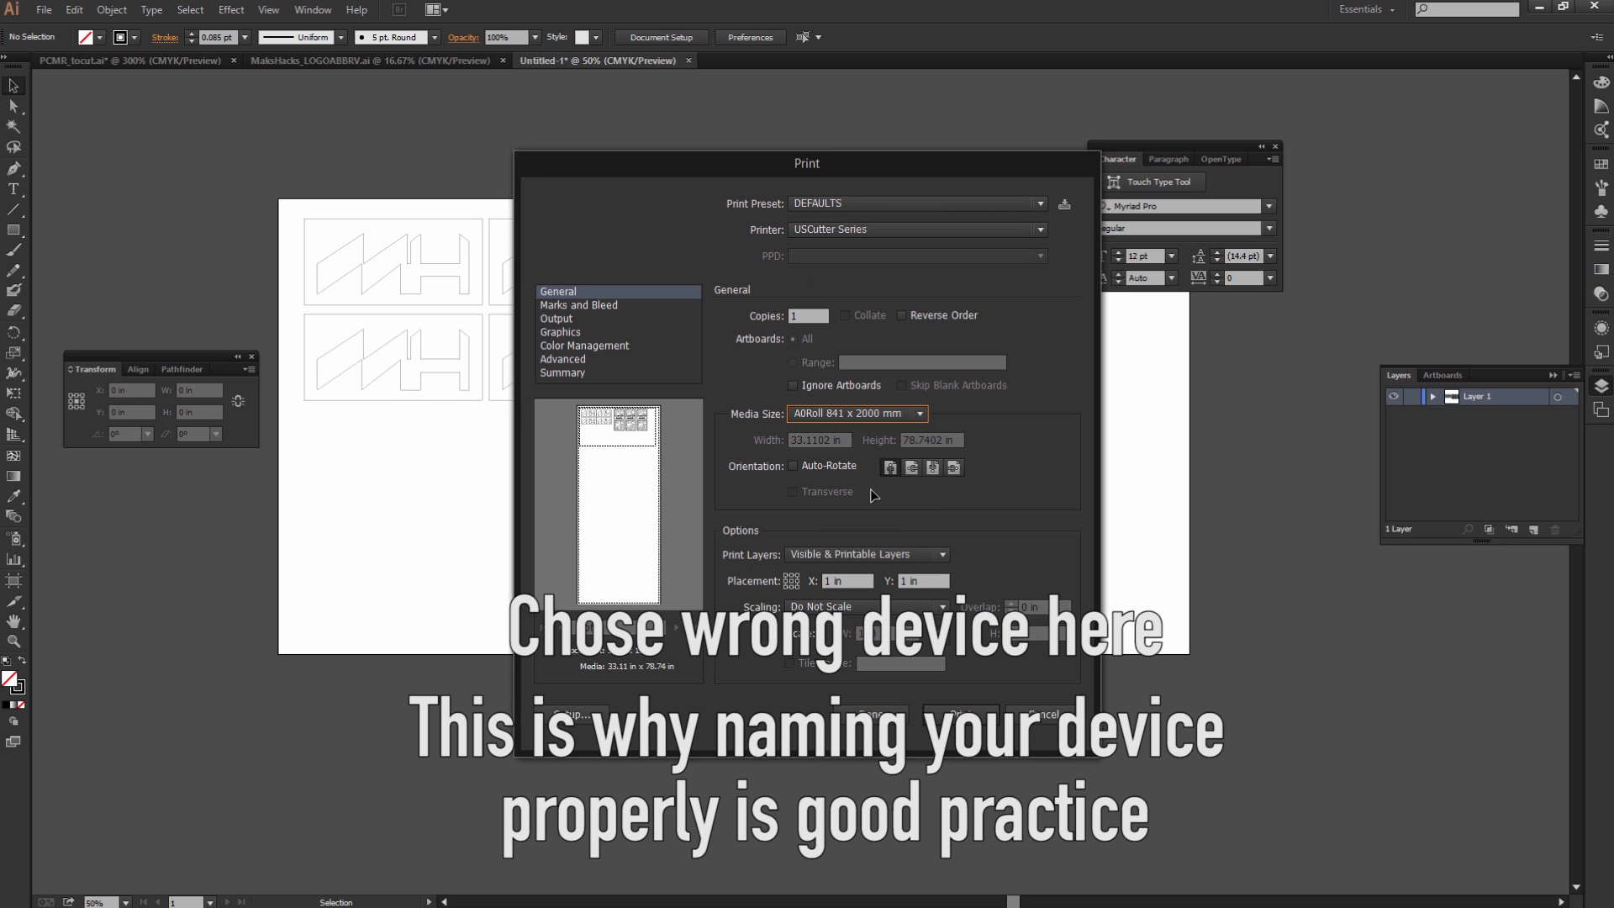
pyautogui.click(847, 580)
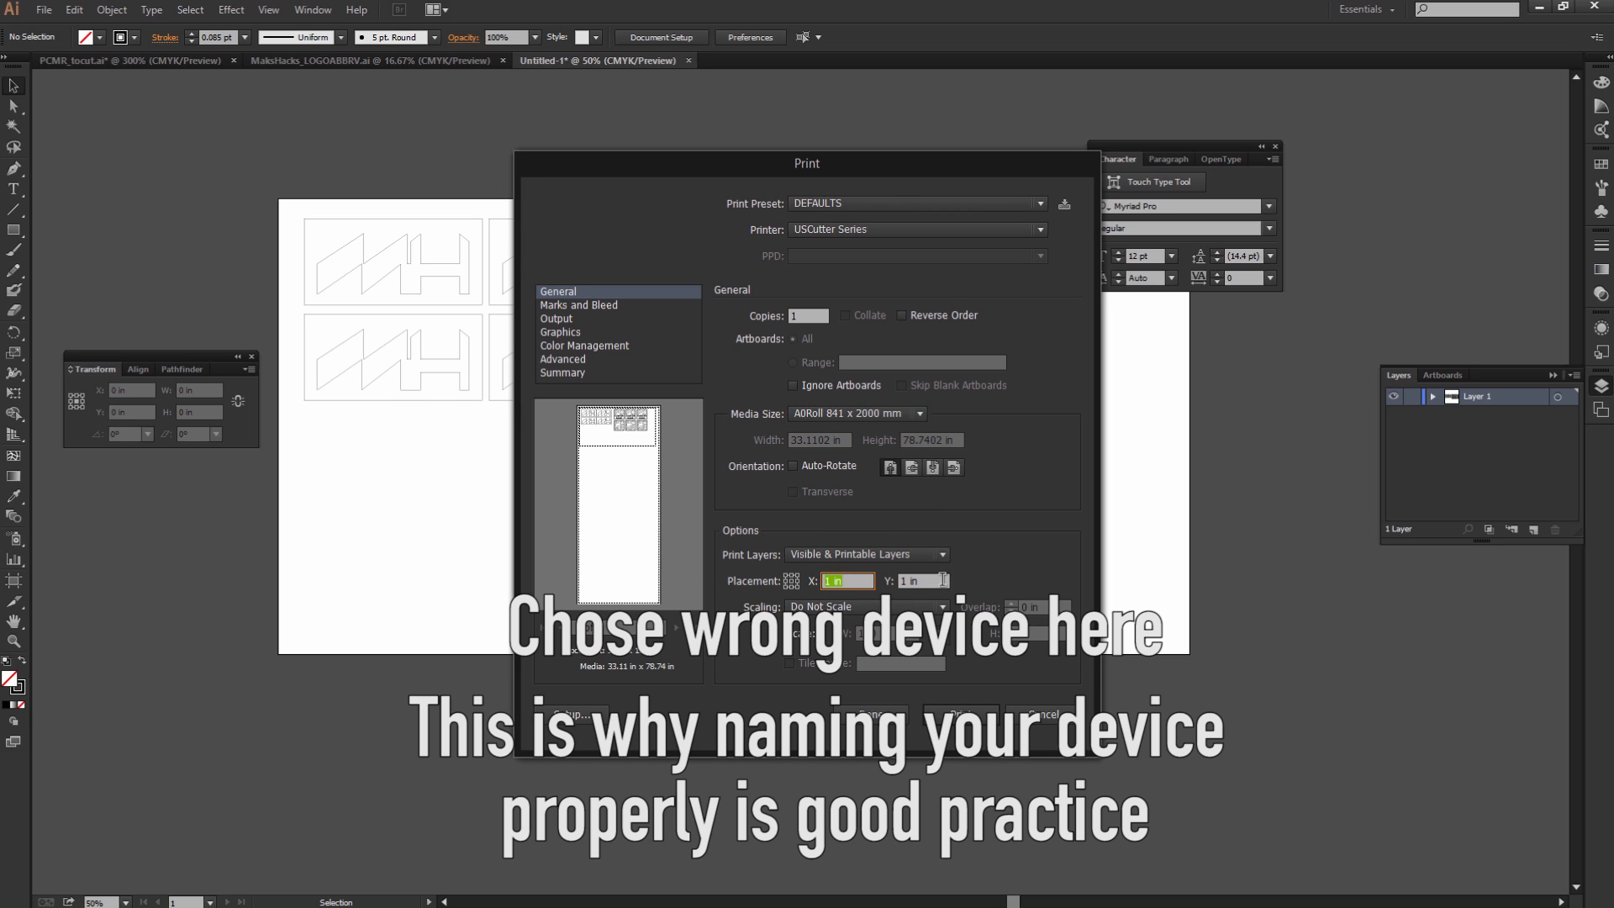
pyautogui.click(921, 581)
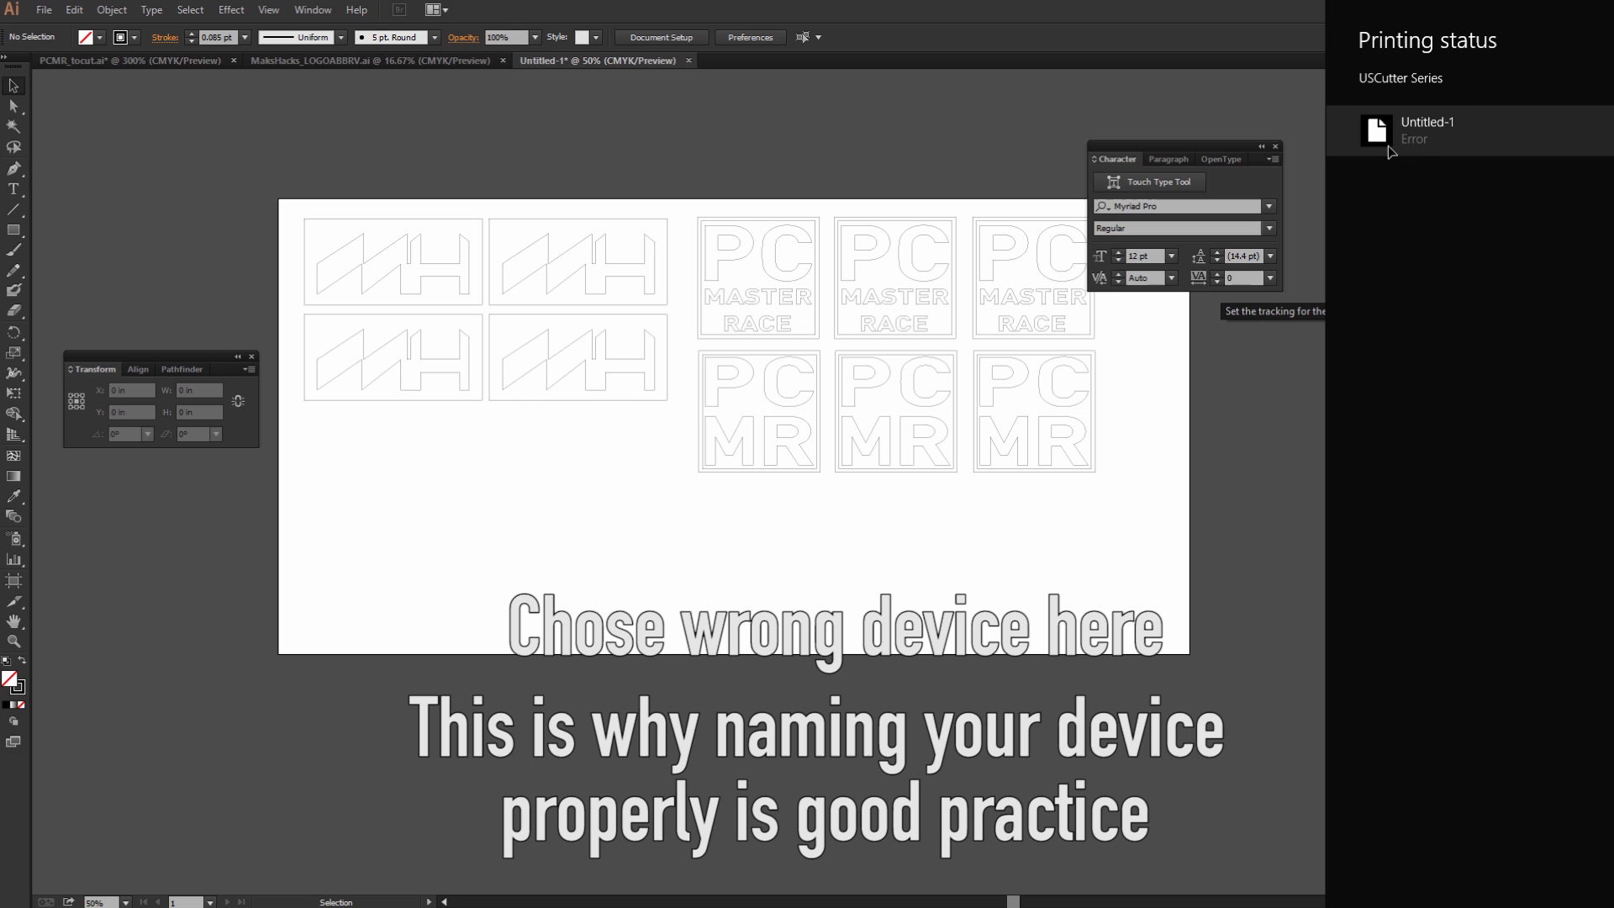
# Dismiss the failed Untitled-1 job status and return to Illustrator's File menu
pyautogui.click(44, 10)
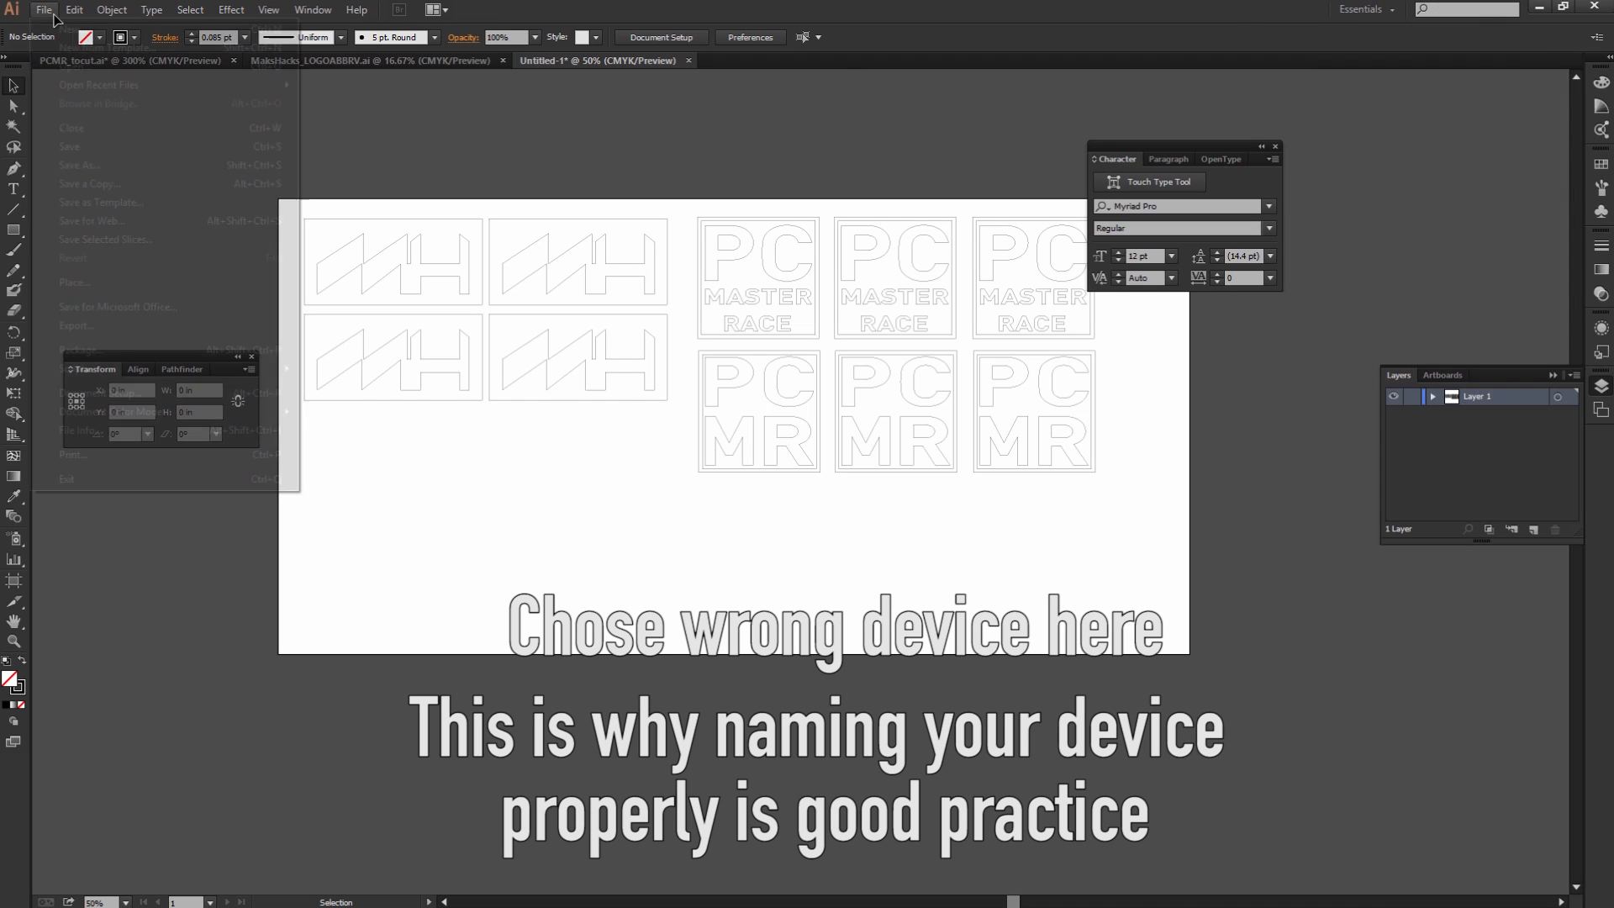
pyautogui.click(44, 9)
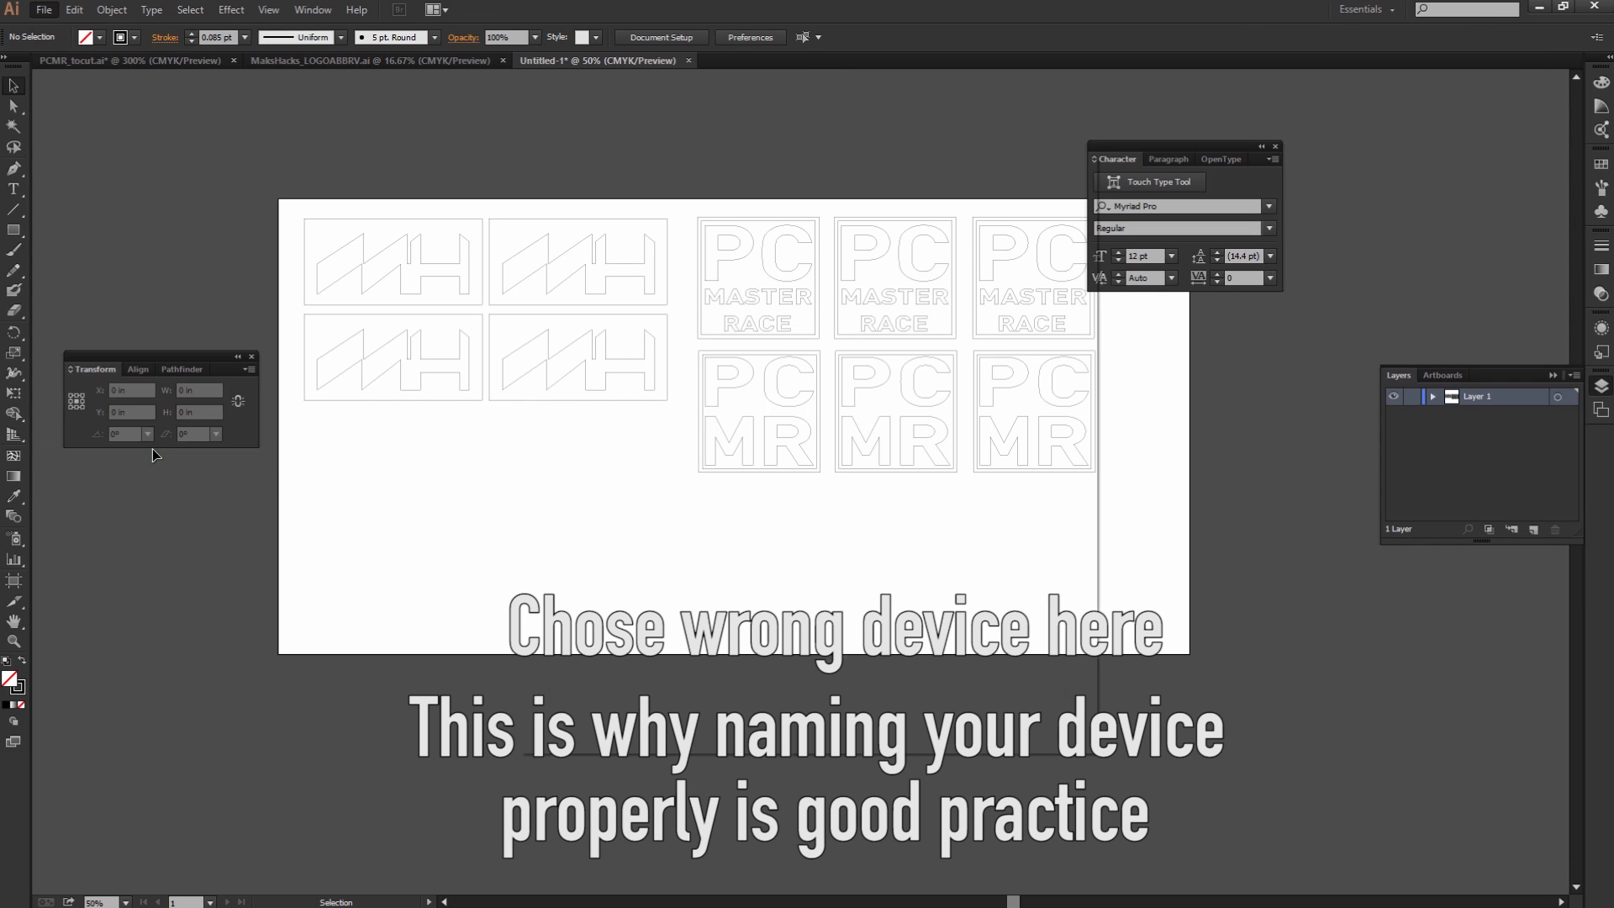
# Switch the Print dialog's printer to USCutter Series KEYSPAN
pyautogui.click(45, 9)
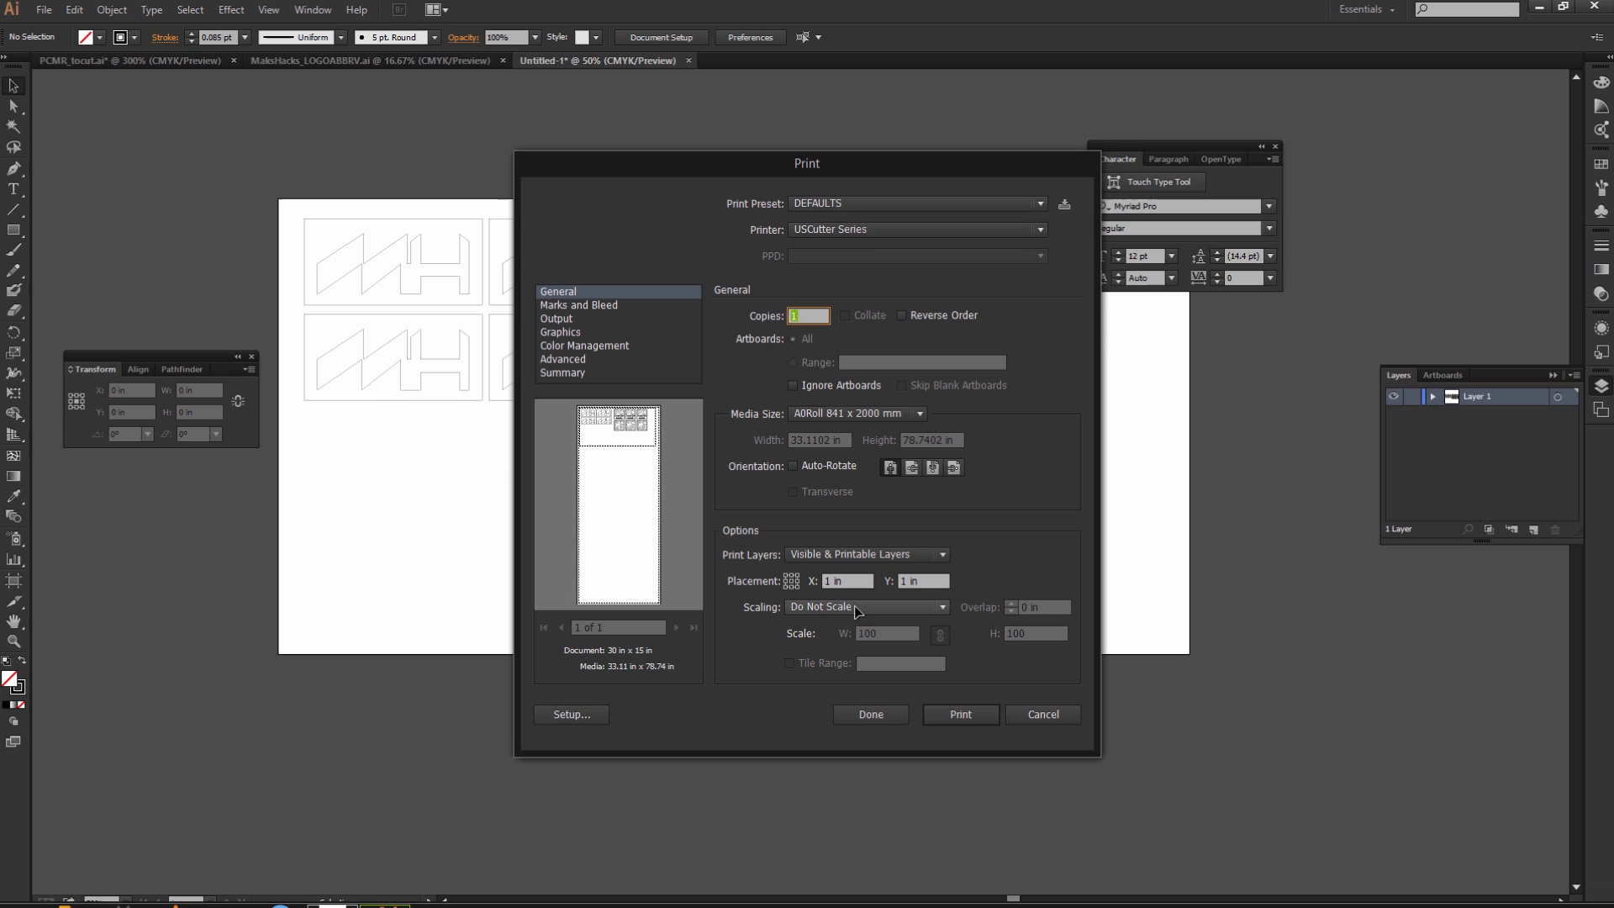
pyautogui.click(913, 228)
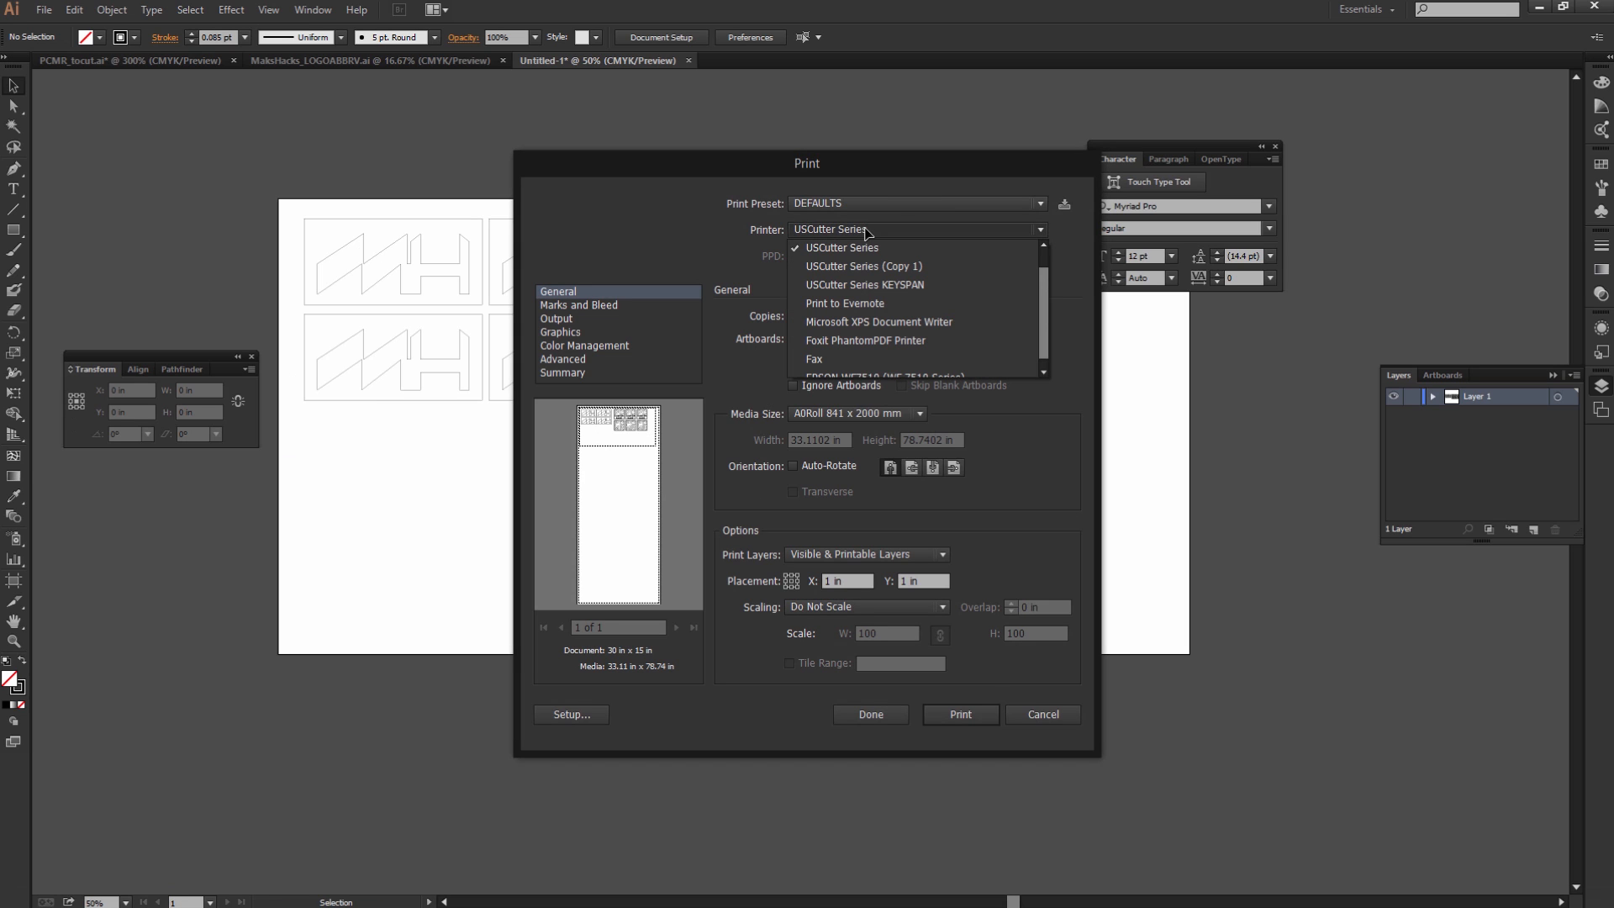
pyautogui.click(865, 285)
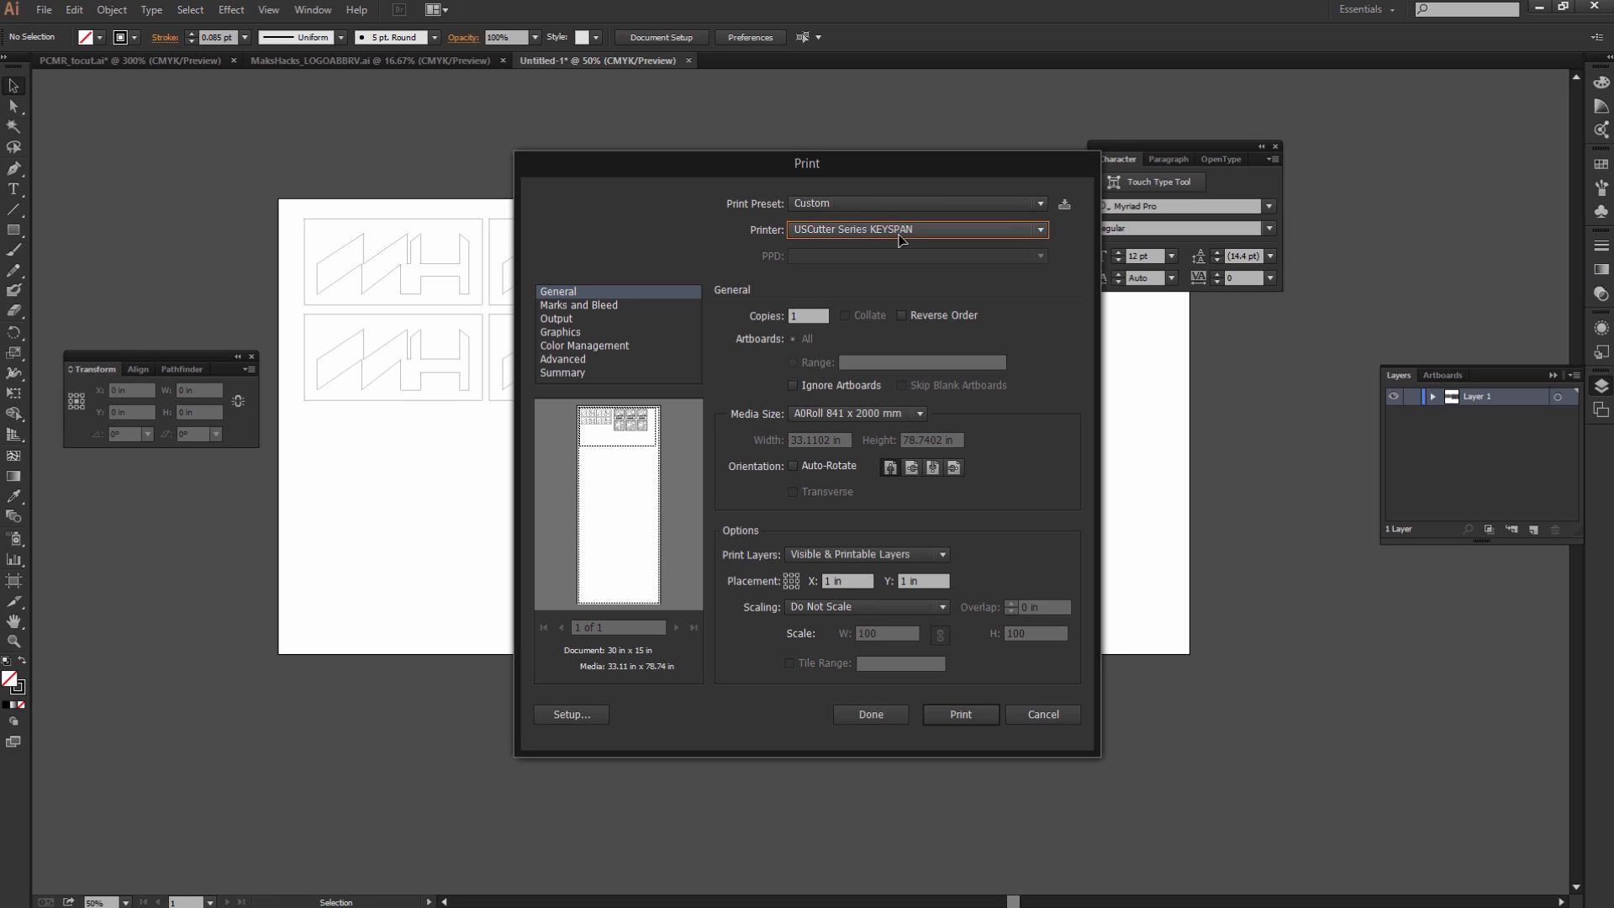
pyautogui.moveTo(906, 377)
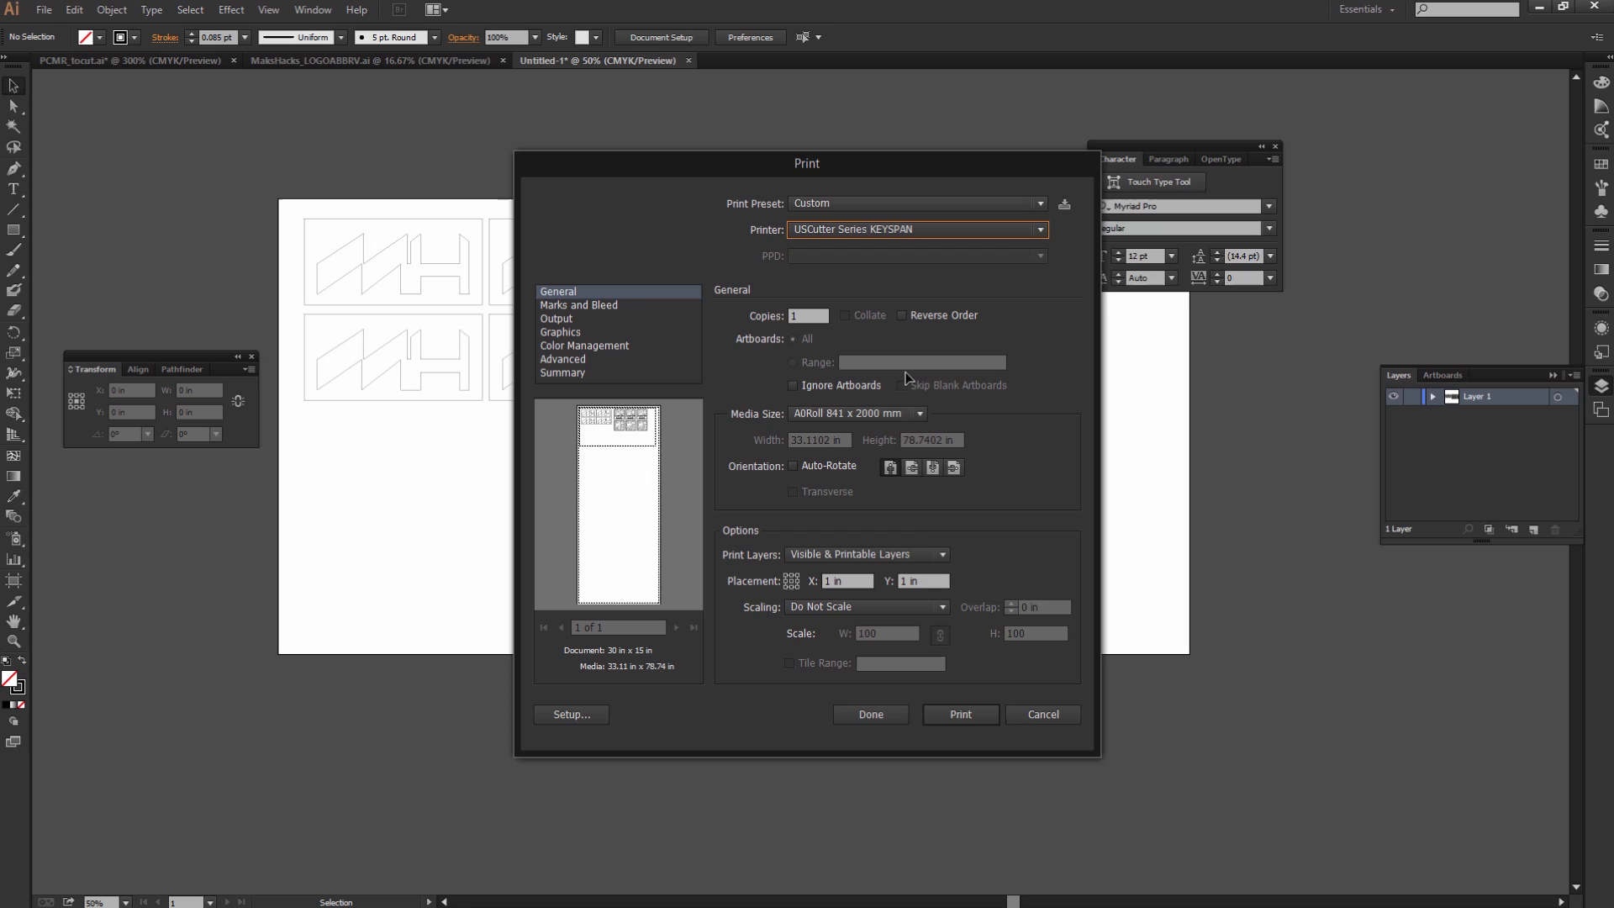